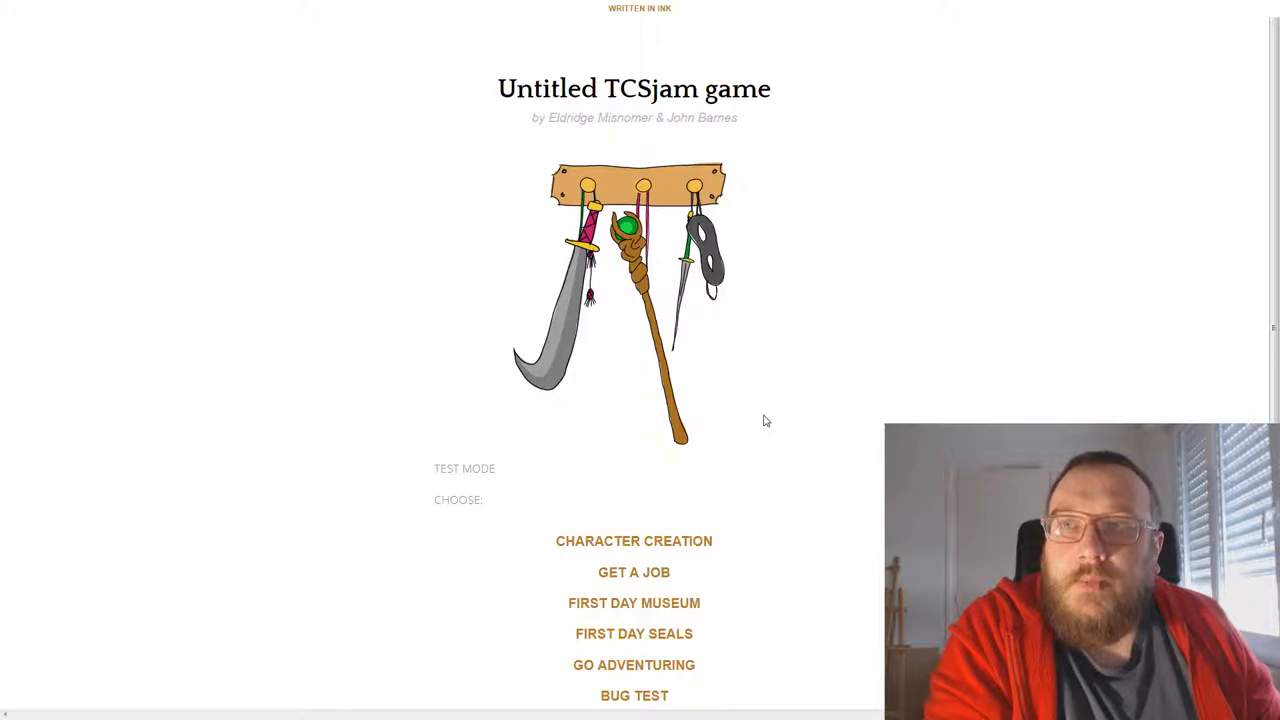
{"action": "mouse_move", "coordinate": [740, 412]}
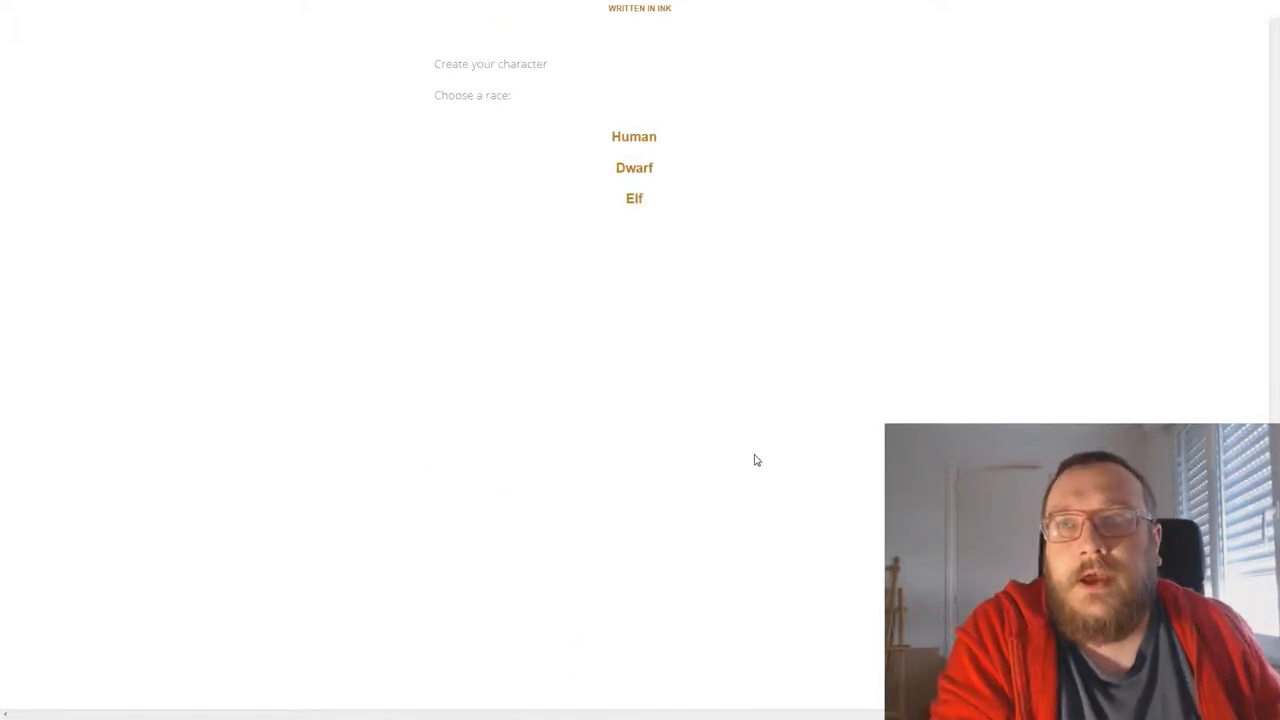
{"action": "mouse_move", "coordinate": [872, 258]}
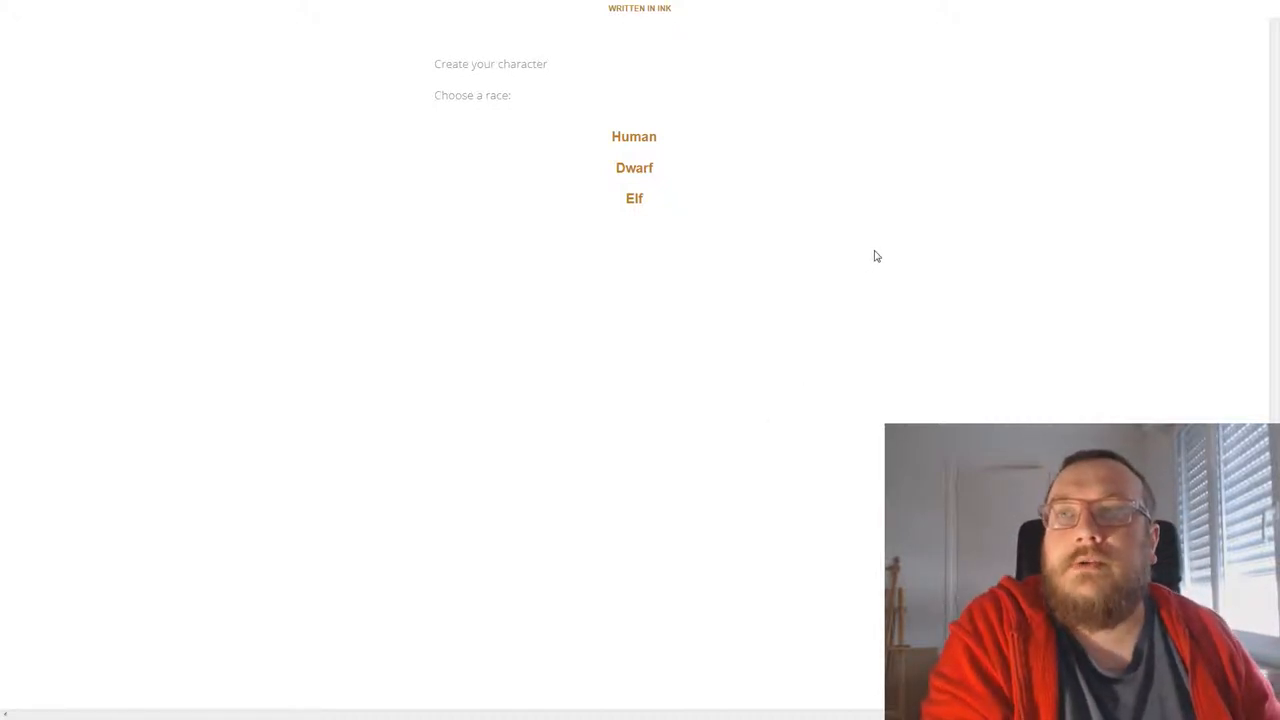
{"action": "mouse_move", "coordinate": [630, 248]}
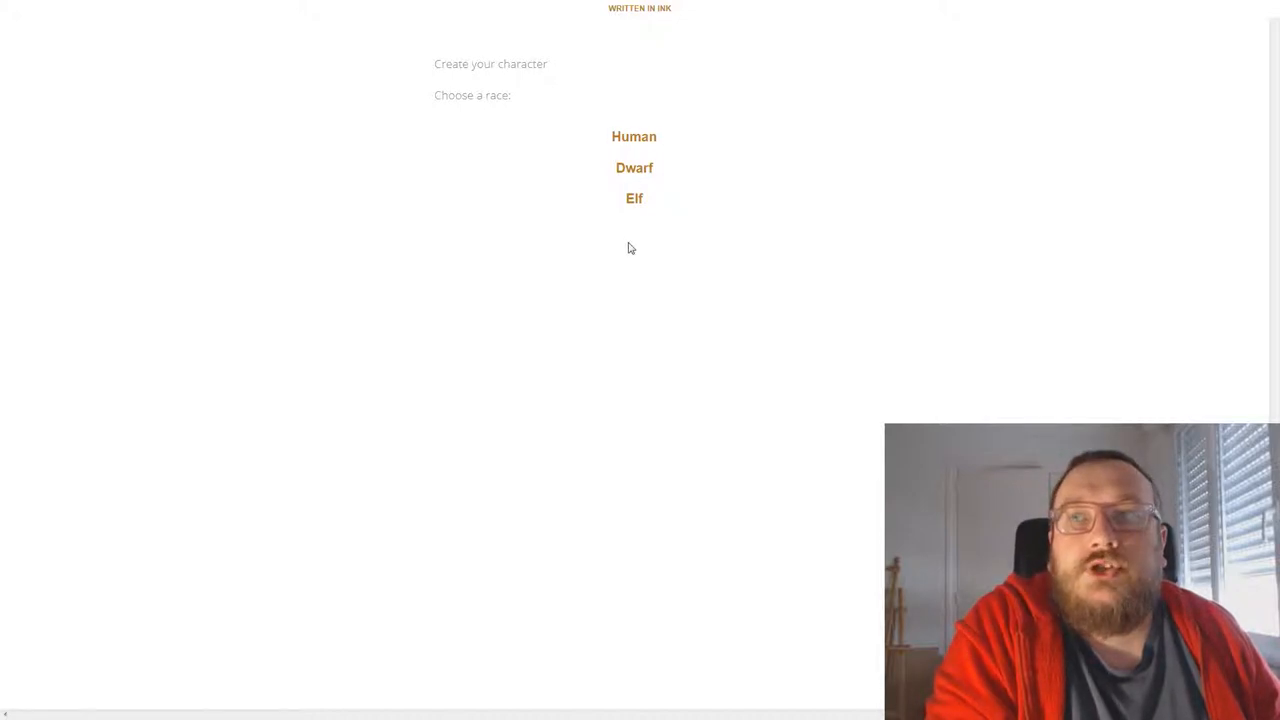
Choose Human as the race and gain Medicine and Swimming as the two new skills
{"action": "left_click", "coordinate": [634, 136]}
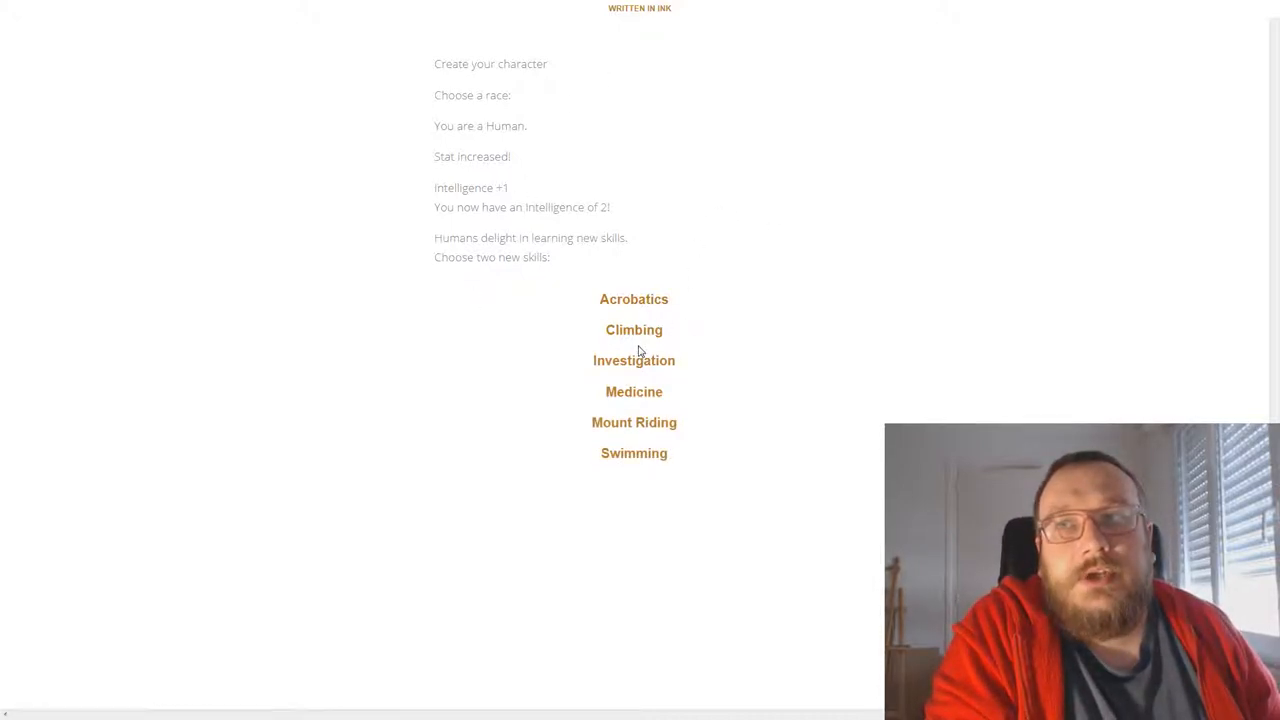
{"action": "left_click", "coordinate": [634, 390]}
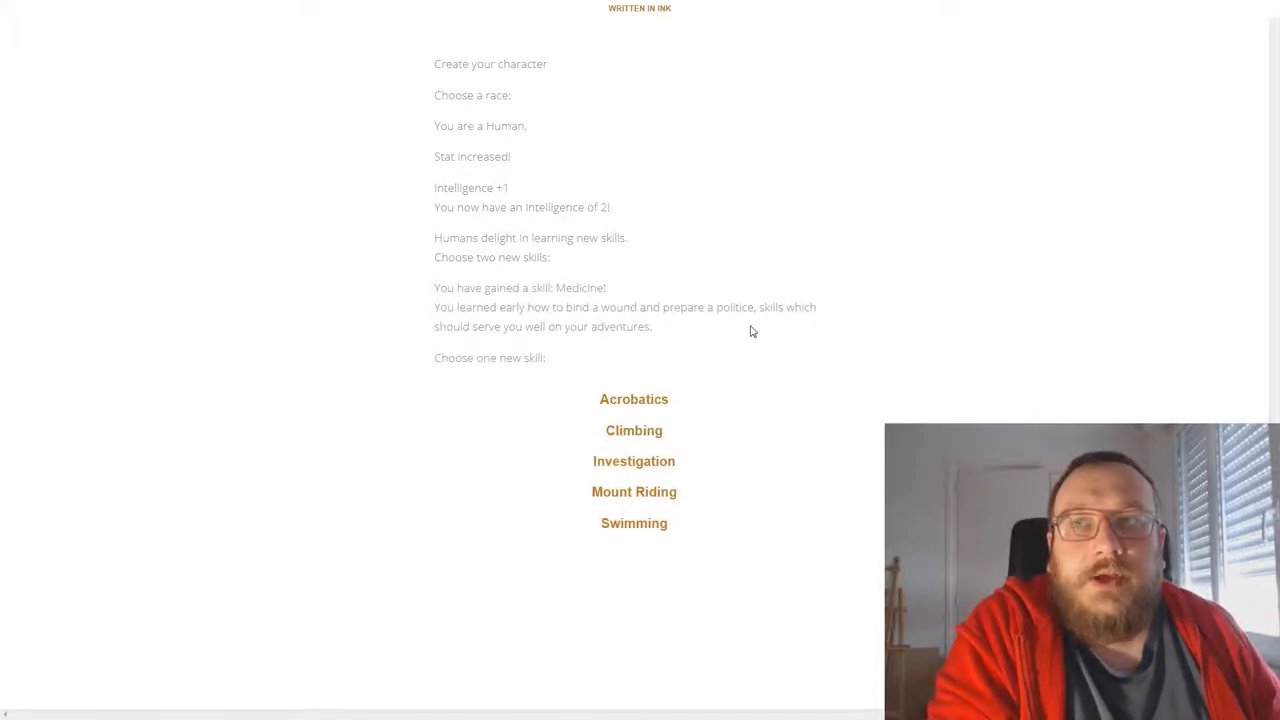
{"action": "mouse_move", "coordinate": [780, 280]}
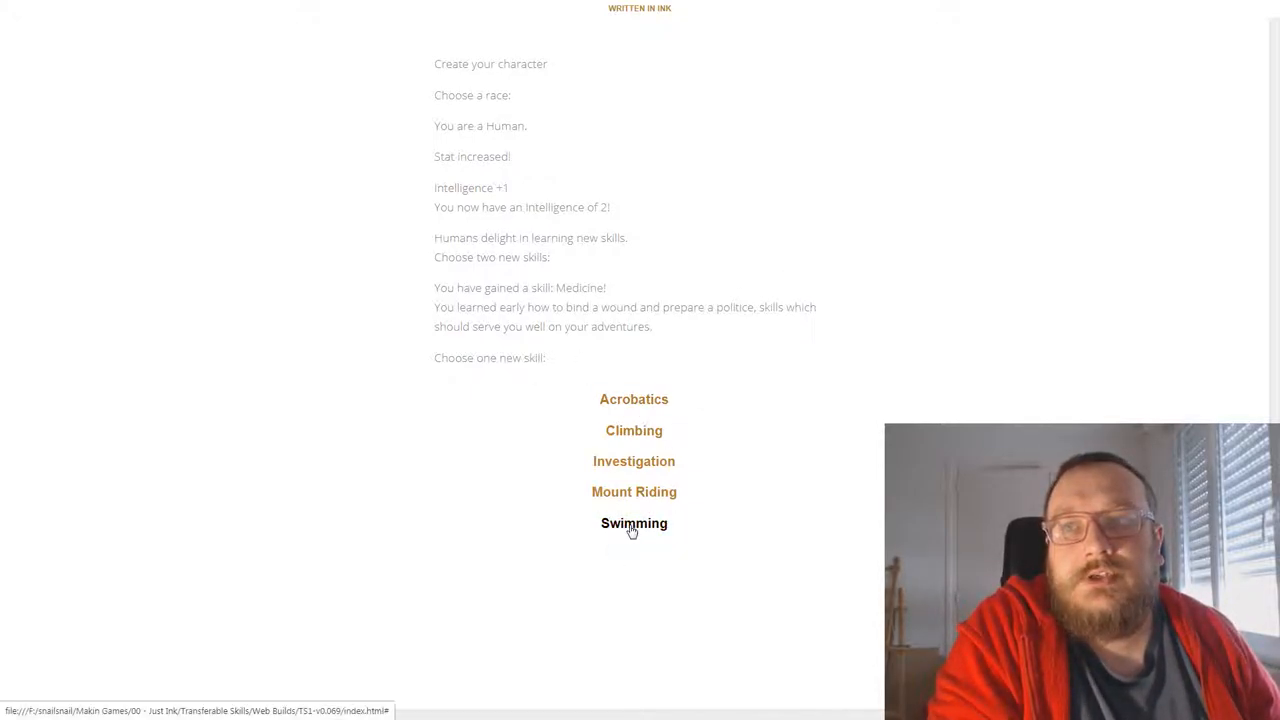
{"action": "left_click", "coordinate": [634, 524]}
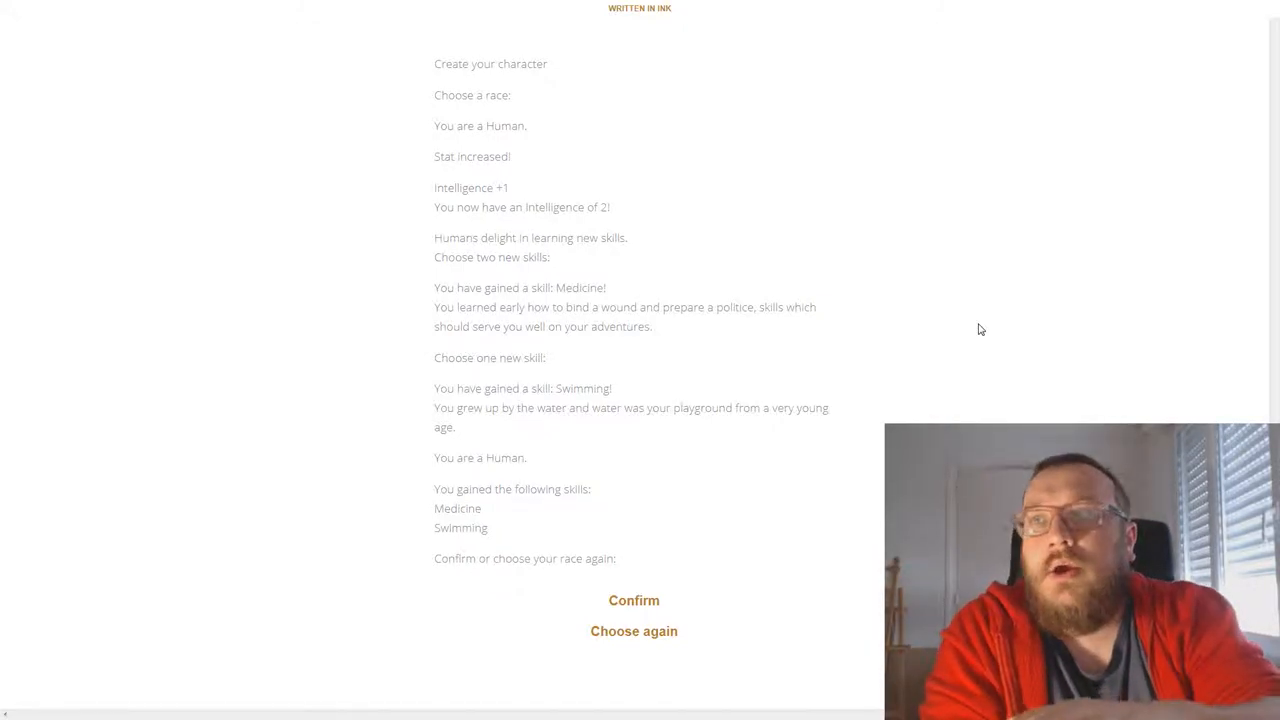
{"action": "mouse_move", "coordinate": [398, 98]}
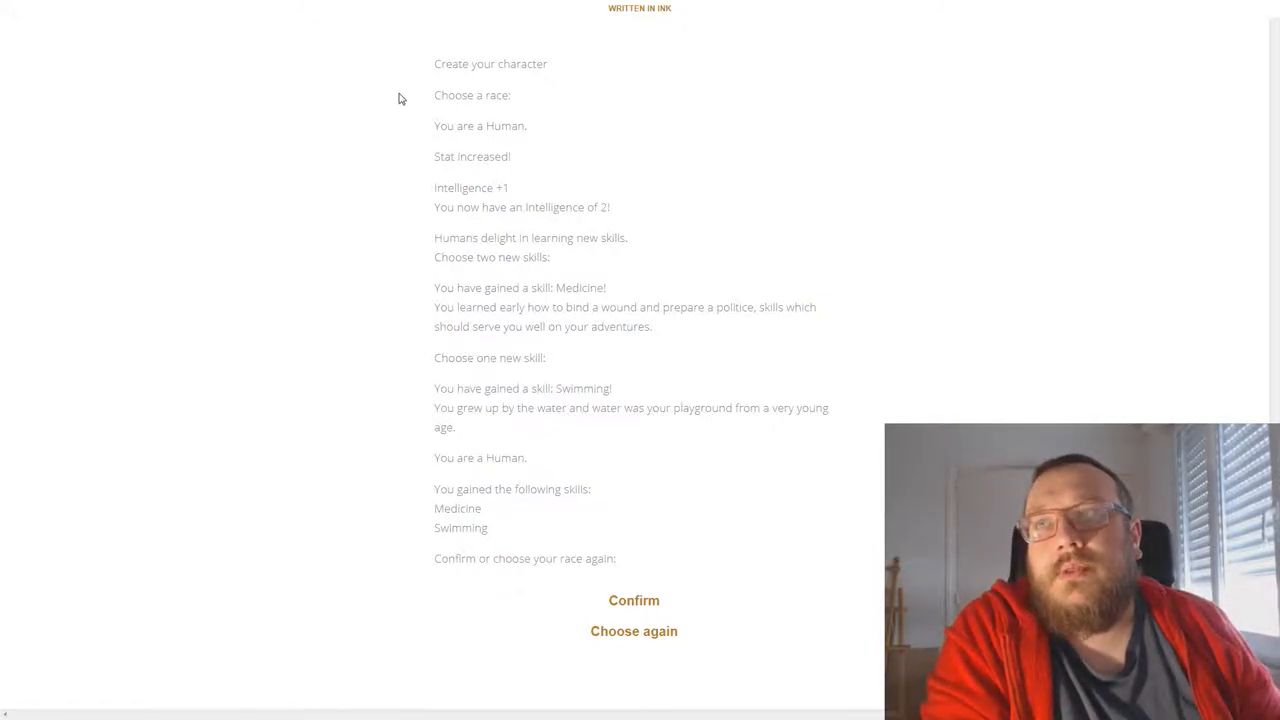
{"action": "mouse_move", "coordinate": [392, 428]}
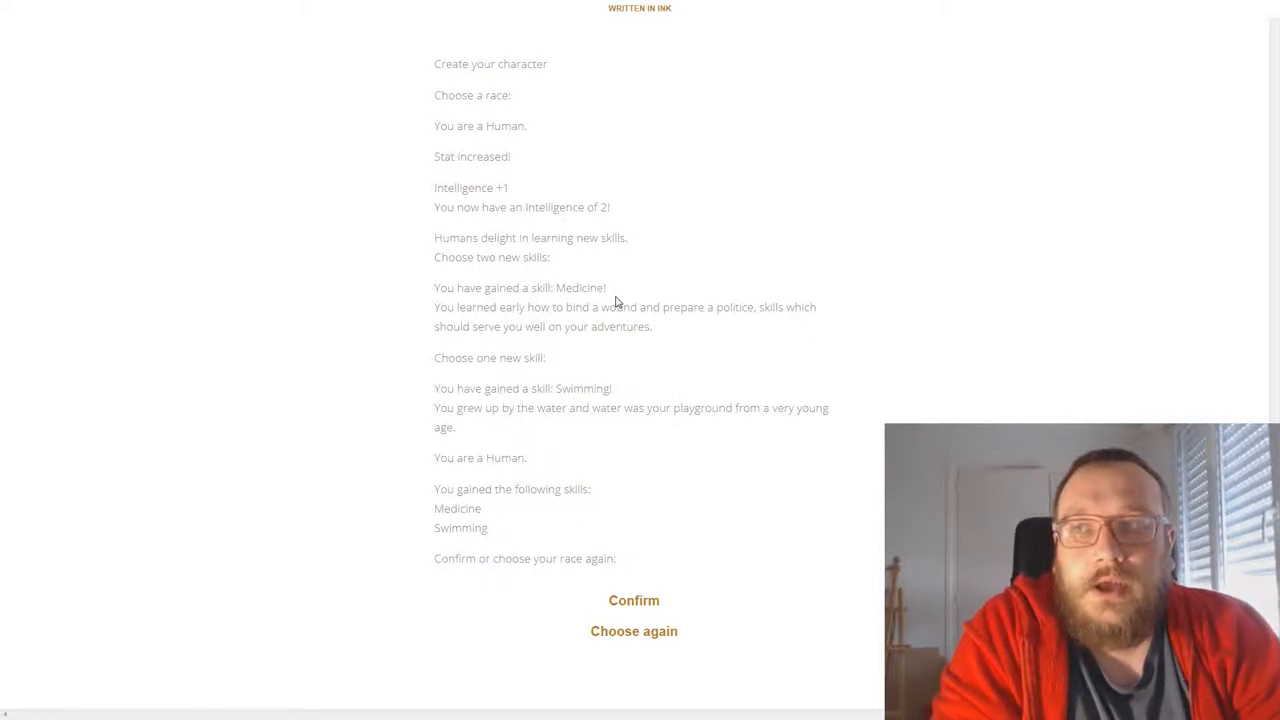
{"action": "mouse_move", "coordinate": [520, 572]}
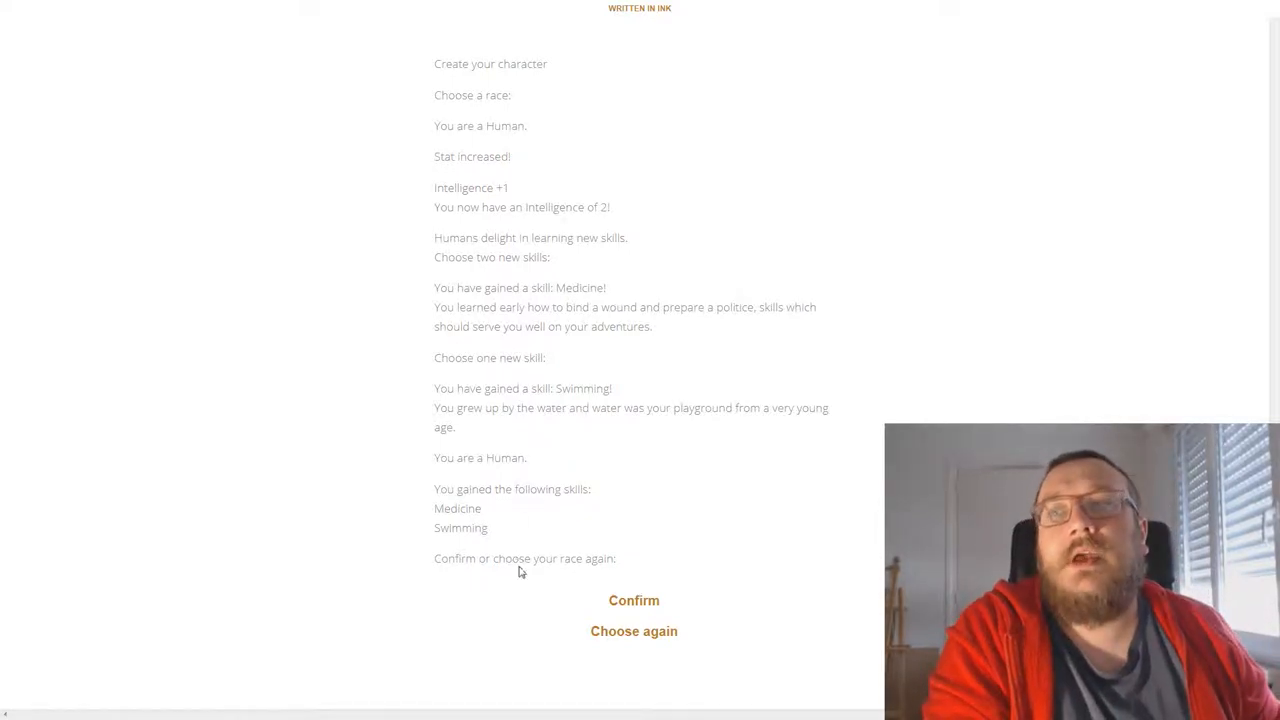
Confirm Human, grow up aboard a Silver Birlinn and raise Swimming to level 2
{"action": "left_click", "coordinate": [634, 600]}
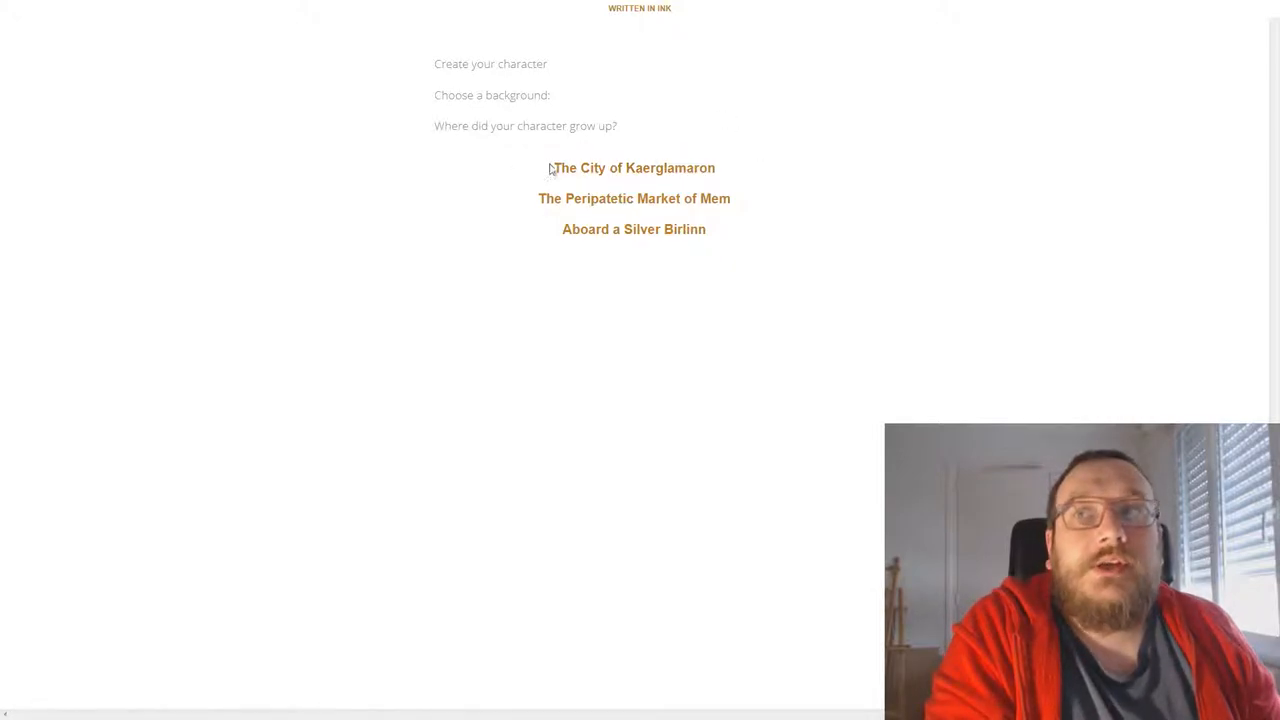
{"action": "mouse_move", "coordinate": [818, 176]}
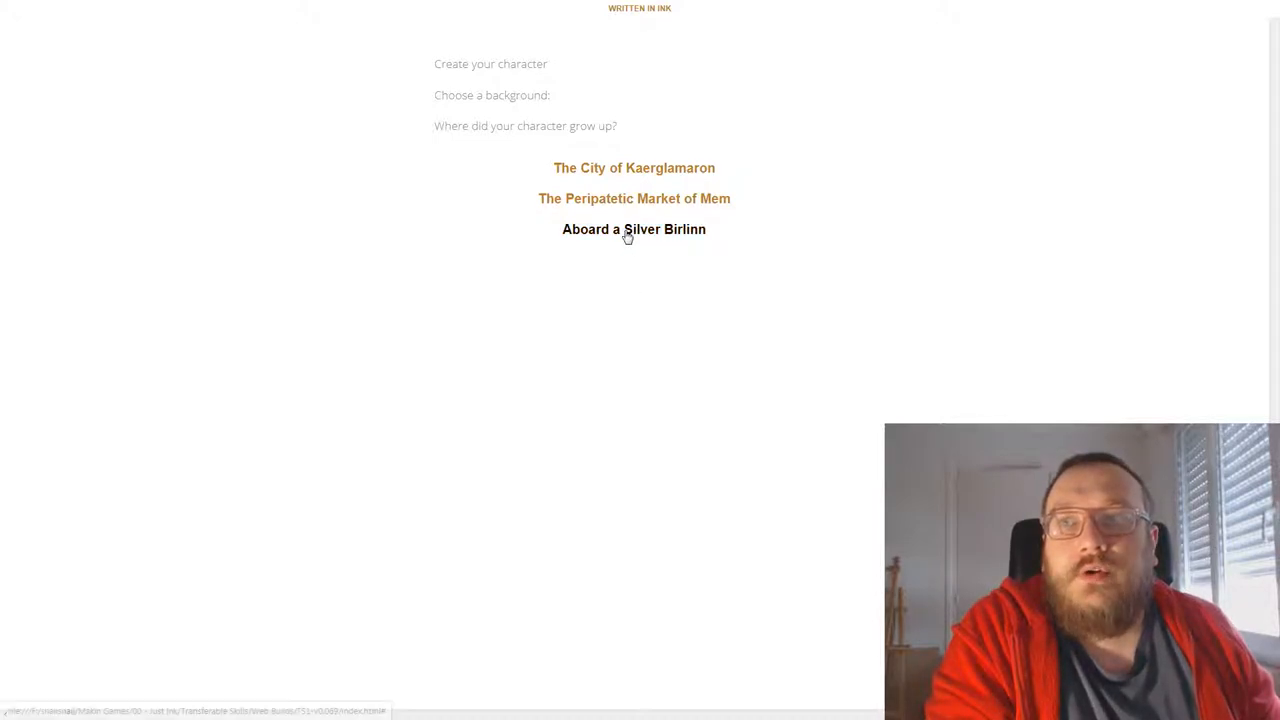
{"action": "left_click", "coordinate": [632, 228]}
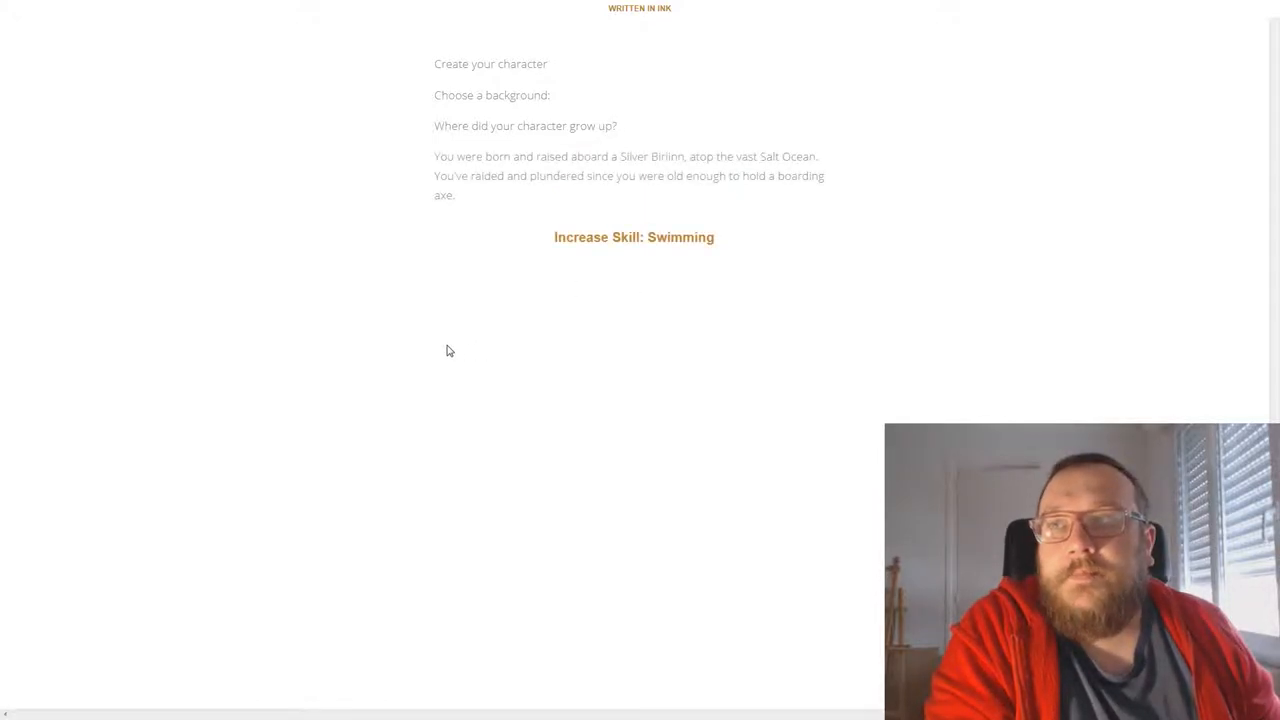
{"action": "left_click_drag", "start_coordinate": [656, 156], "coordinate": [656, 176]}
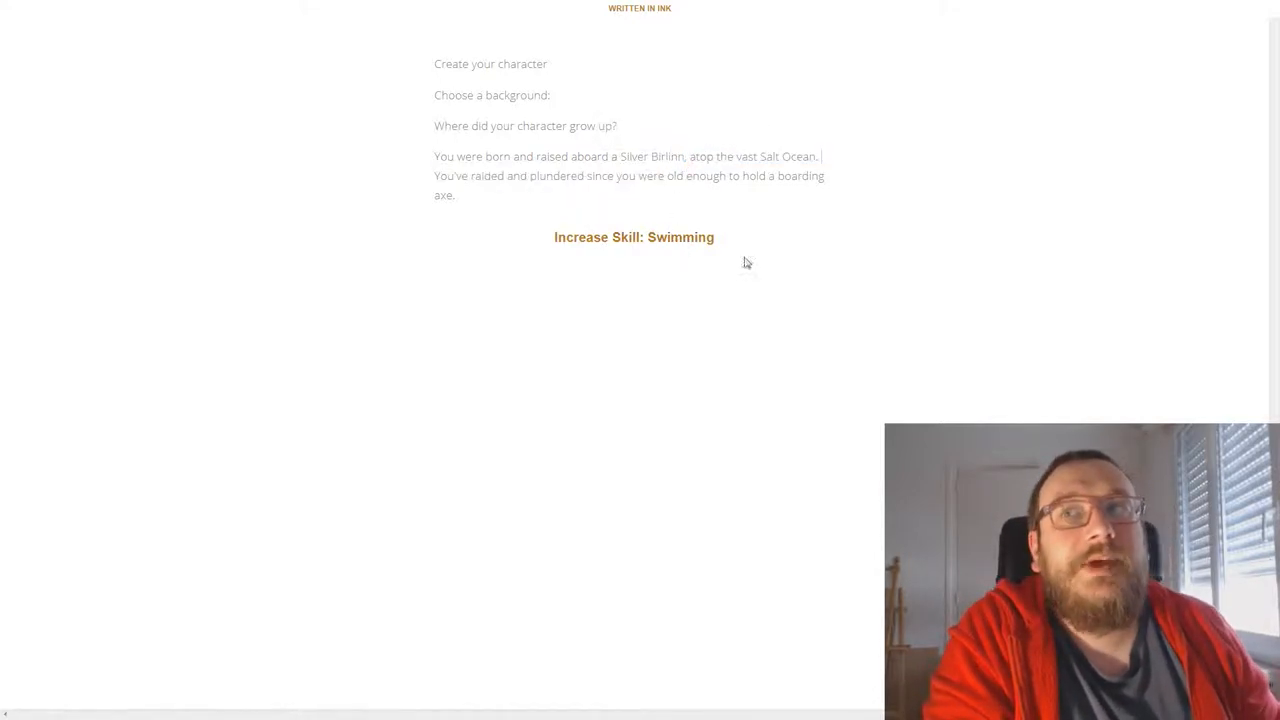
{"action": "mouse_move", "coordinate": [1020, 264]}
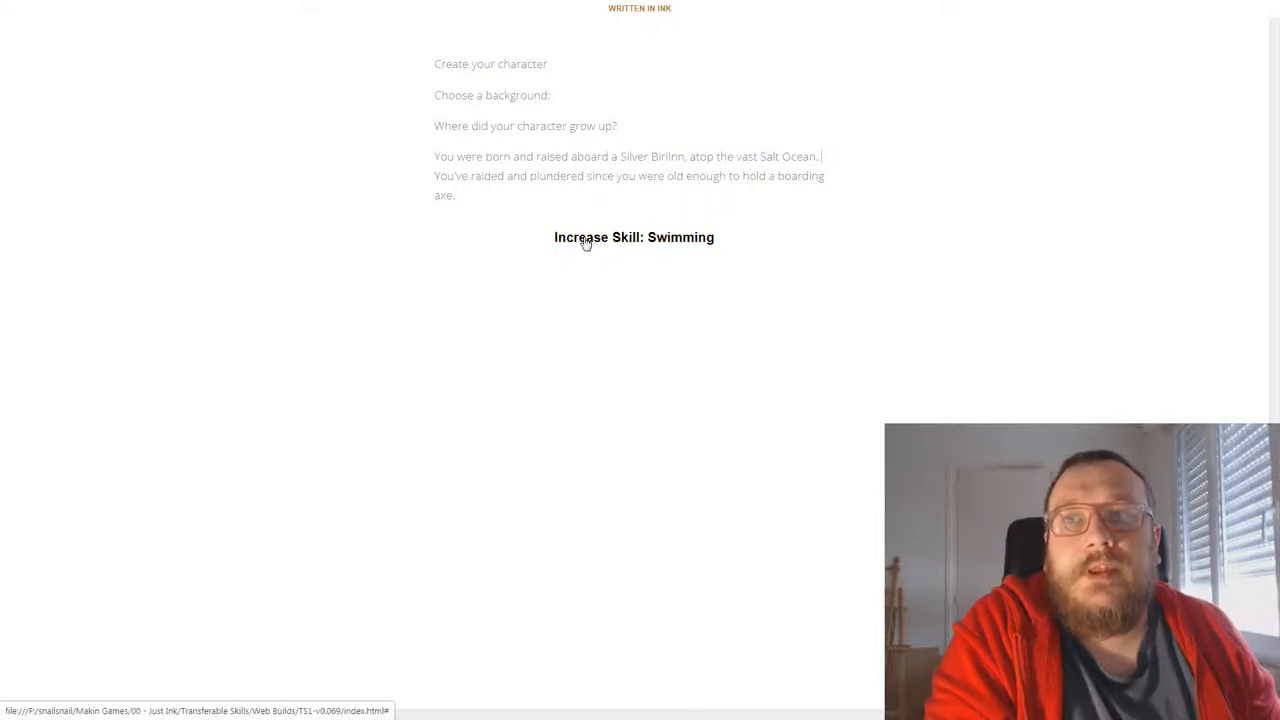
{"action": "mouse_move", "coordinate": [568, 248]}
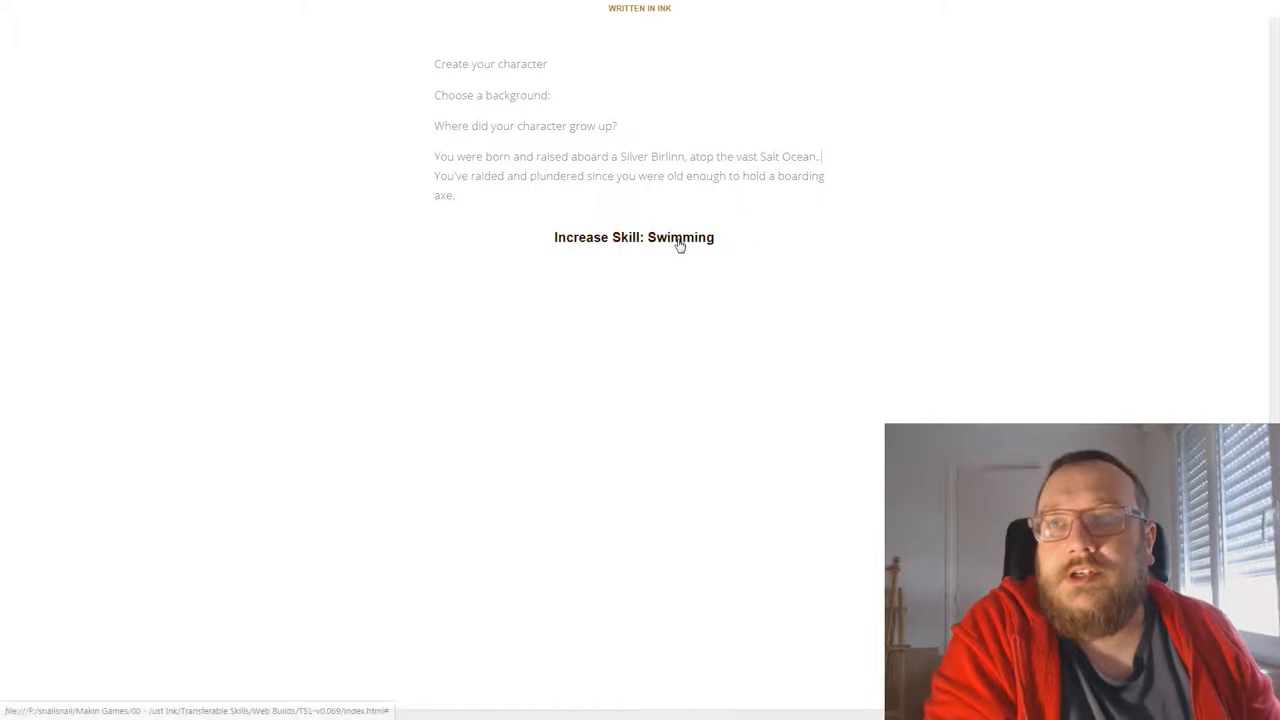
{"action": "left_click", "coordinate": [634, 236]}
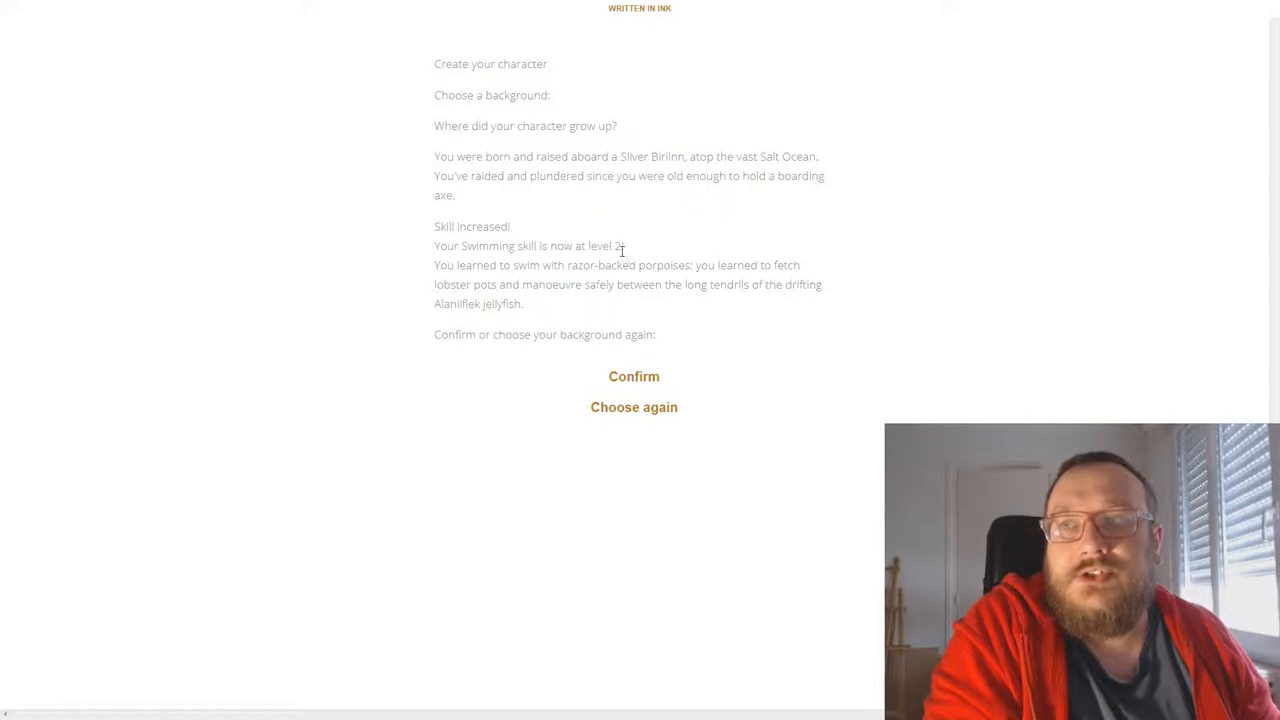
{"action": "mouse_move", "coordinate": [612, 272]}
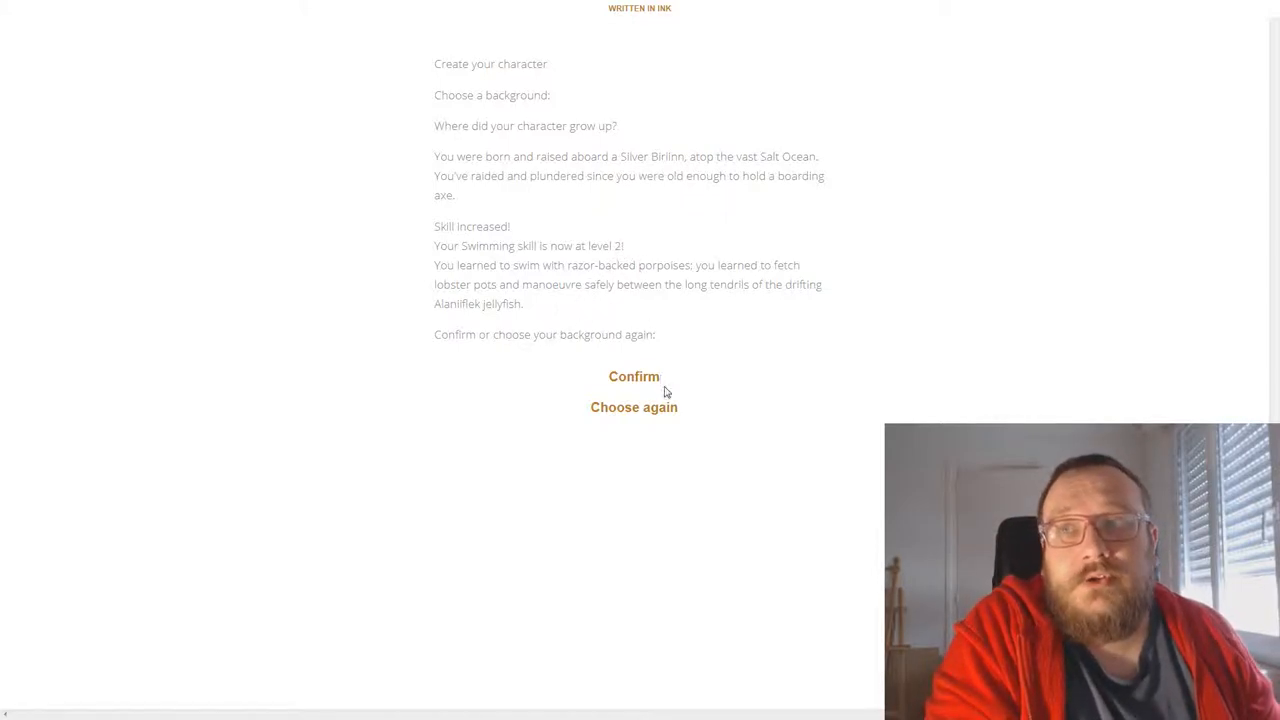
Confirm the background and make the character a Thief
{"action": "left_click", "coordinate": [634, 376]}
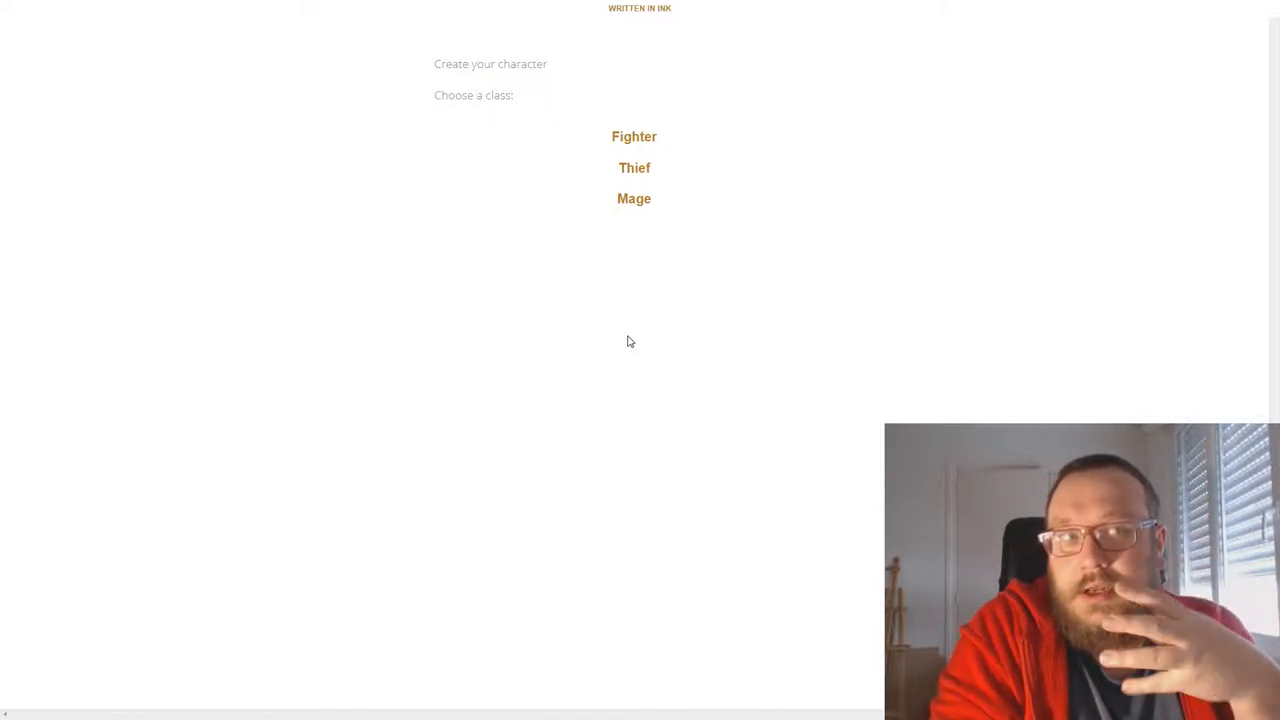
{"action": "mouse_move", "coordinate": [708, 428]}
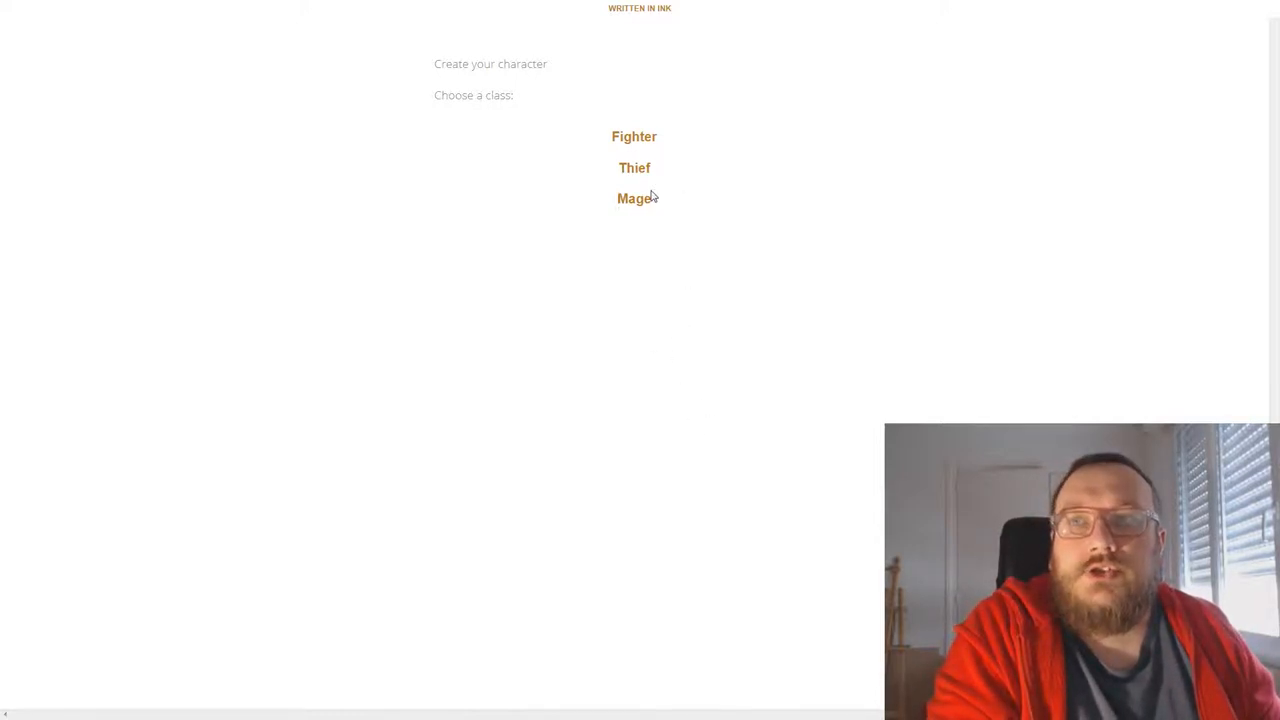
{"action": "mouse_move", "coordinate": [590, 140]}
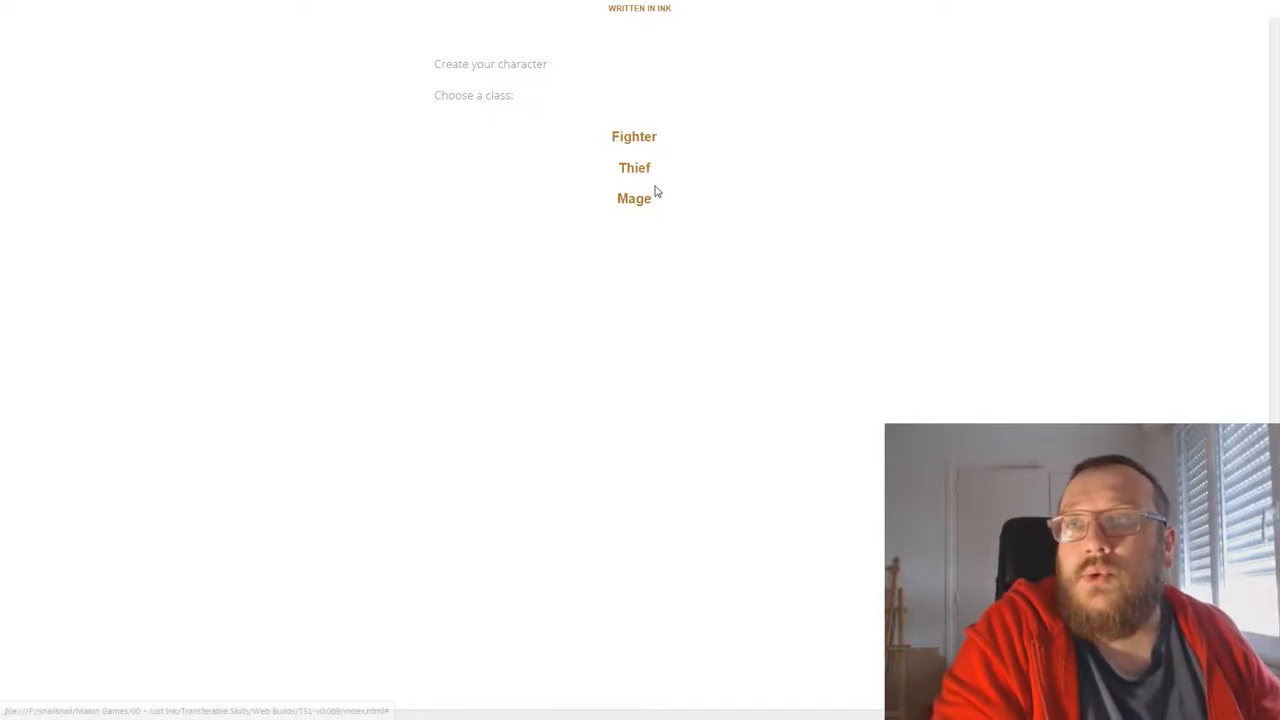
{"action": "left_click", "coordinate": [634, 168]}
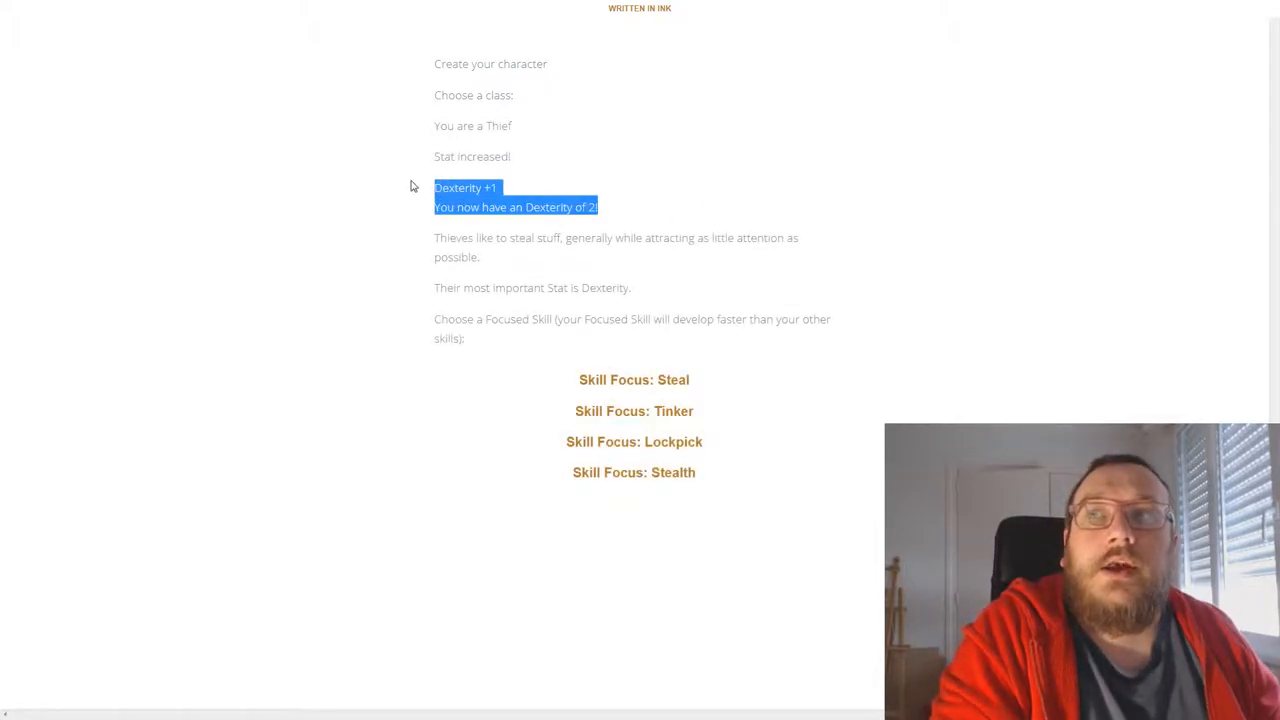
{"action": "left_click", "coordinate": [516, 206]}
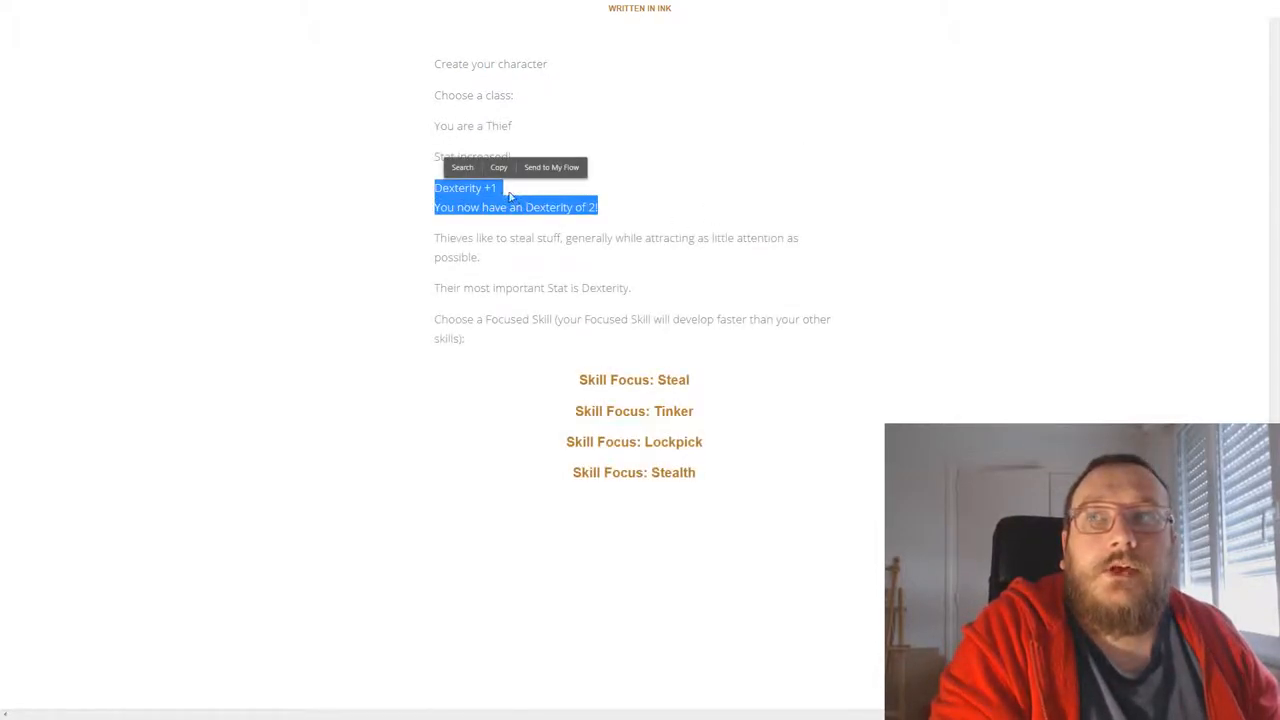
{"action": "left_click", "coordinate": [628, 206]}
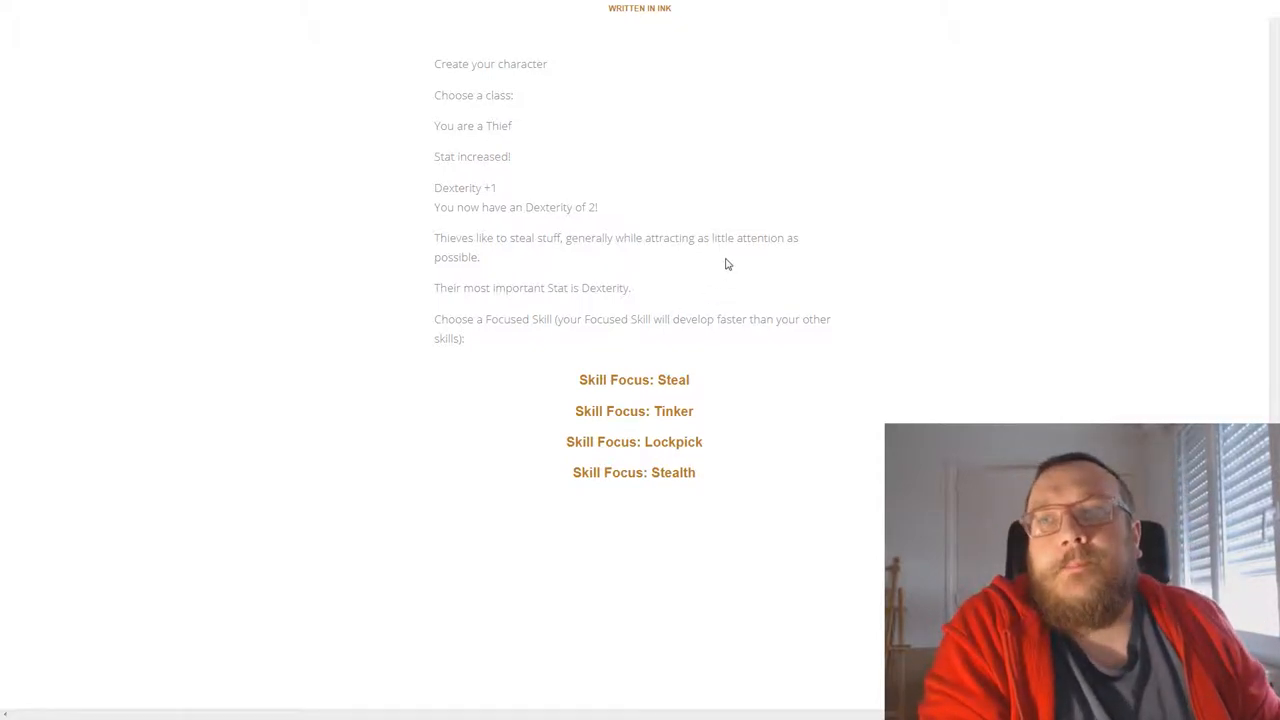
{"action": "mouse_move", "coordinate": [564, 404]}
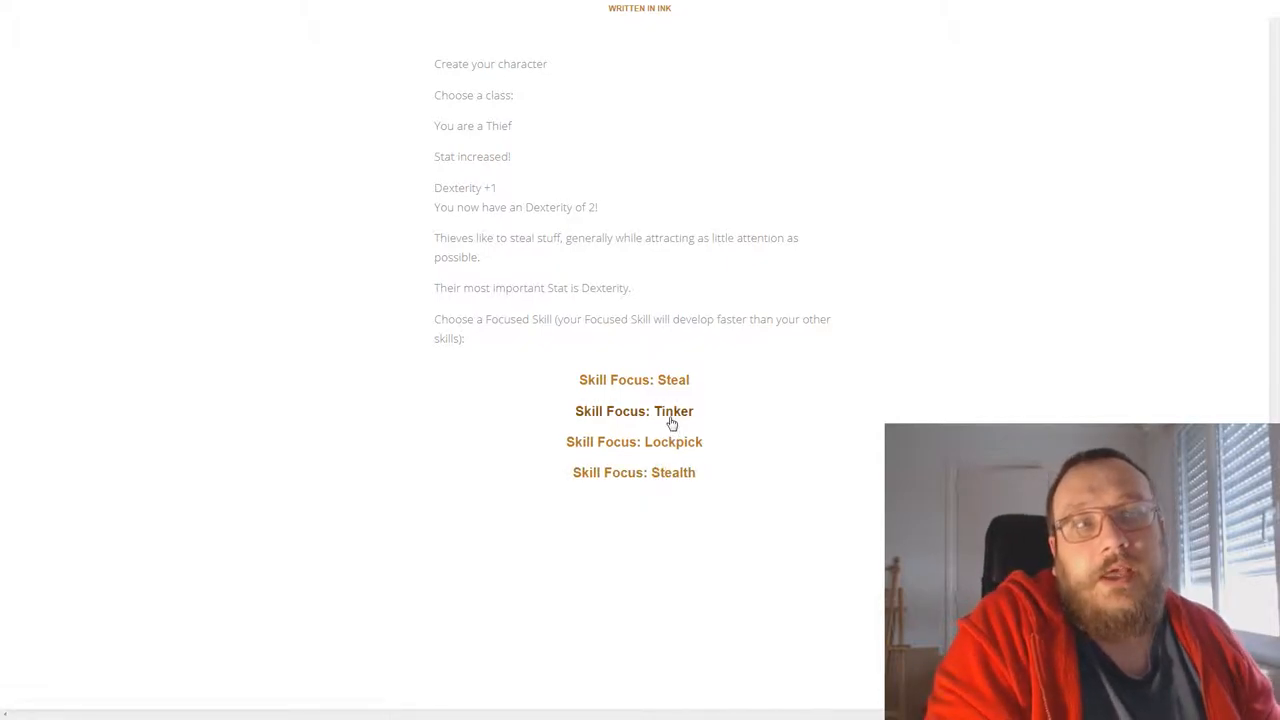
{"action": "mouse_move", "coordinate": [634, 412]}
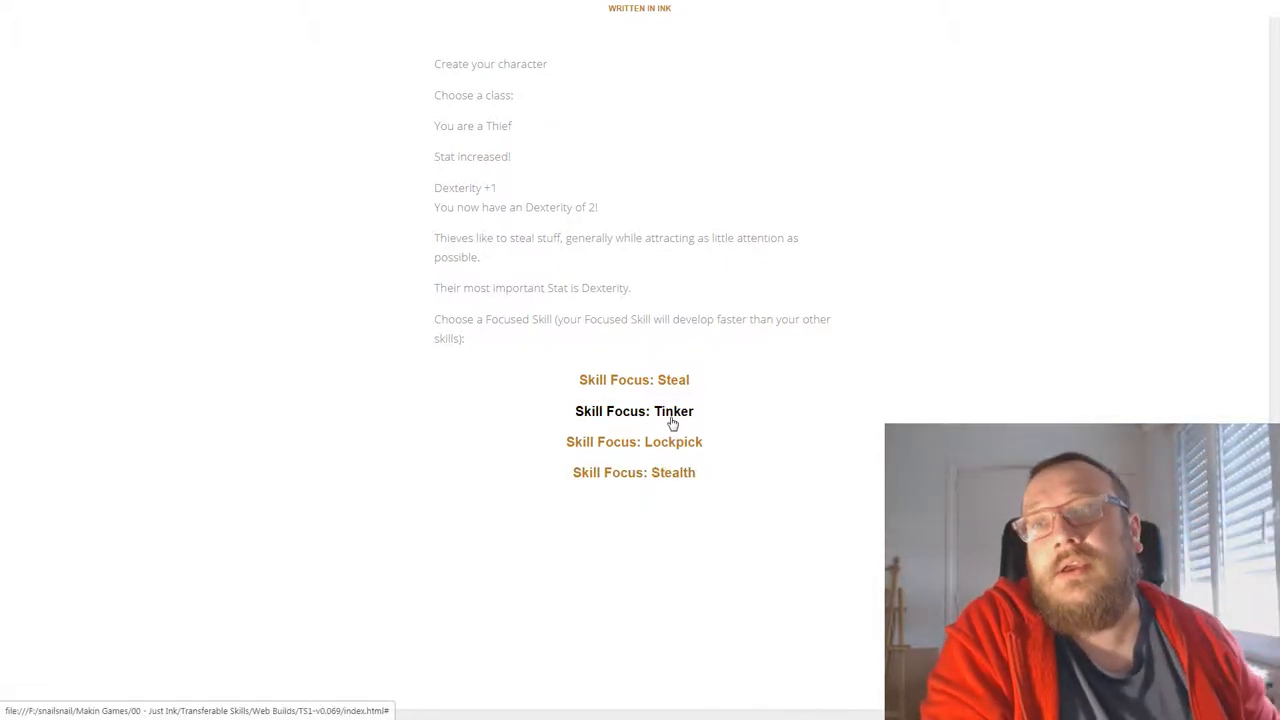
Make Tinker the thief's focused skill and pick Sense Danger as the ability
{"action": "double_click", "coordinate": [672, 412]}
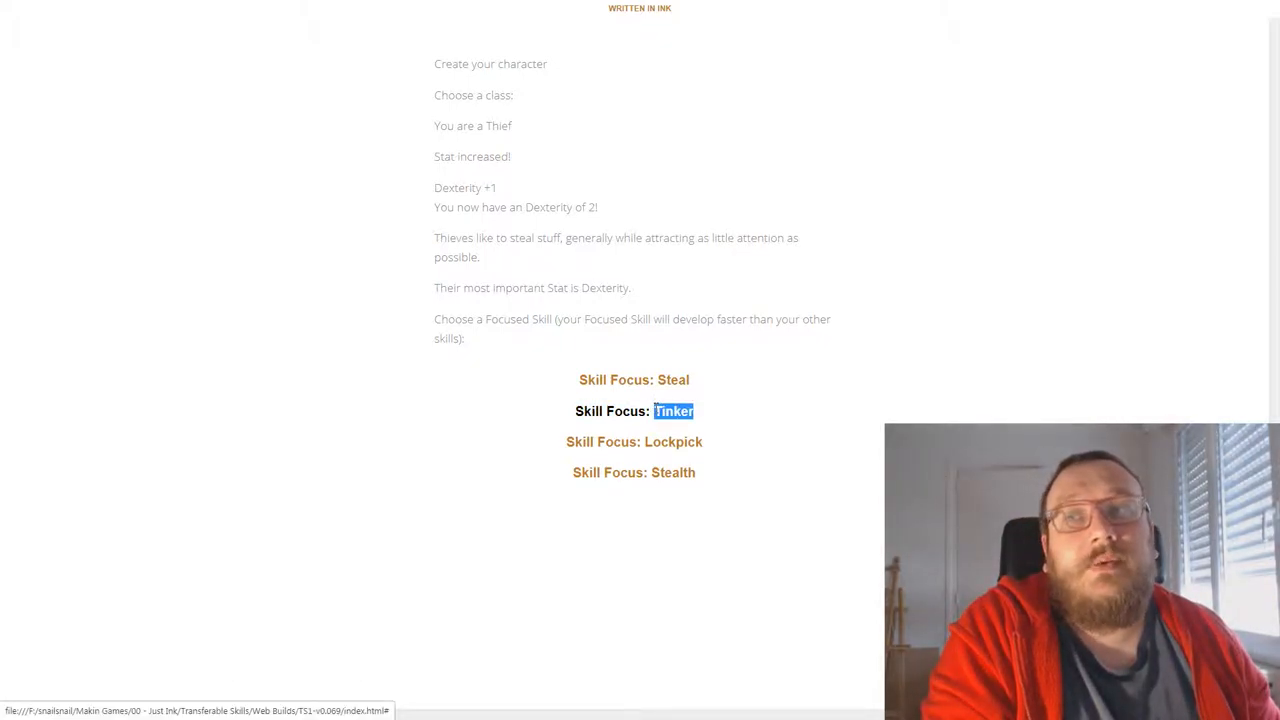
{"action": "right_click", "coordinate": [672, 412]}
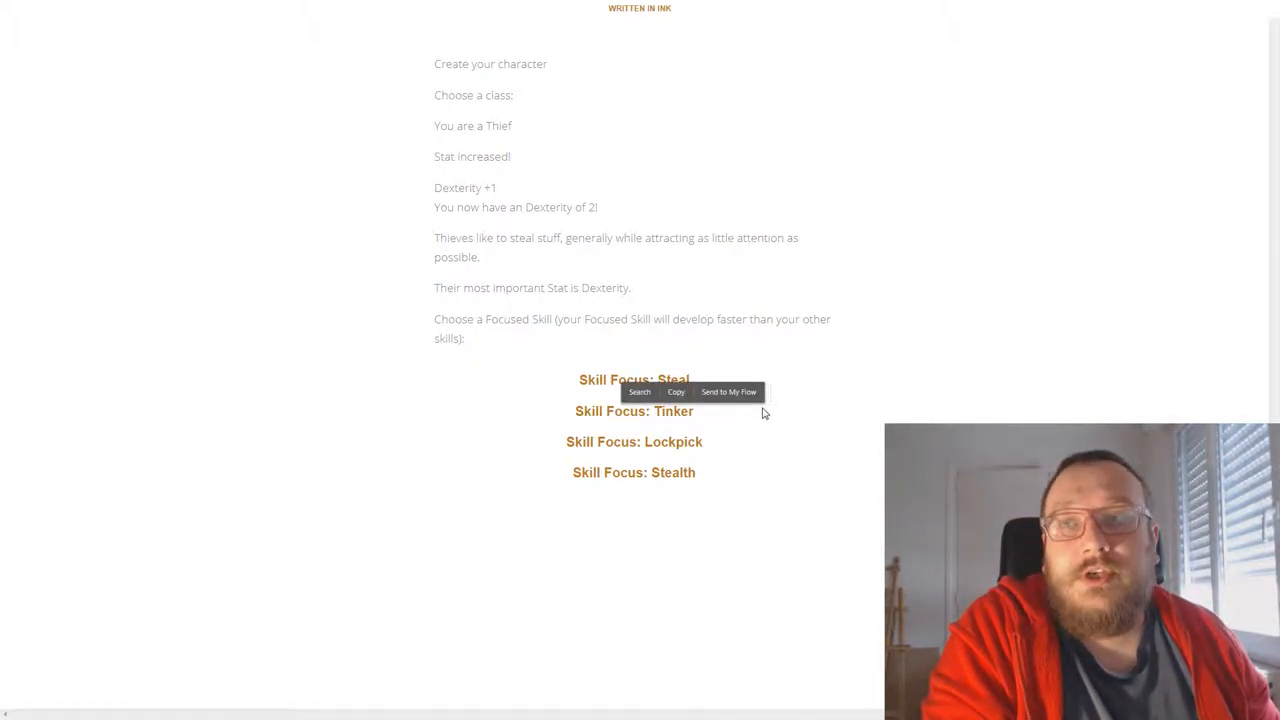
{"action": "left_click", "coordinate": [848, 280]}
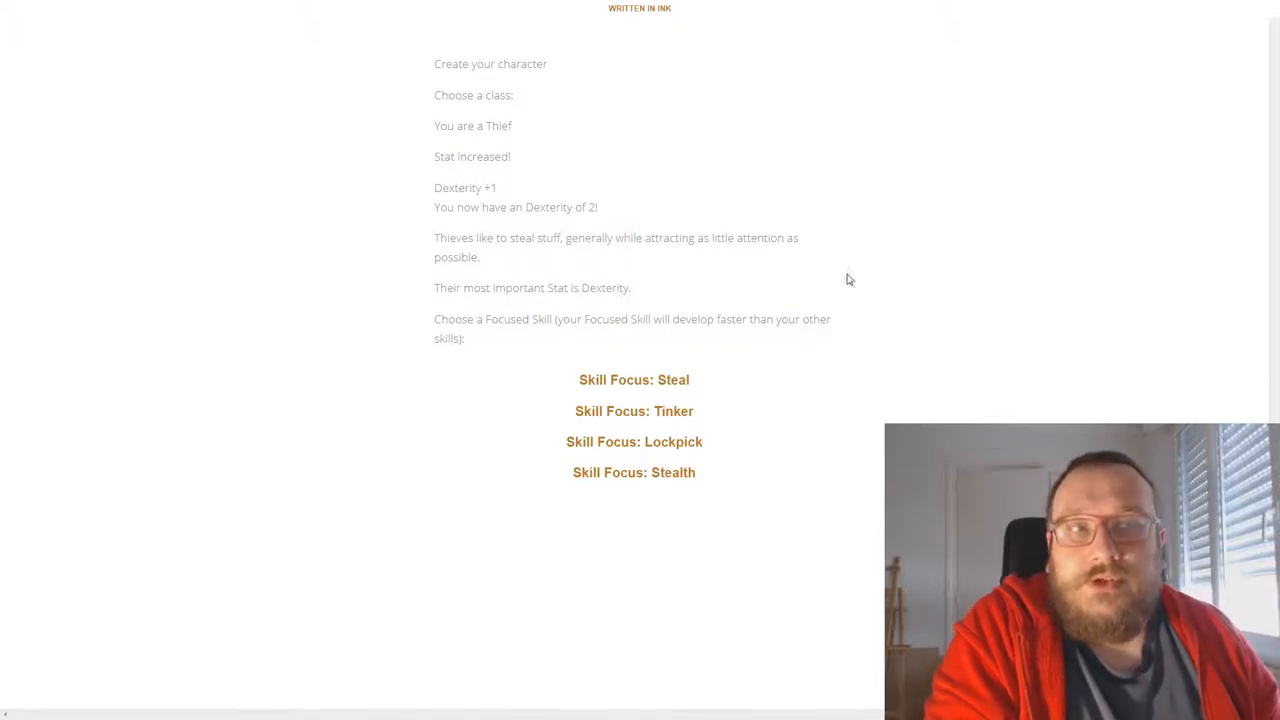
{"action": "mouse_move", "coordinate": [634, 412]}
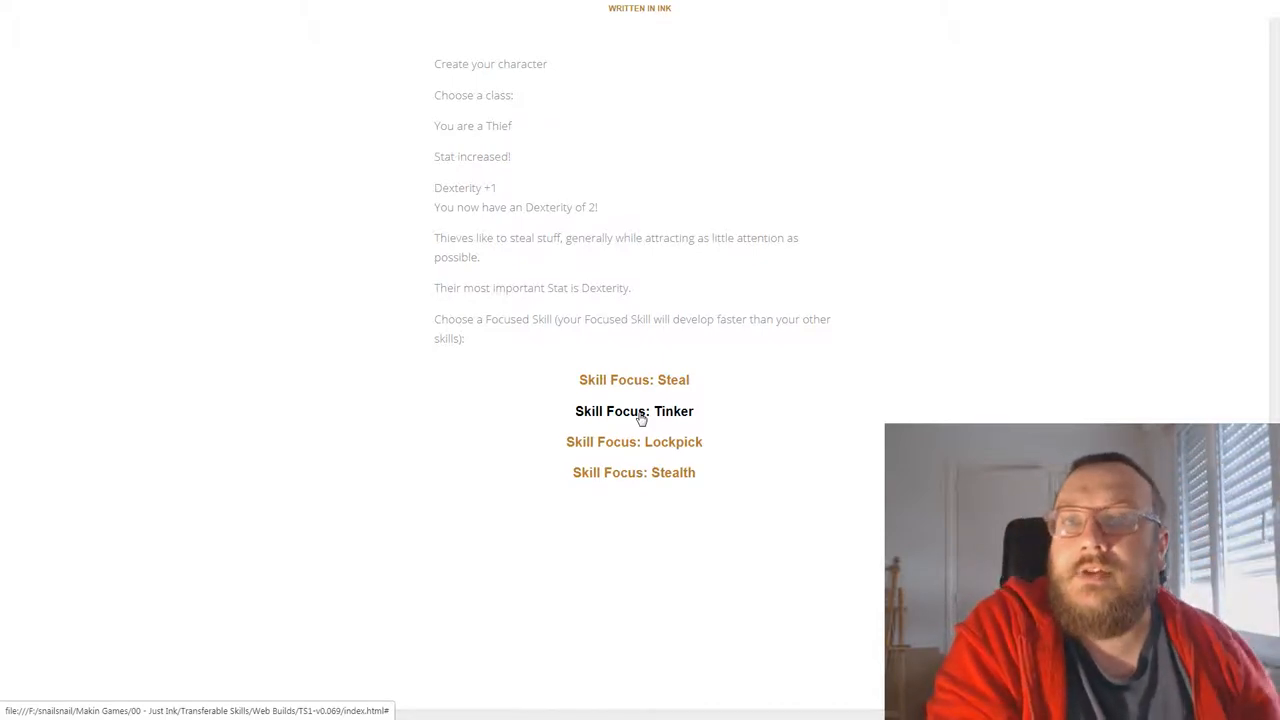
{"action": "mouse_move", "coordinate": [616, 404]}
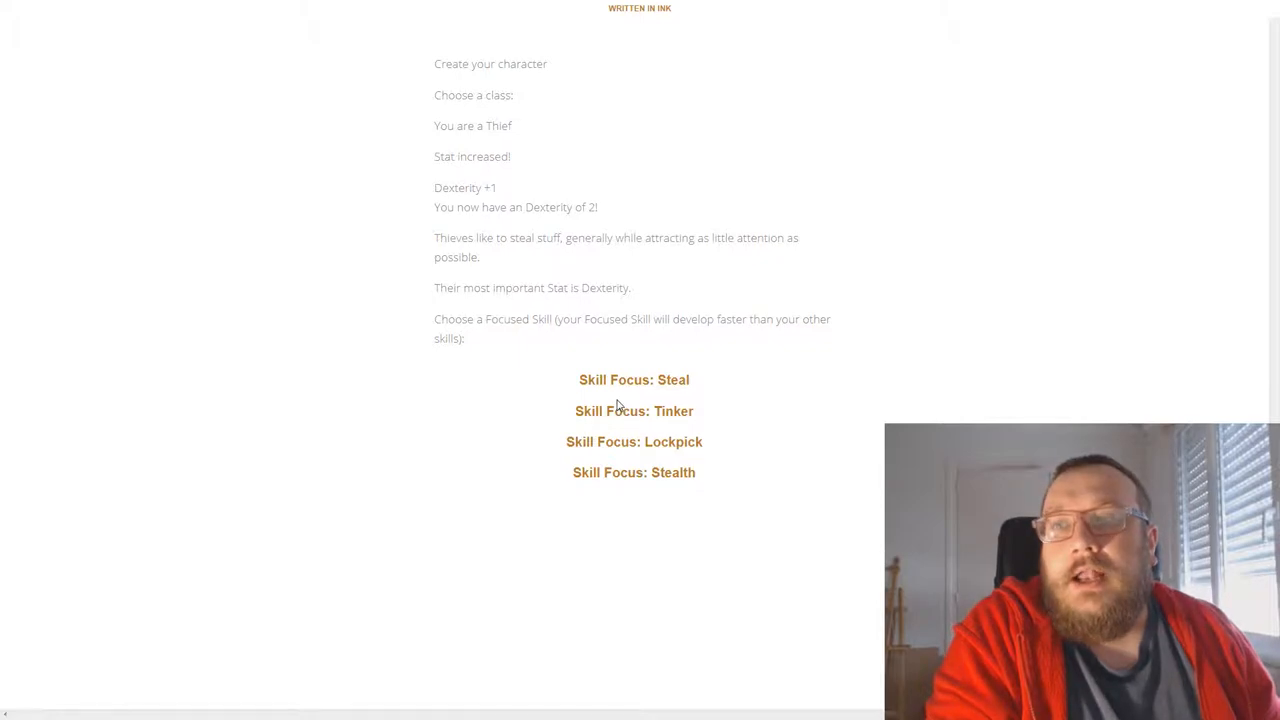
{"action": "left_click", "coordinate": [634, 410]}
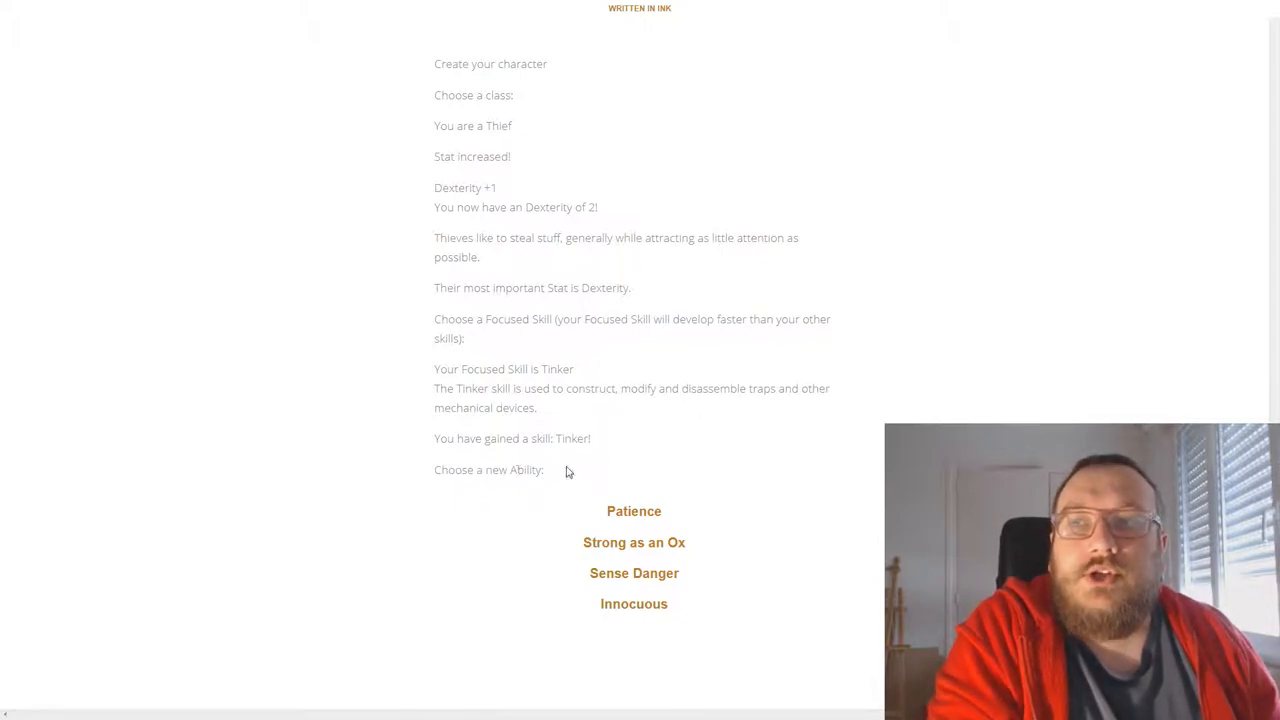
{"action": "mouse_move", "coordinate": [634, 512]}
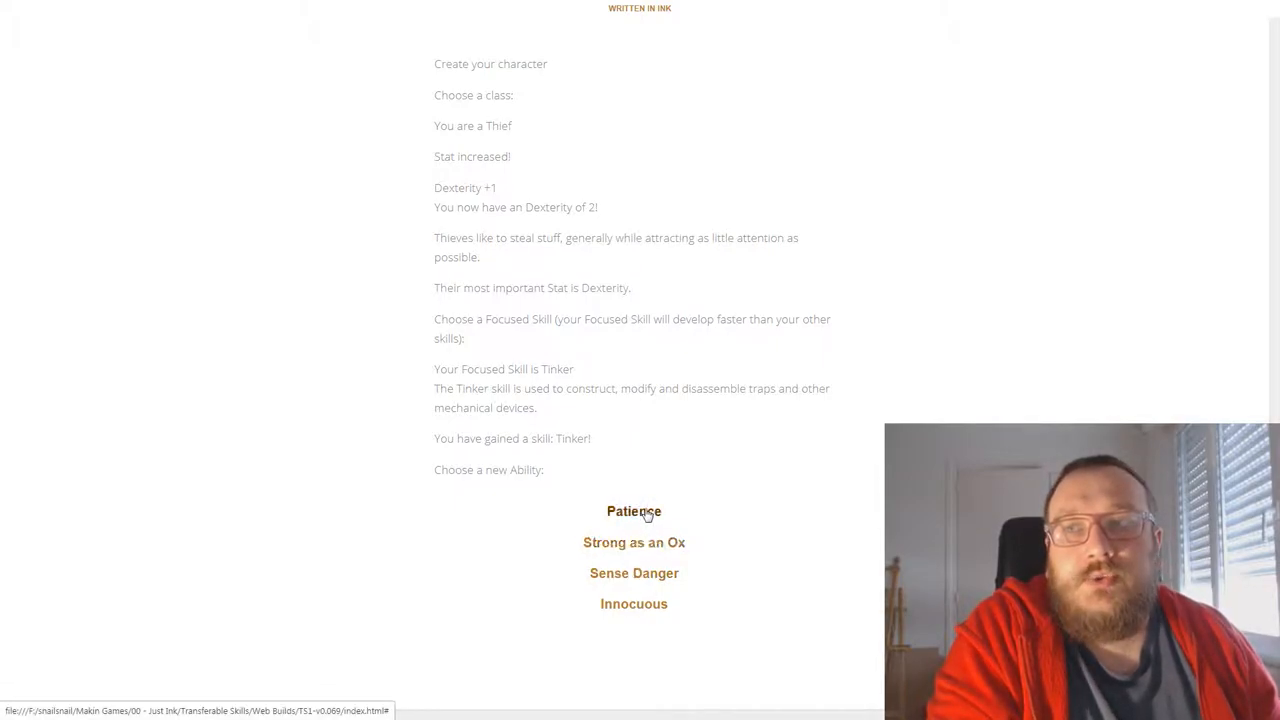
{"action": "mouse_move", "coordinate": [616, 596]}
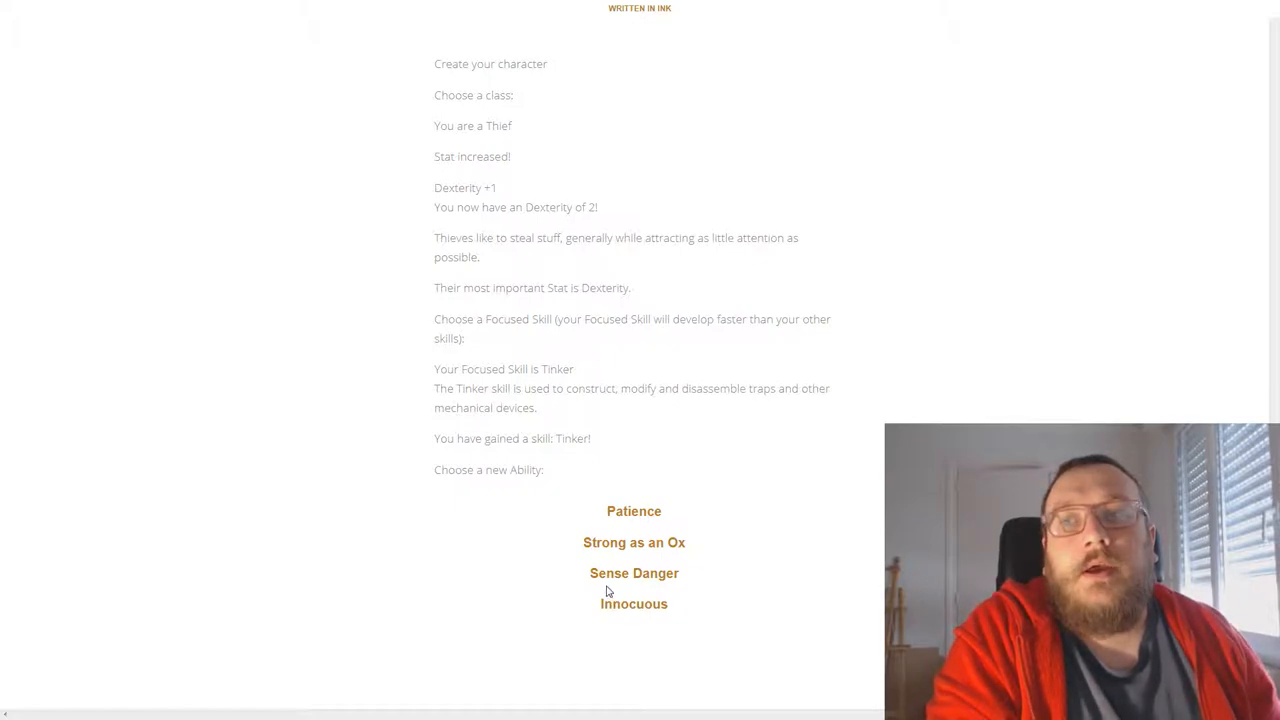
{"action": "mouse_move", "coordinate": [634, 572]}
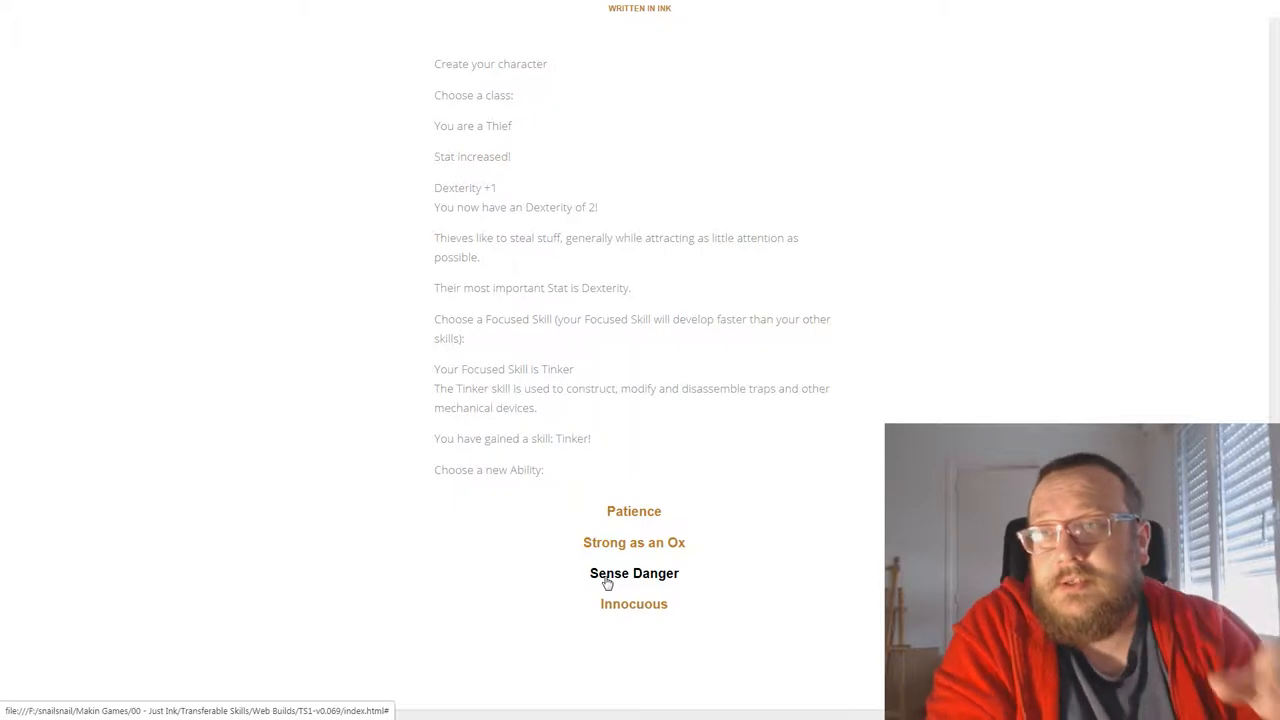
{"action": "mouse_move", "coordinate": [656, 616]}
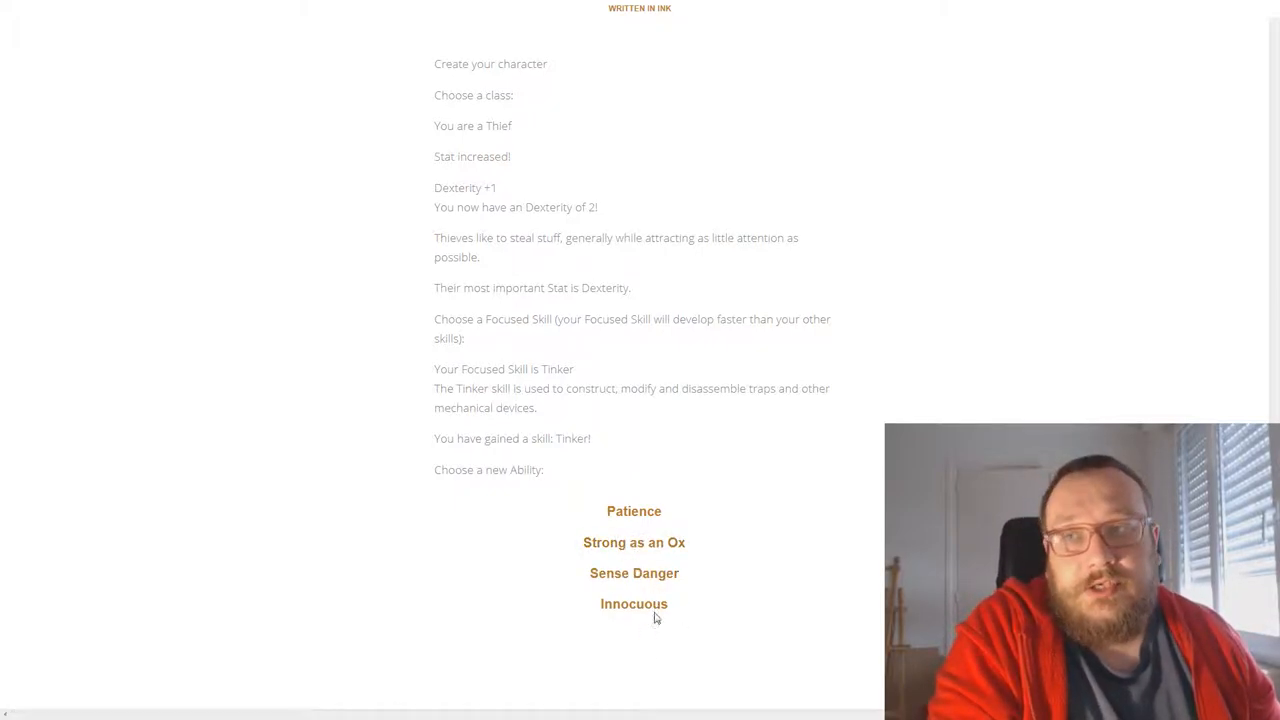
{"action": "left_click", "coordinate": [634, 604]}
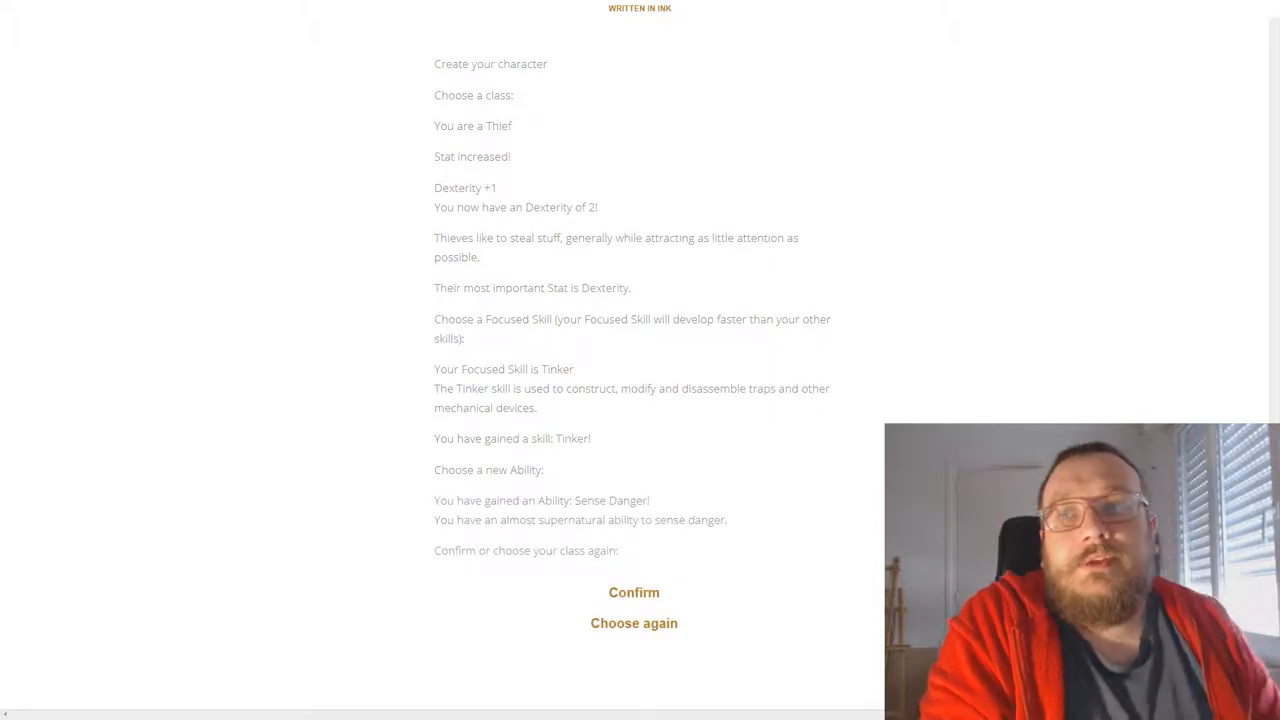
Confirm the Thief class and name the character Sinbarni, a Level 1 Human Thief
{"action": "left_click", "coordinate": [634, 592]}
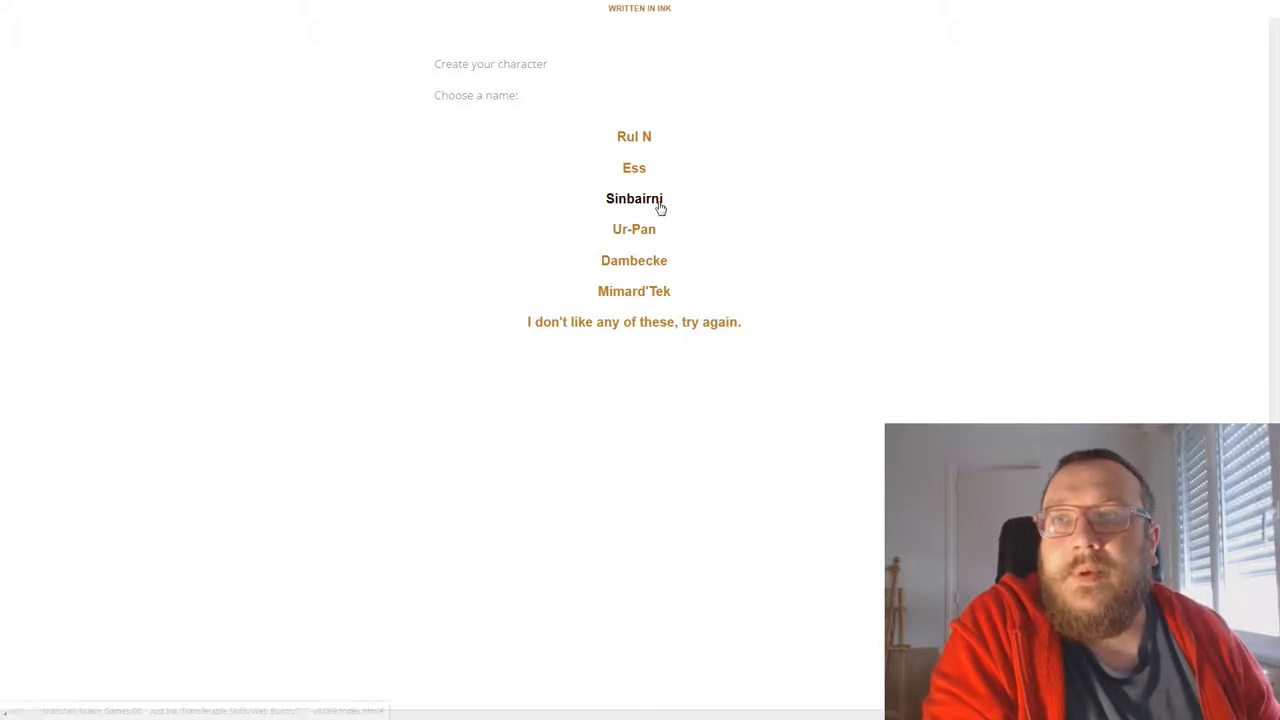
{"action": "left_click", "coordinate": [634, 198]}
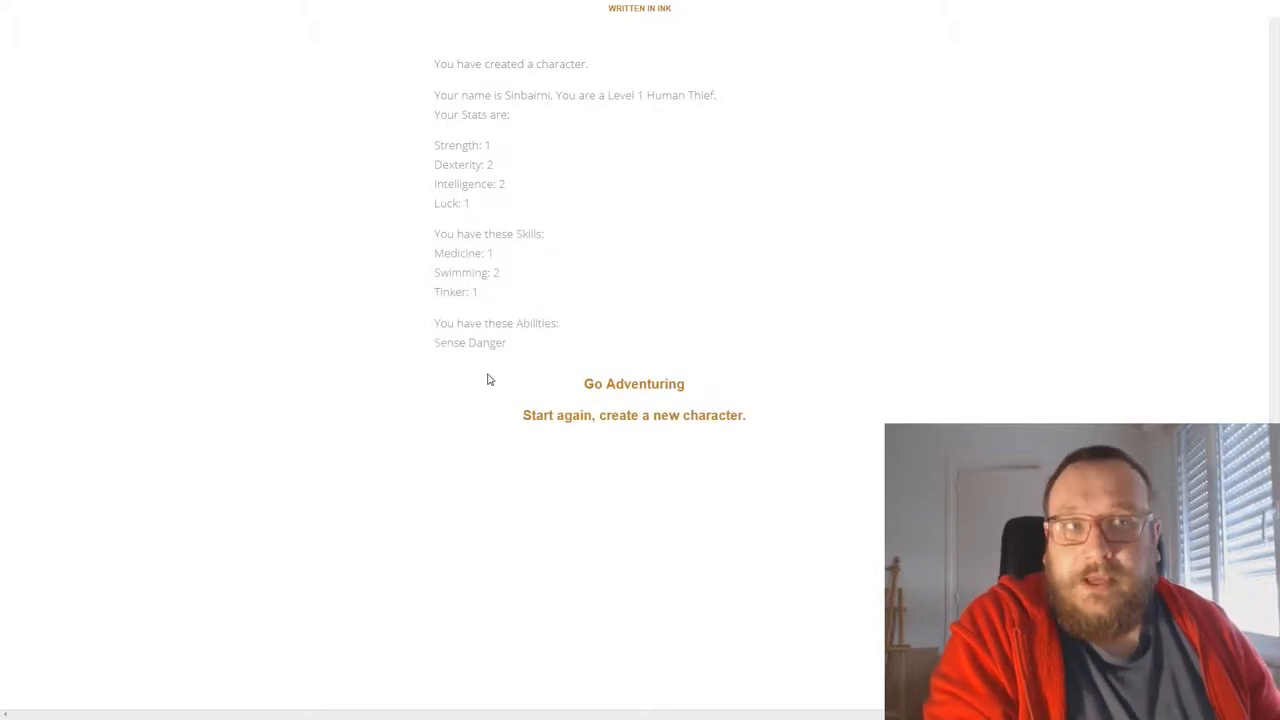
{"action": "mouse_move", "coordinate": [532, 320]}
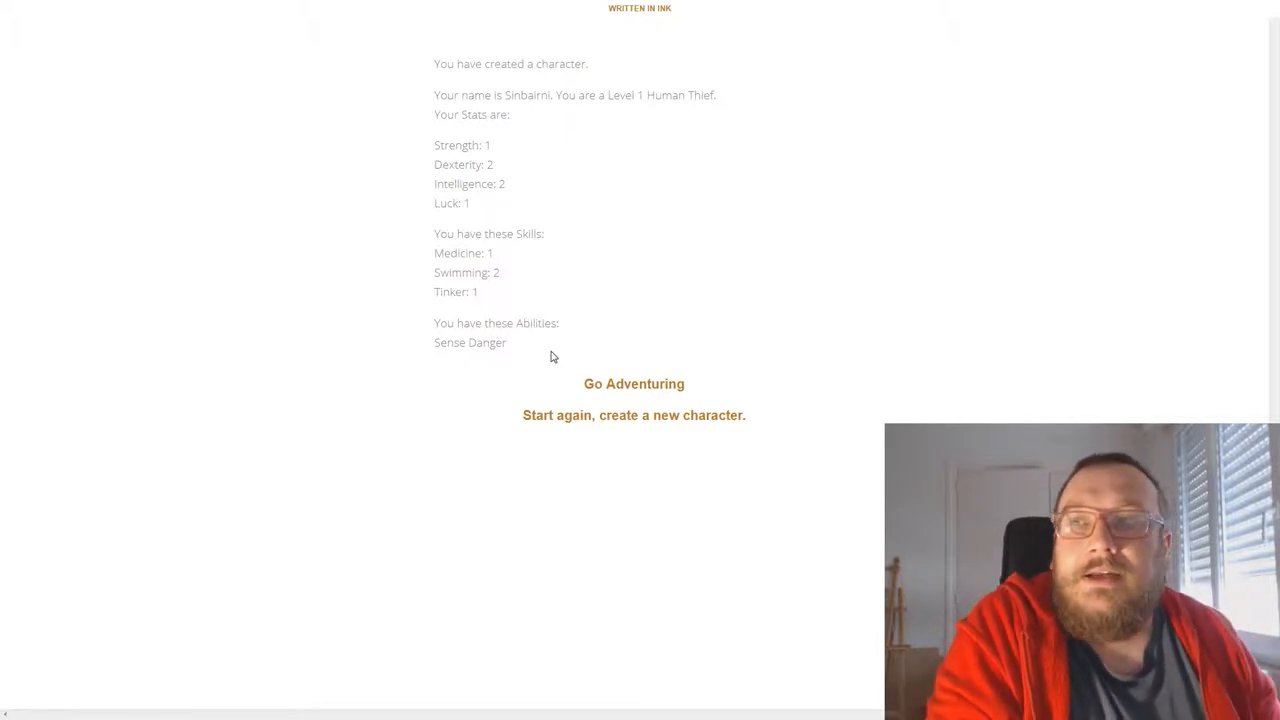
{"action": "double_click", "coordinate": [500, 324]}
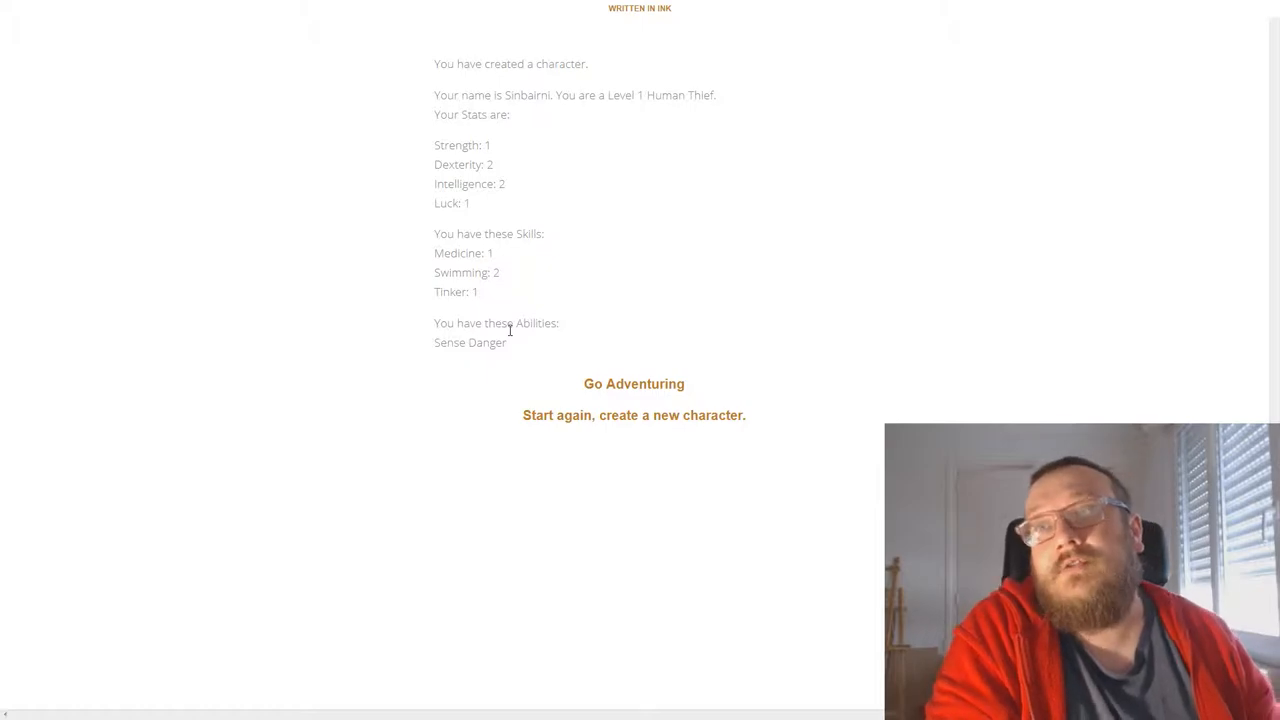
{"action": "mouse_move", "coordinate": [496, 370]}
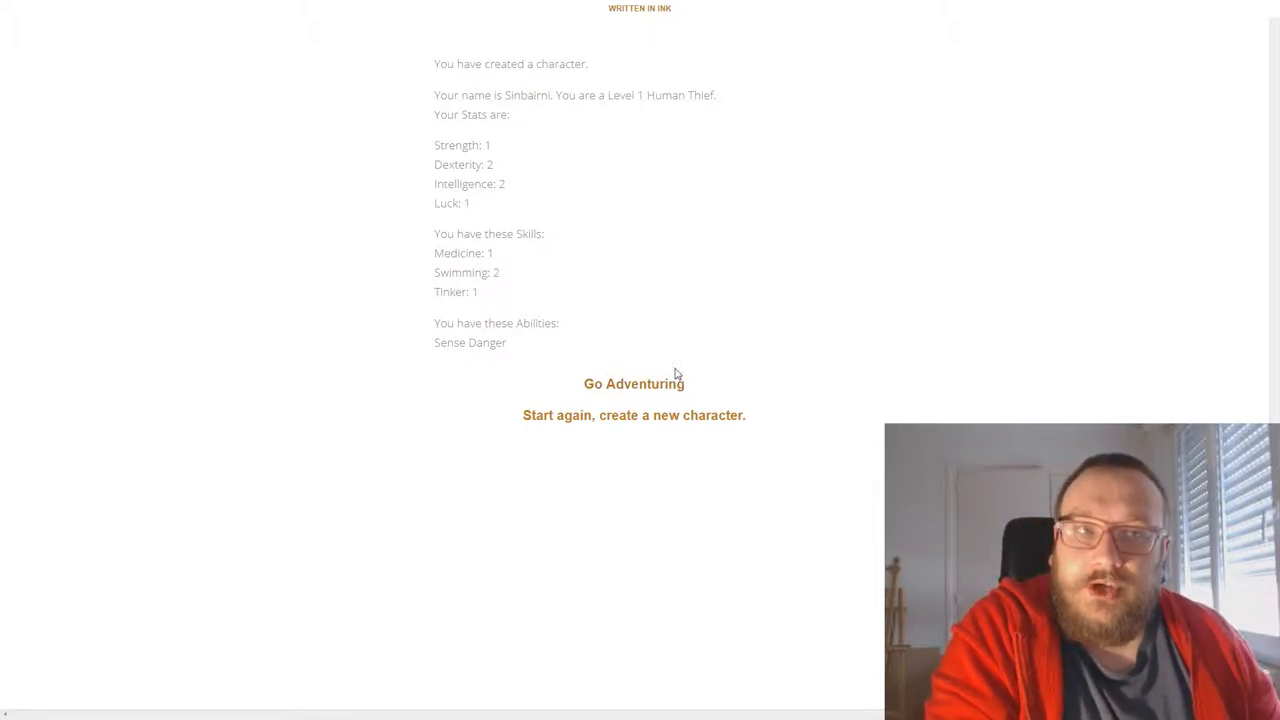
Send Sinbarni adventuring and read the caravan journey and dungeon treasure narrative
{"action": "left_click", "coordinate": [632, 384]}
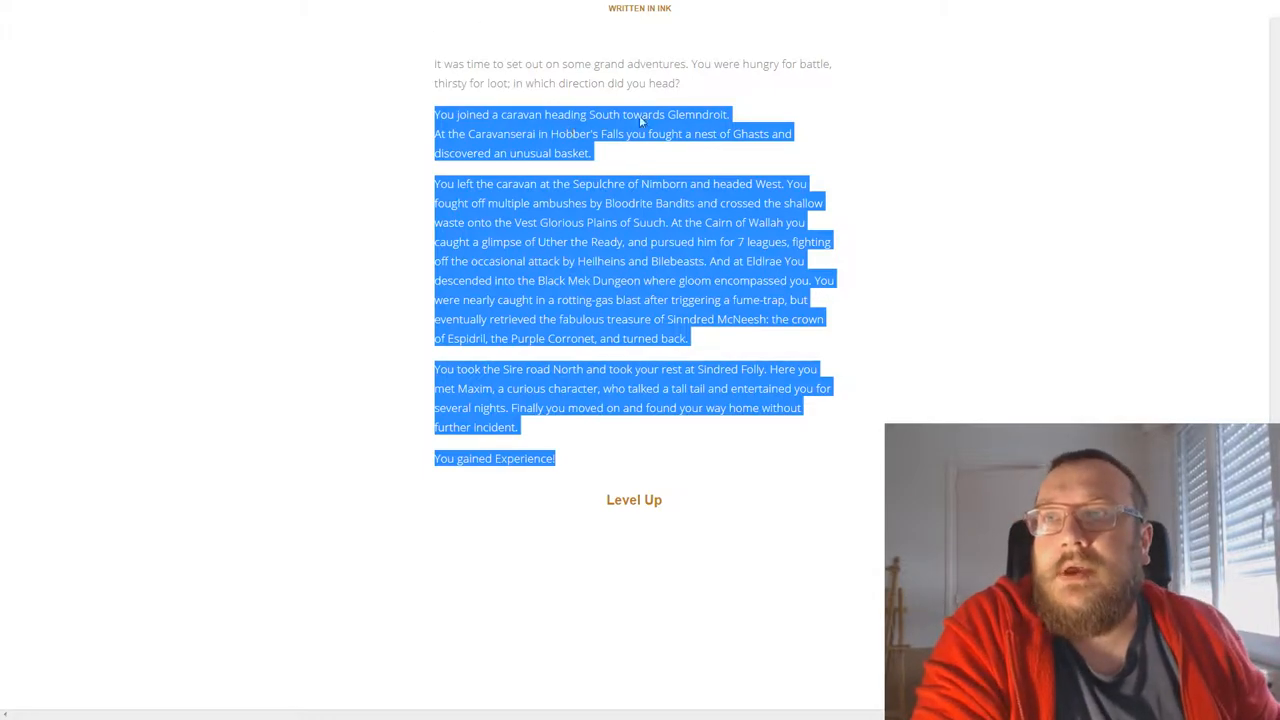
{"action": "left_click", "coordinate": [558, 100]}
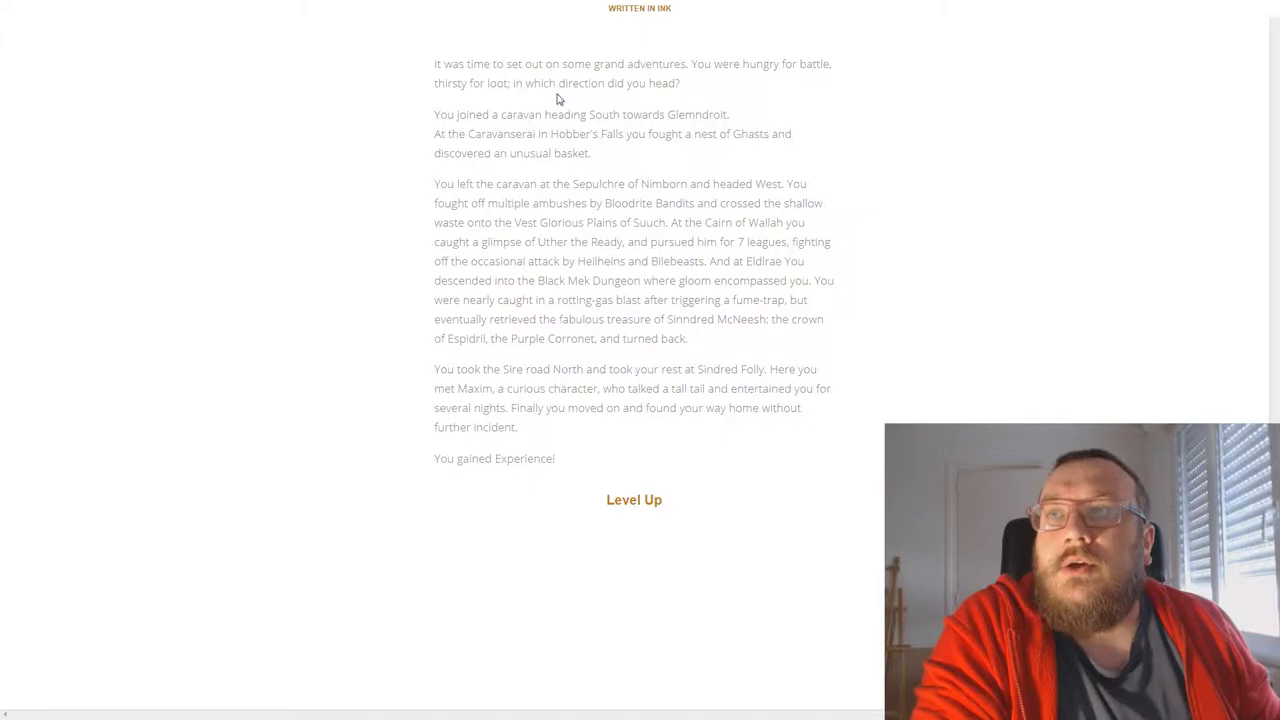
{"action": "mouse_move", "coordinate": [668, 102]}
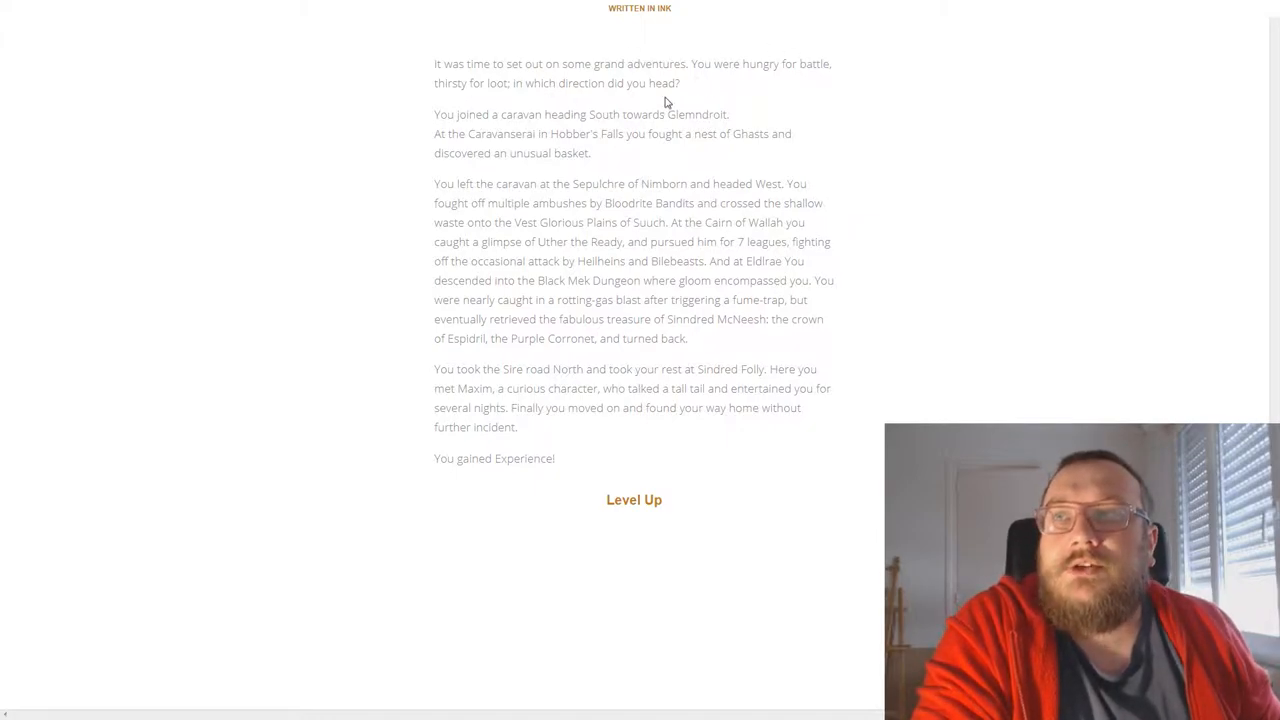
{"action": "mouse_move", "coordinate": [912, 136]}
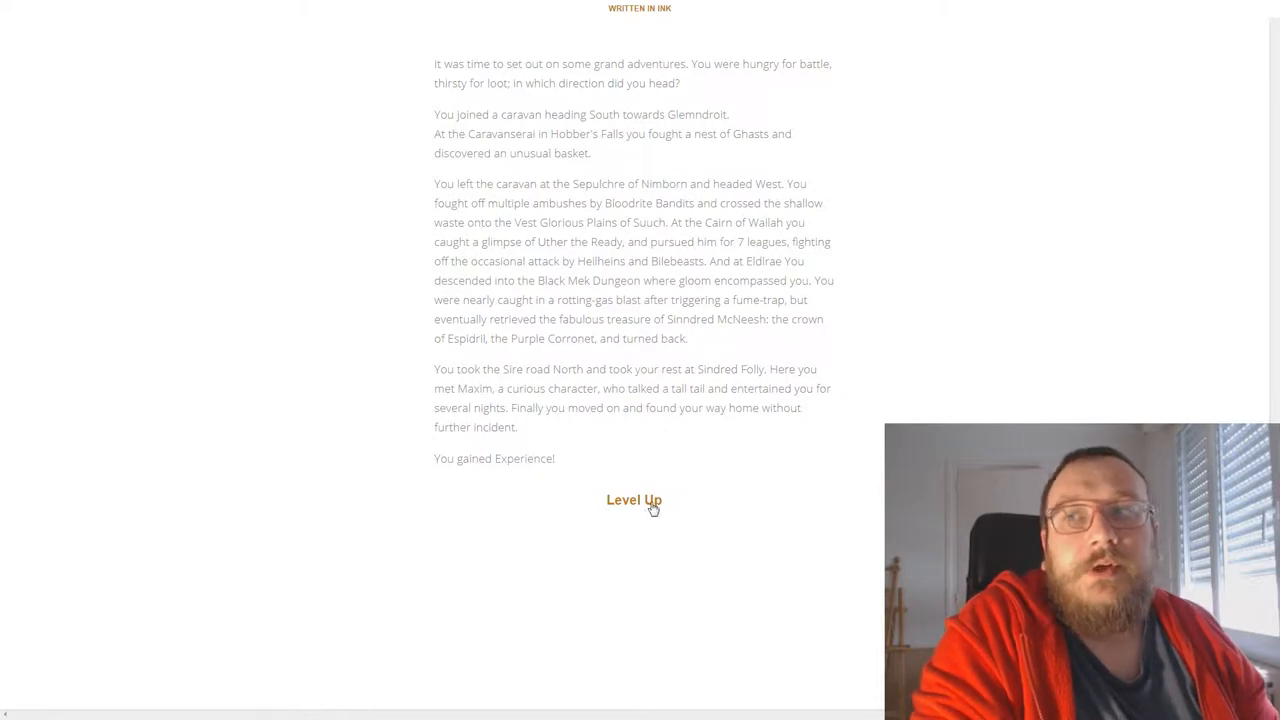
Level up after the adventure, learning Lore, then level up a second time
{"action": "left_click", "coordinate": [632, 500]}
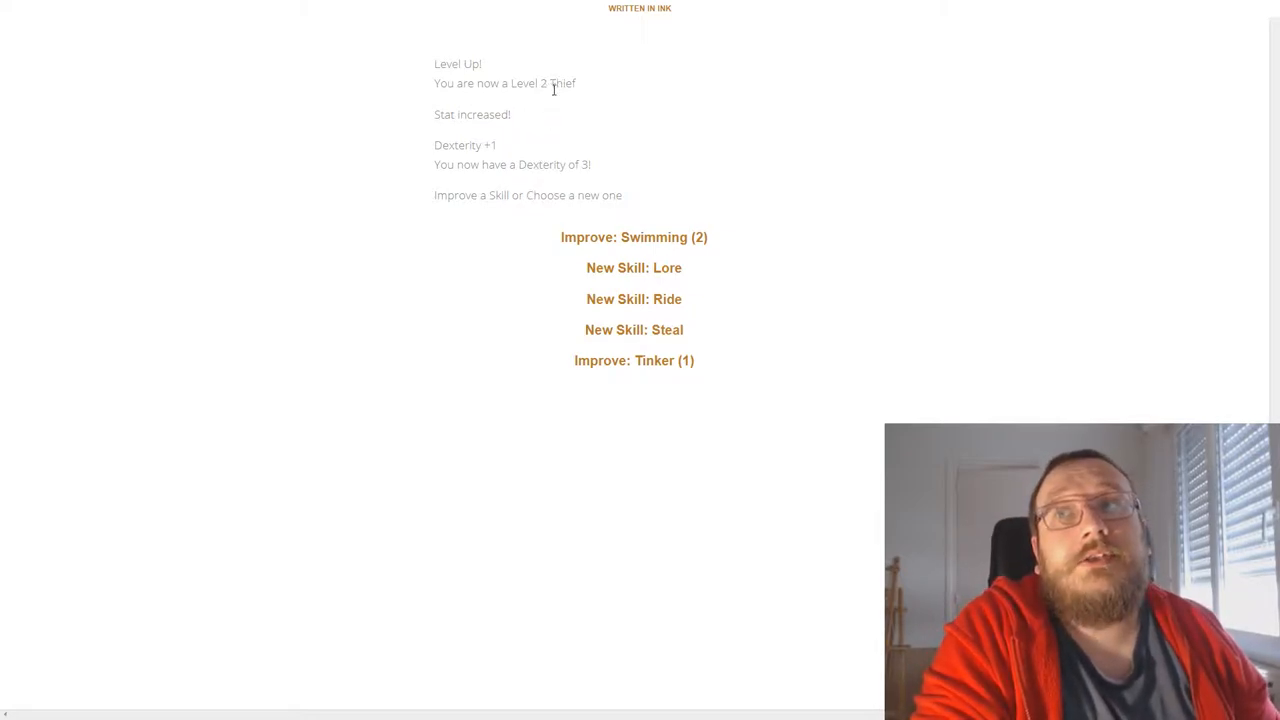
{"action": "mouse_move", "coordinate": [588, 144]}
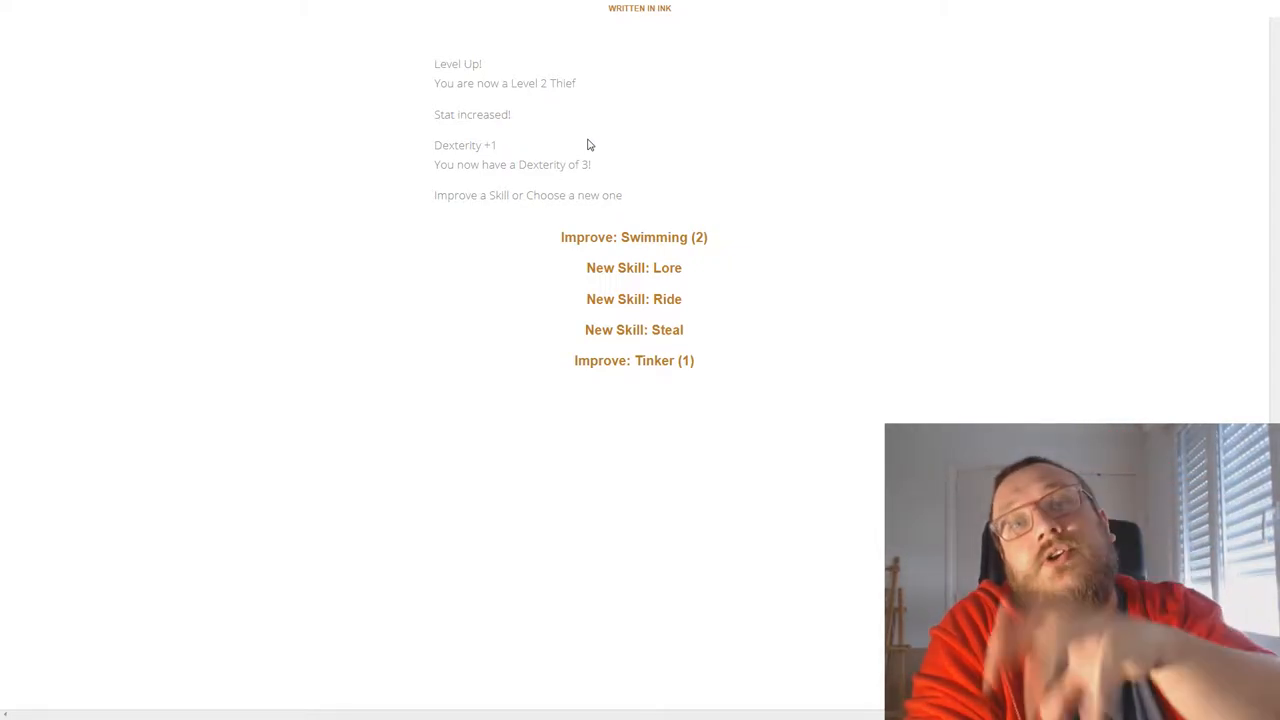
{"action": "mouse_move", "coordinate": [536, 76]}
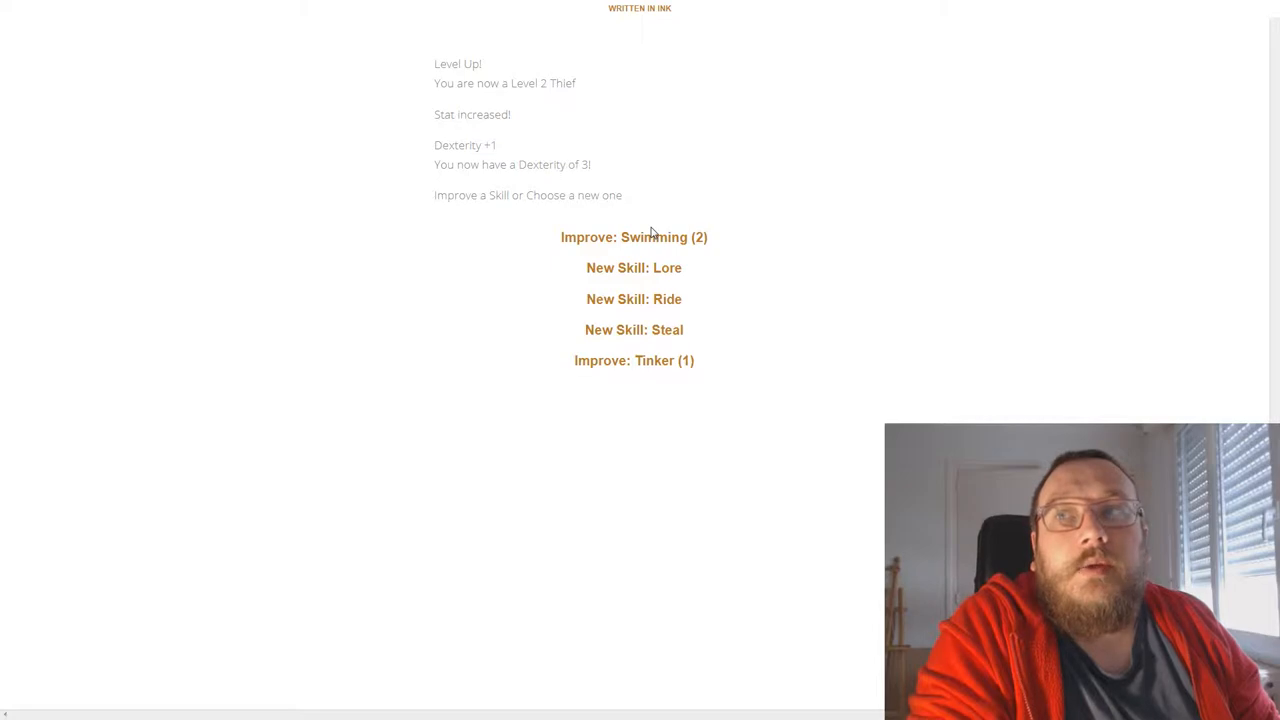
{"action": "mouse_move", "coordinate": [634, 236]}
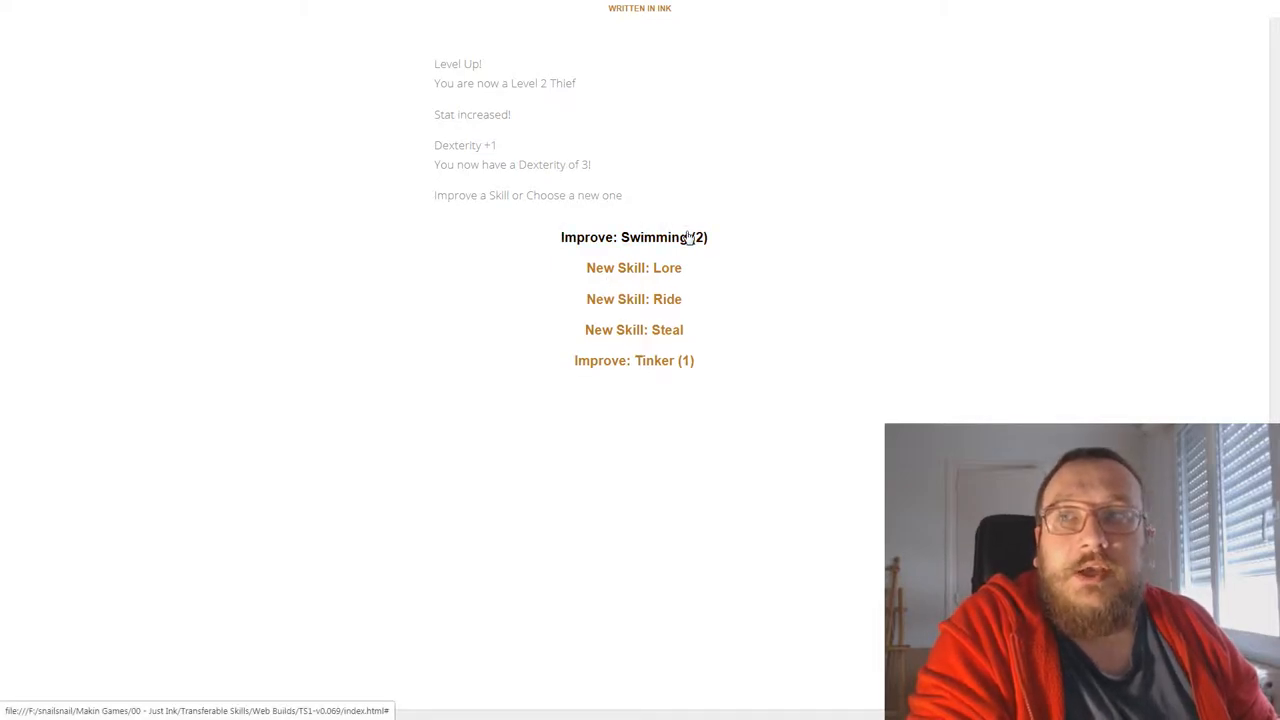
{"action": "mouse_move", "coordinate": [634, 268]}
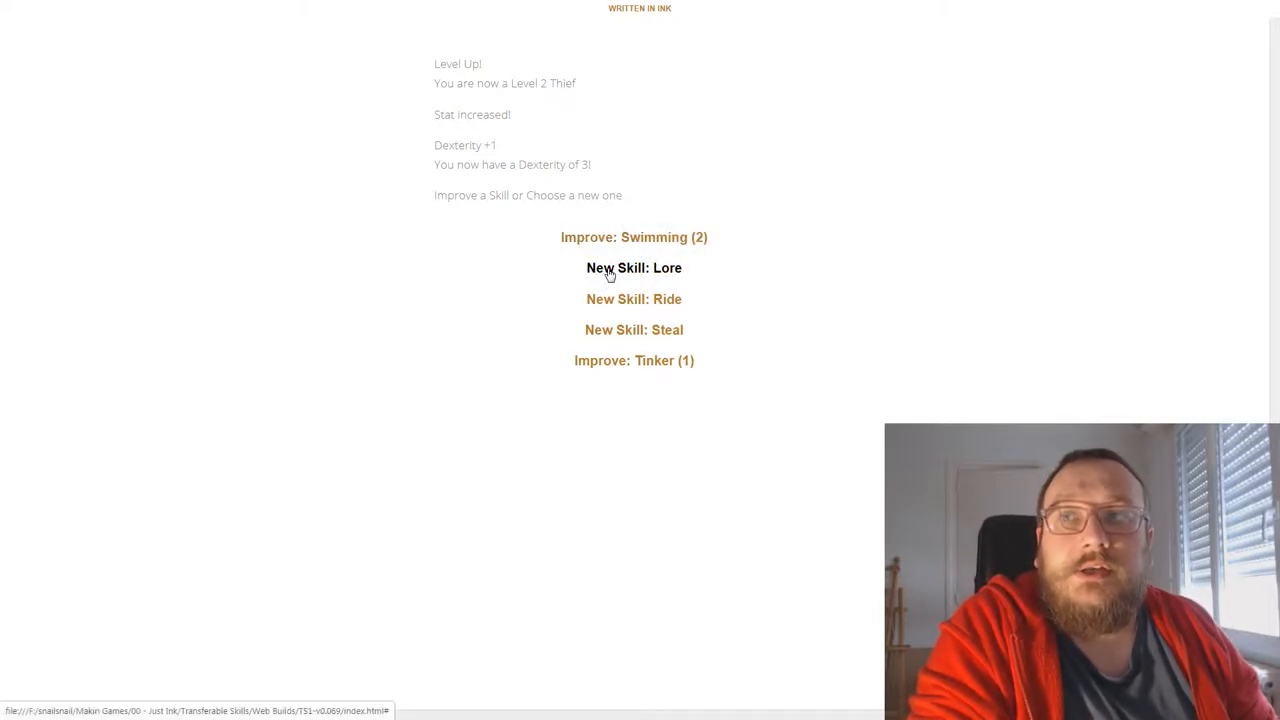
{"action": "left_click", "coordinate": [634, 268]}
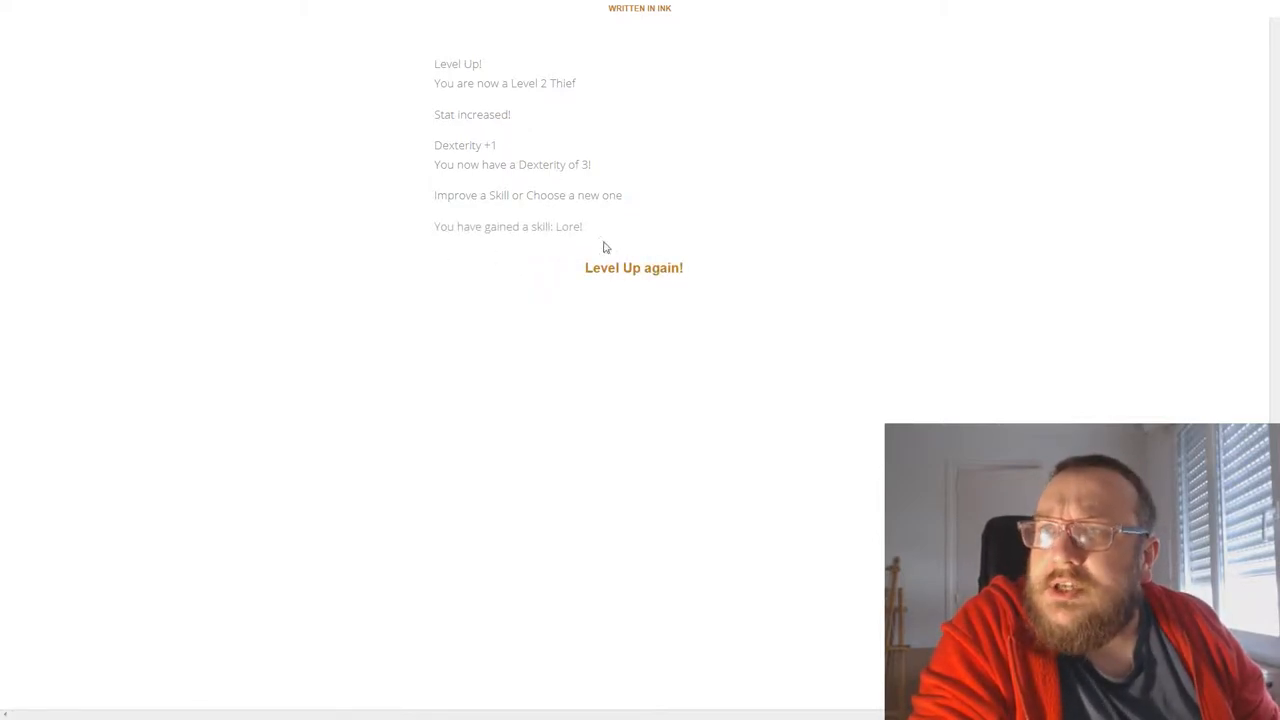
{"action": "mouse_move", "coordinate": [700, 240]}
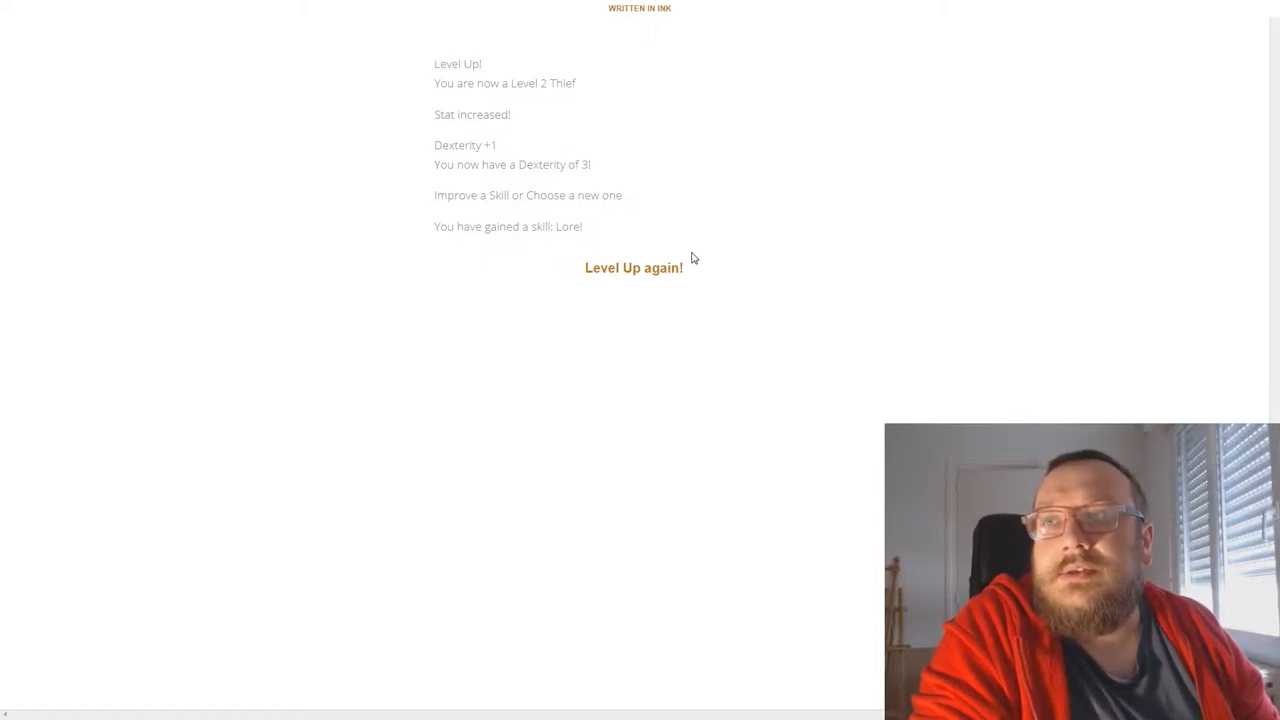
{"action": "mouse_move", "coordinate": [688, 240]}
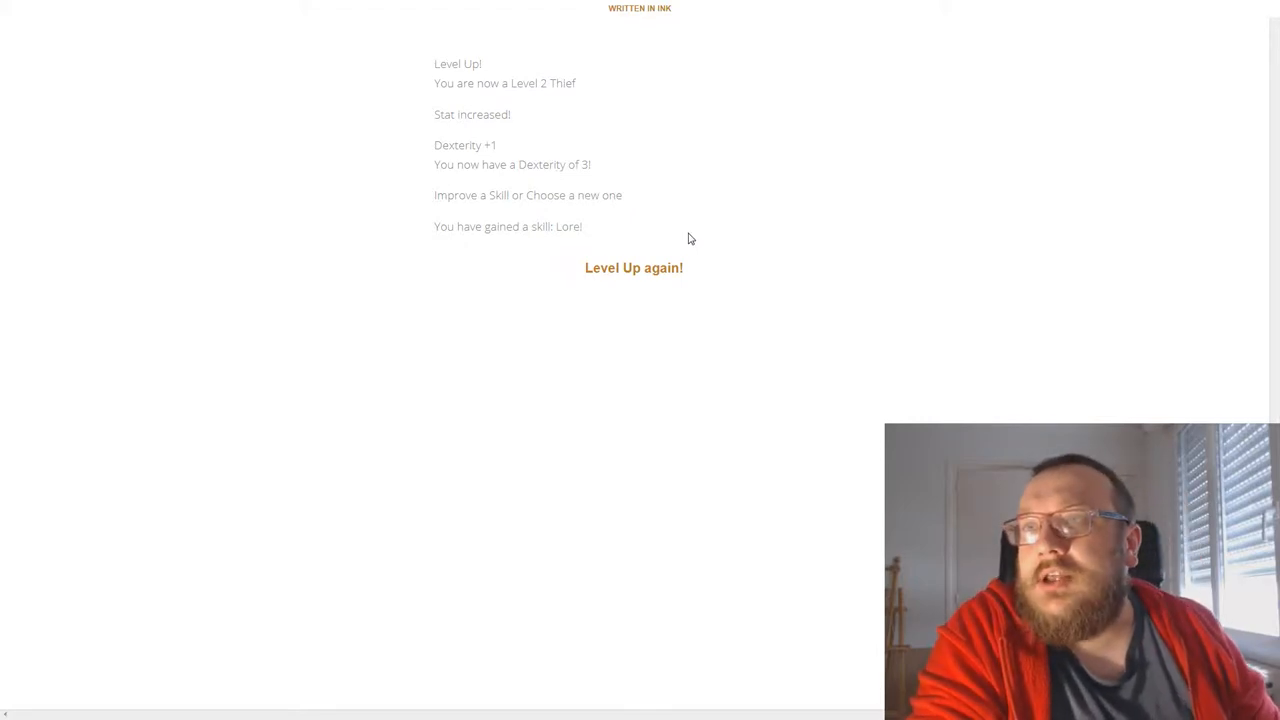
{"action": "left_click", "coordinate": [632, 268]}
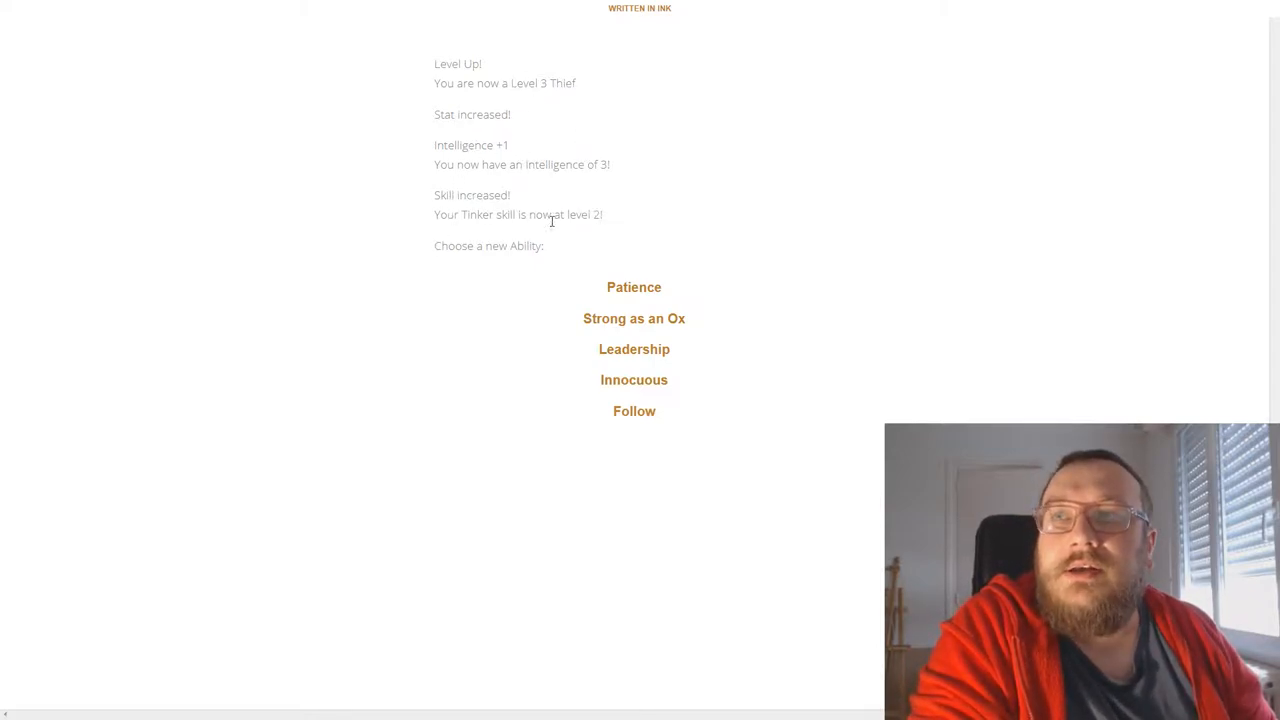
{"action": "left_click_drag", "start_coordinate": [436, 214], "coordinate": [604, 214]}
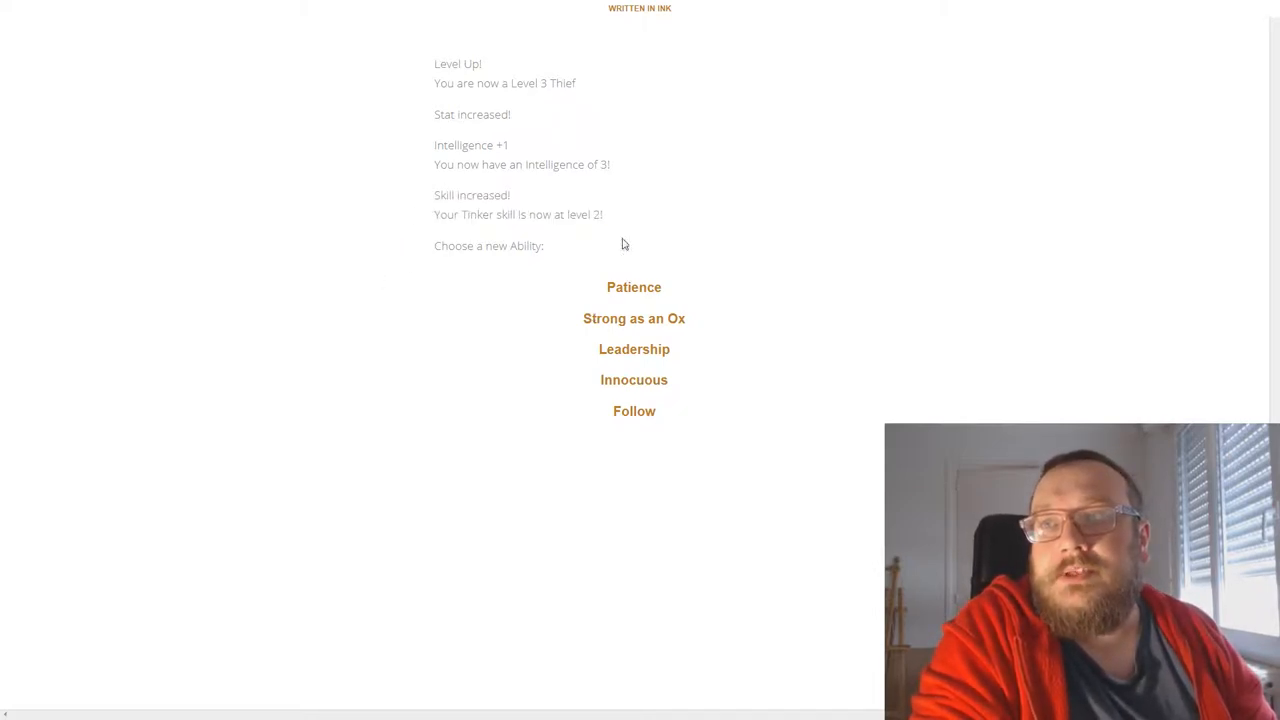
{"action": "mouse_move", "coordinate": [634, 412]}
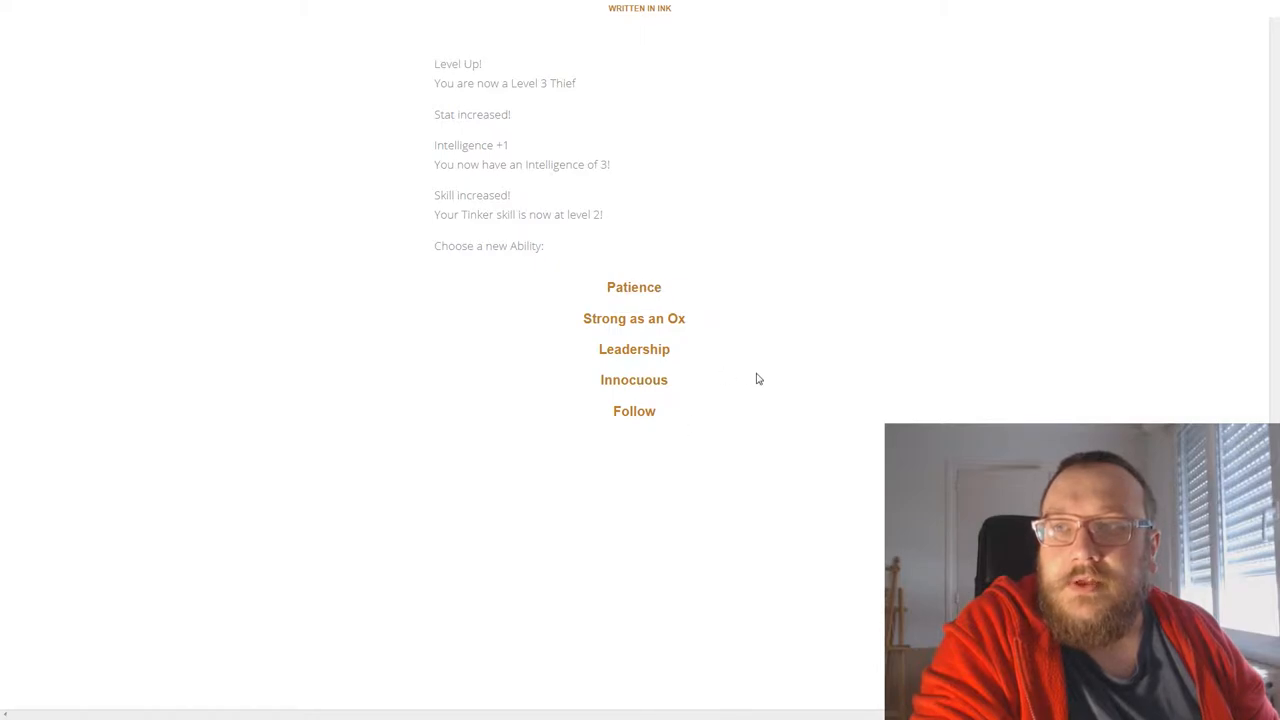
Take Leadership at level 3, finish levelling and travel to the Forlorn Keep of Mad King Maebo
{"action": "left_click", "coordinate": [634, 348]}
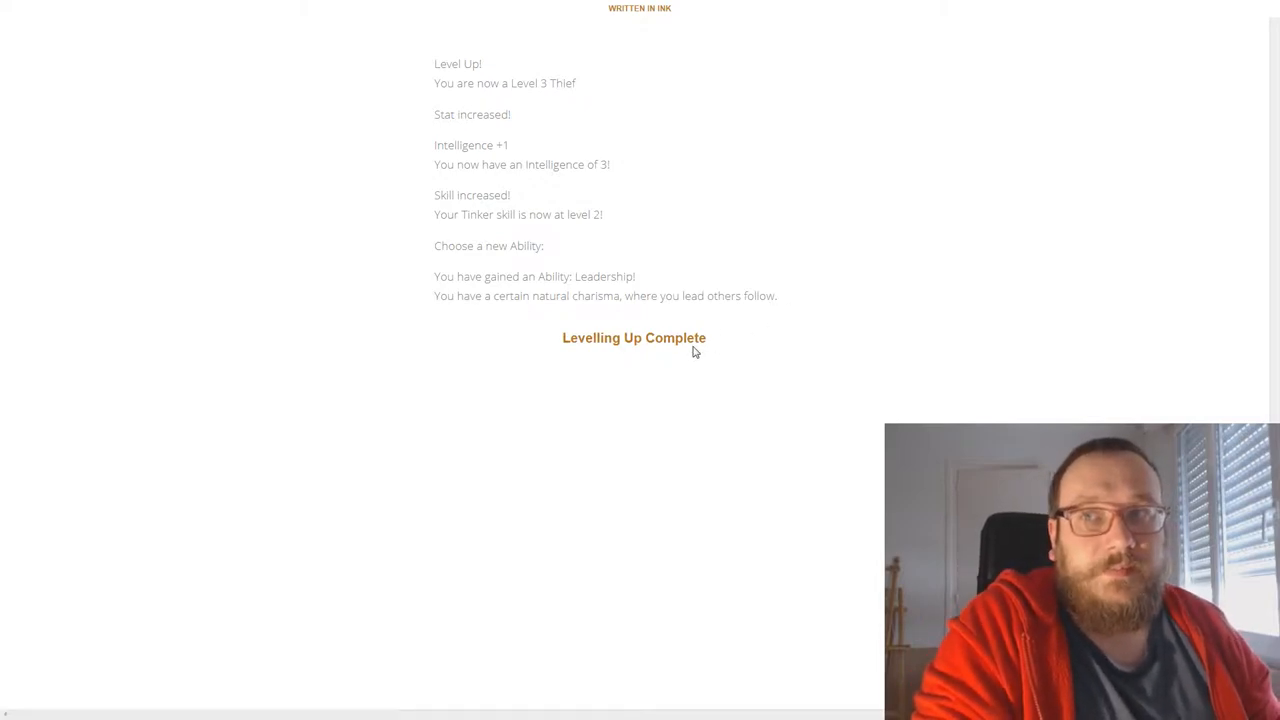
{"action": "left_click_drag", "start_coordinate": [434, 296], "coordinate": [778, 296]}
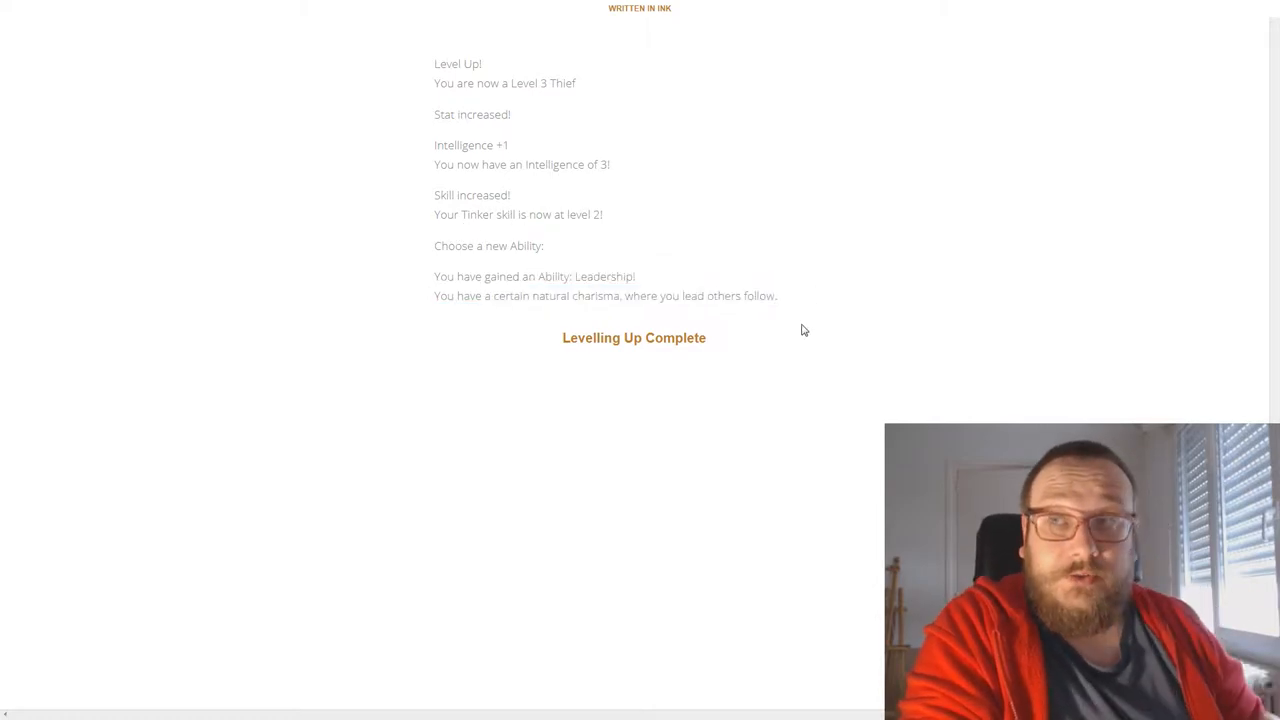
{"action": "left_click", "coordinate": [634, 336]}
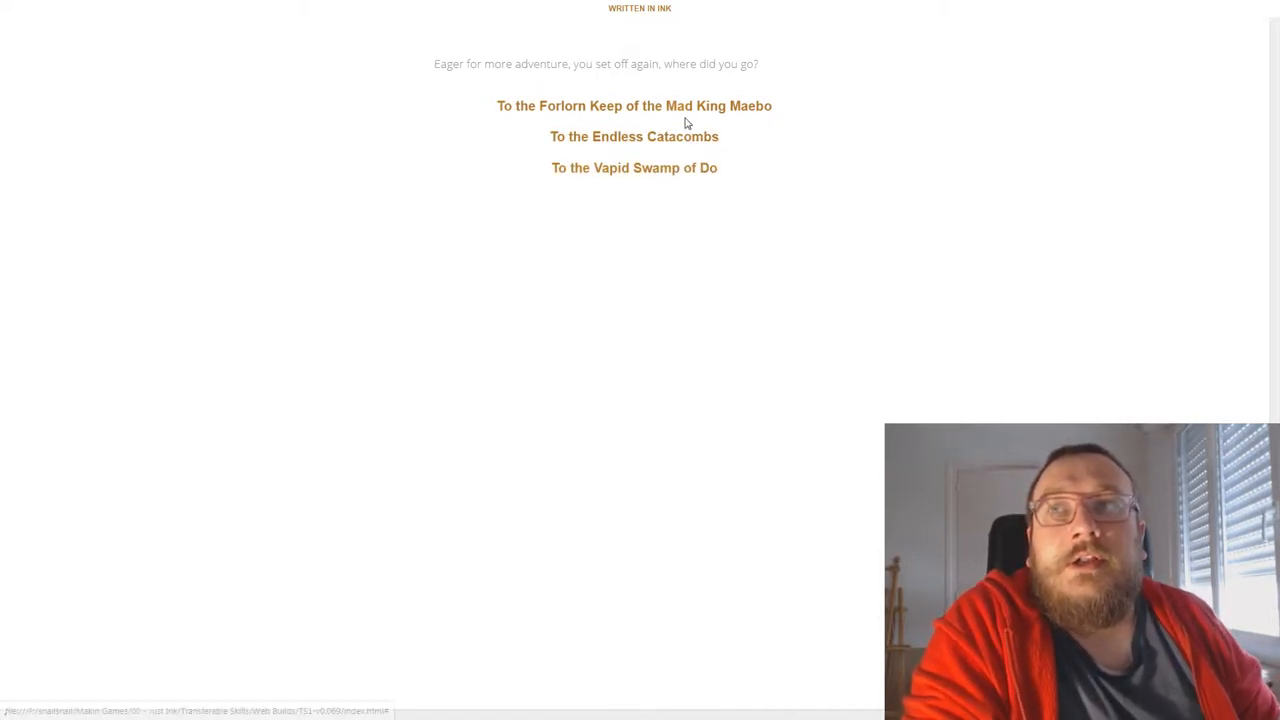
{"action": "mouse_move", "coordinate": [804, 106]}
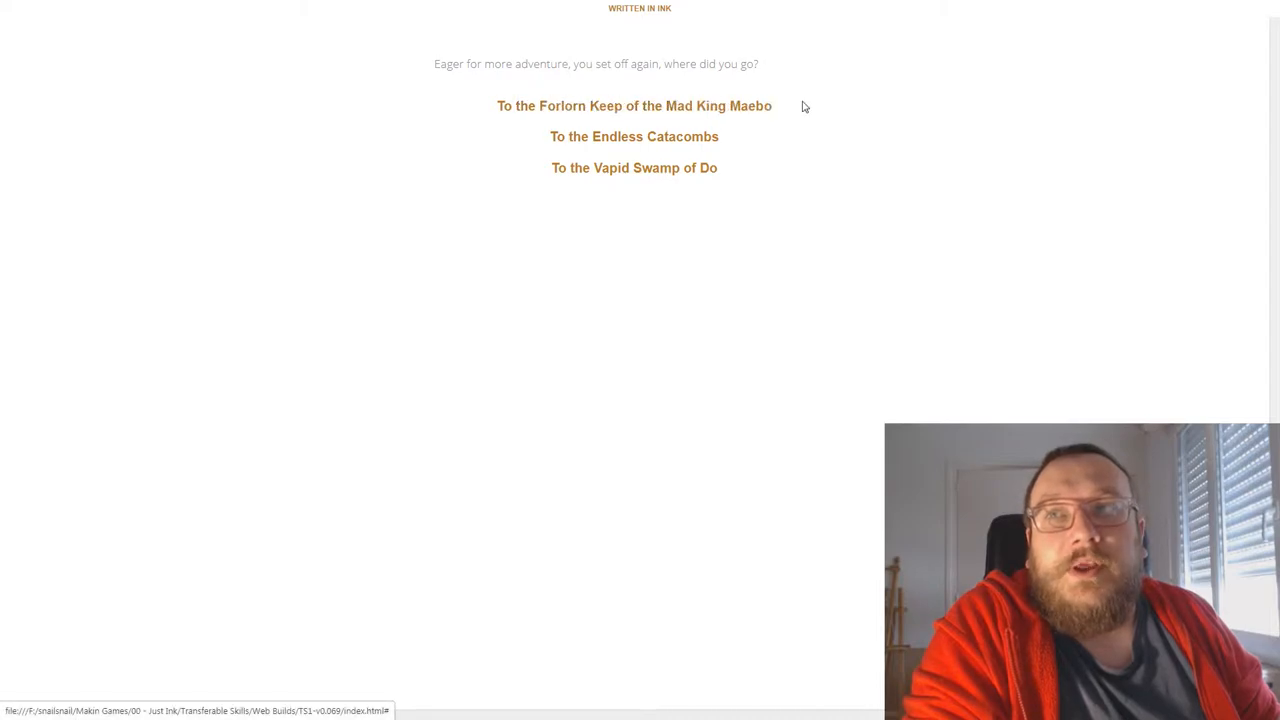
{"action": "left_click", "coordinate": [634, 104]}
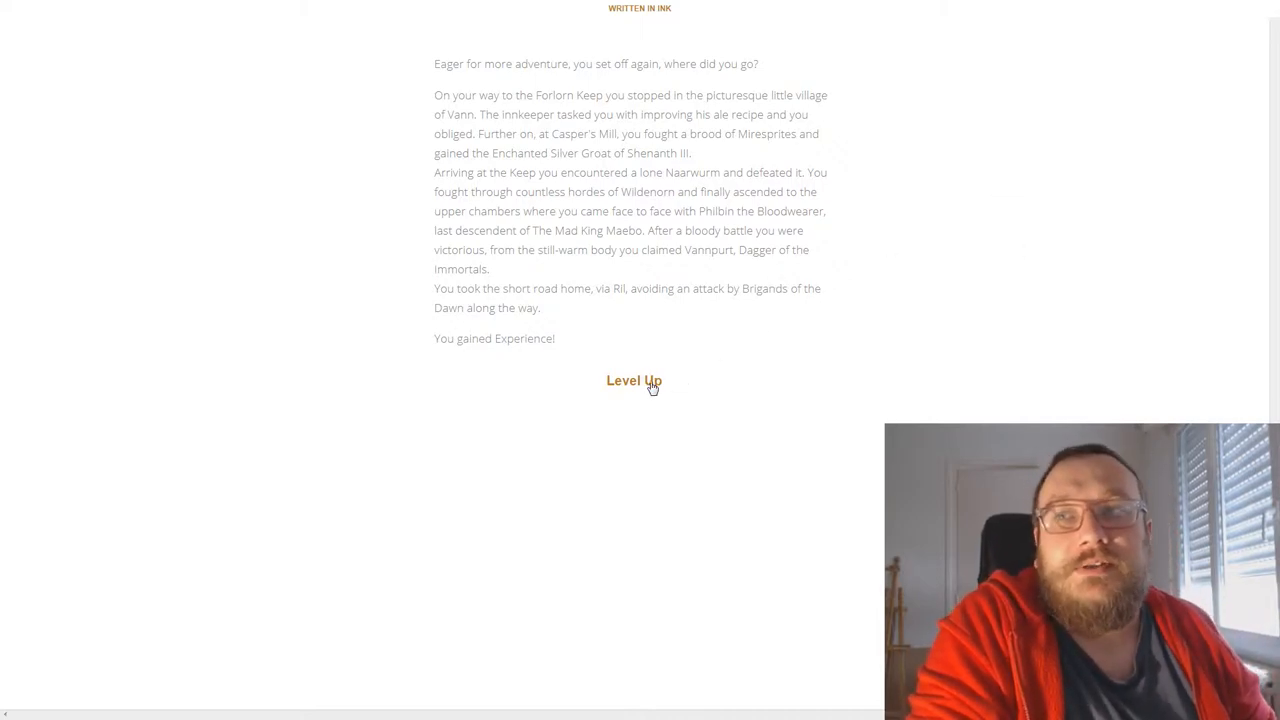
Improve Lore at level 4 and sail southeast across the Sea of Knives
{"action": "left_click", "coordinate": [632, 380]}
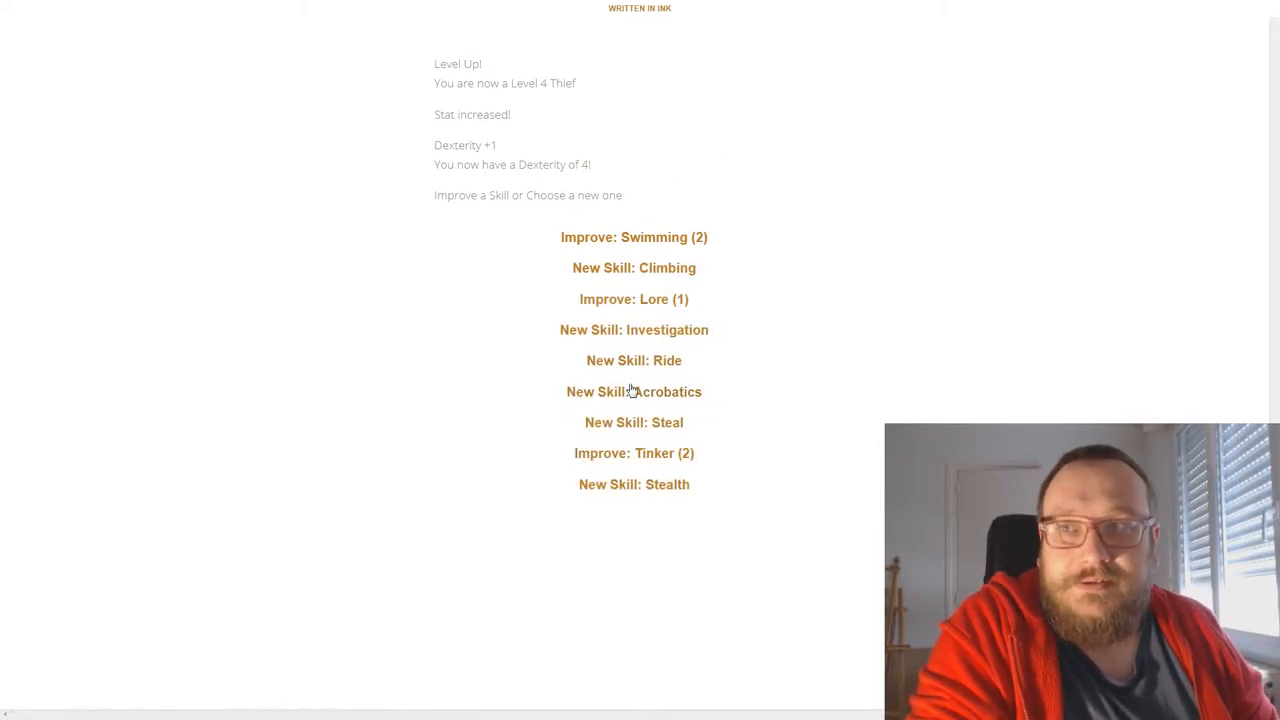
{"action": "left_click", "coordinate": [634, 300]}
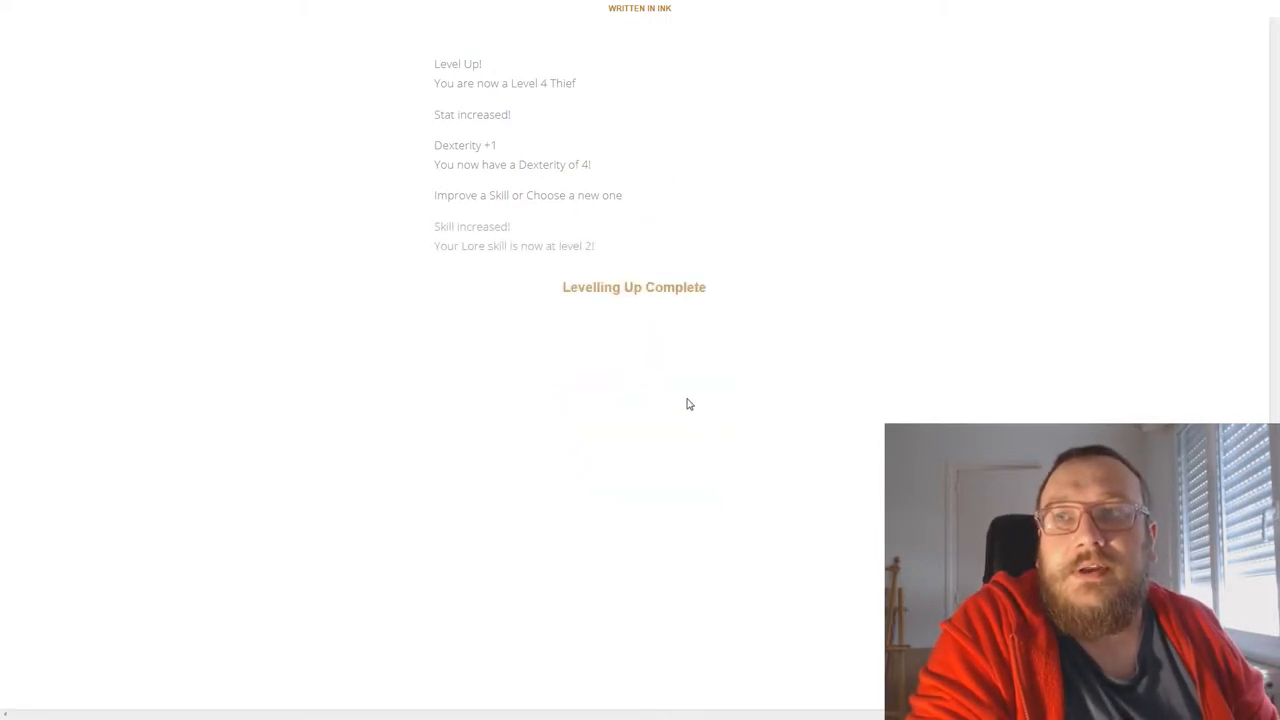
{"action": "left_click", "coordinate": [632, 288]}
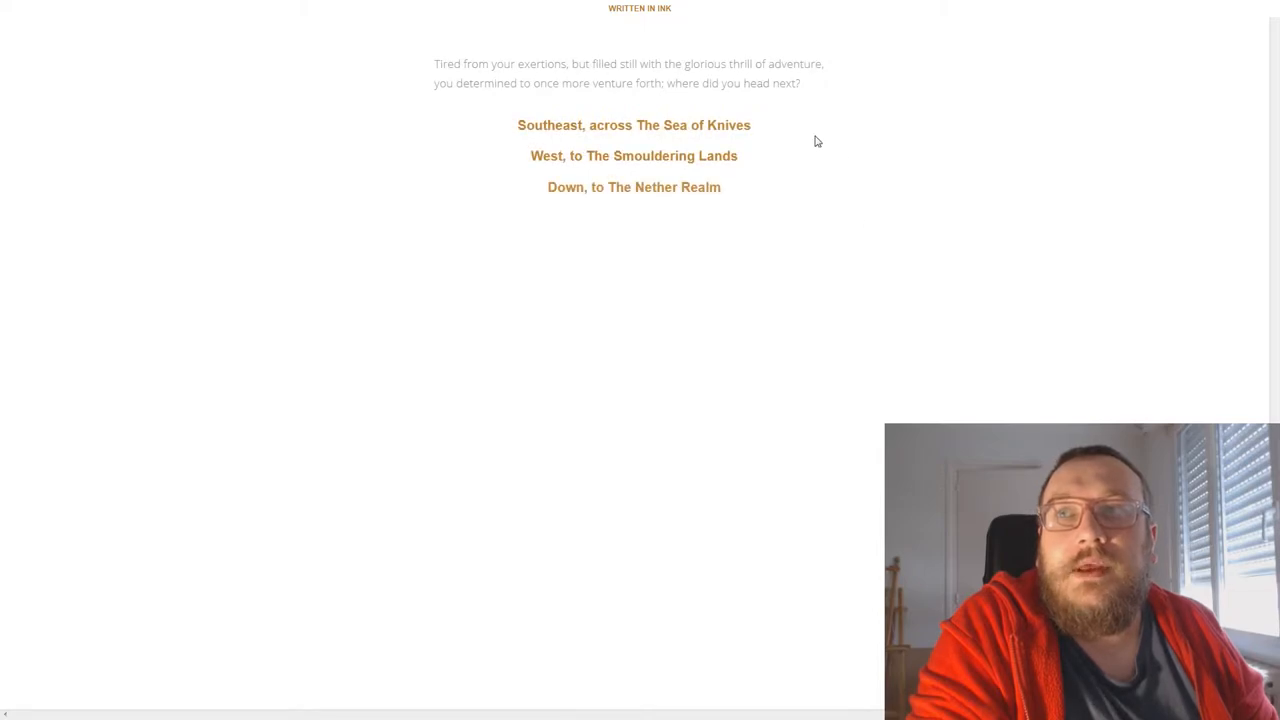
{"action": "left_click", "coordinate": [632, 124]}
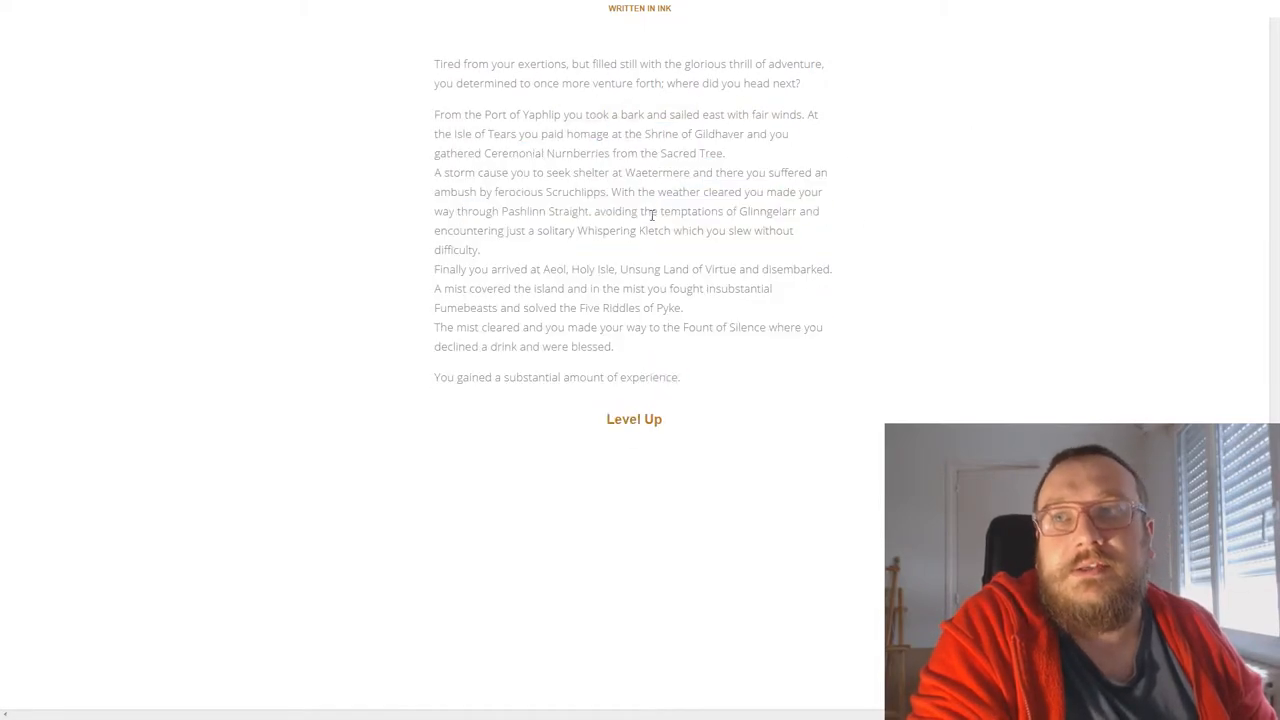
Level up twice with Nimble Fingers and Innocuous to reach level 7, then face the Great Seaworm
{"action": "left_click", "coordinate": [632, 418]}
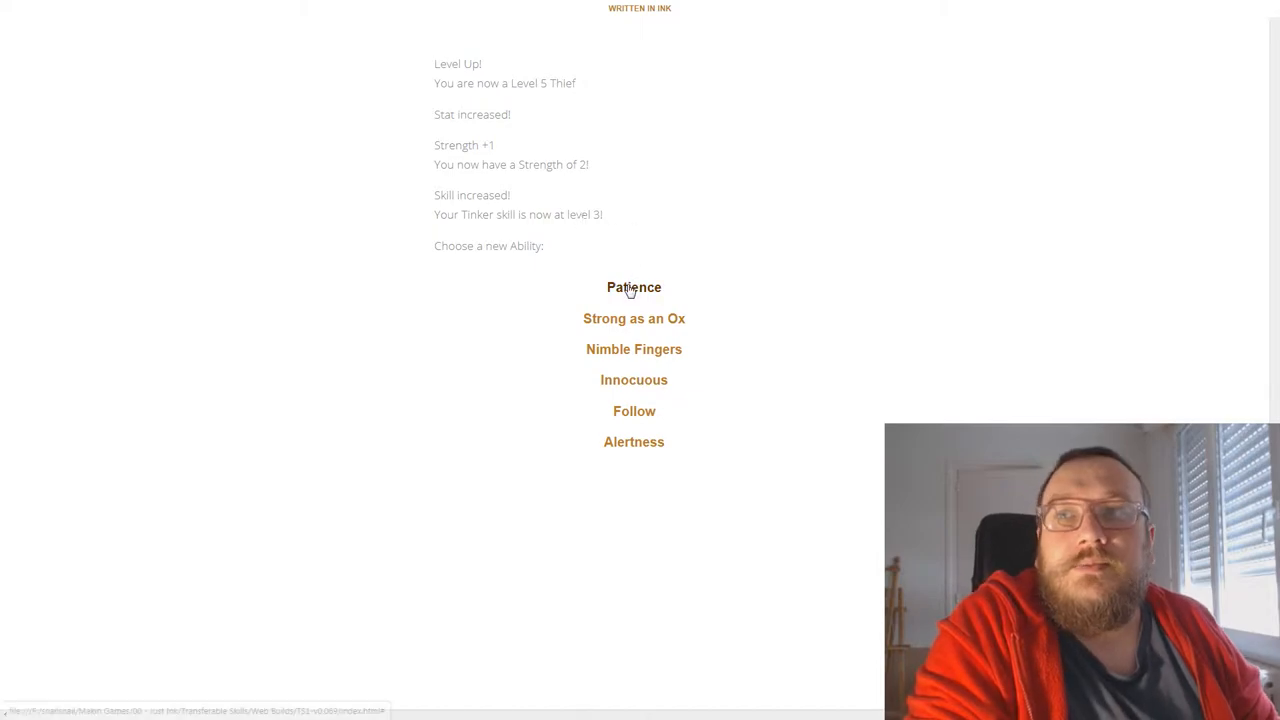
{"action": "left_click", "coordinate": [634, 348]}
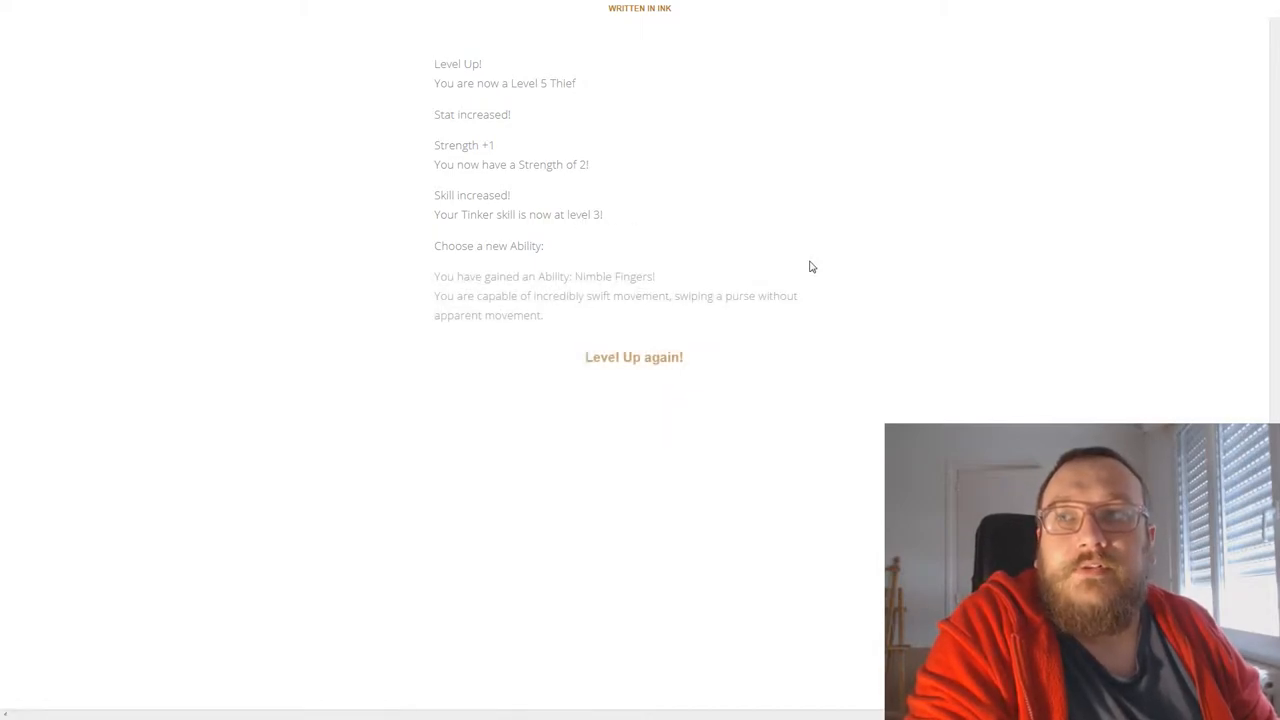
{"action": "left_click", "coordinate": [632, 356]}
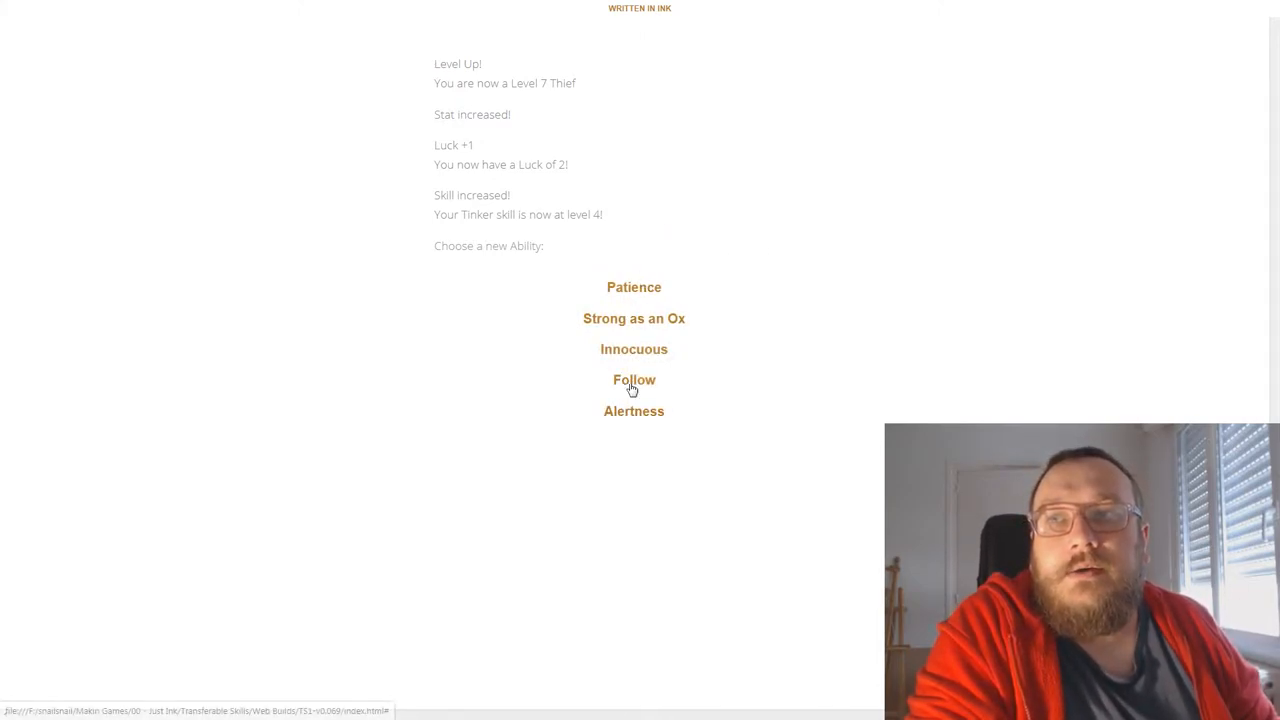
{"action": "left_click", "coordinate": [634, 380]}
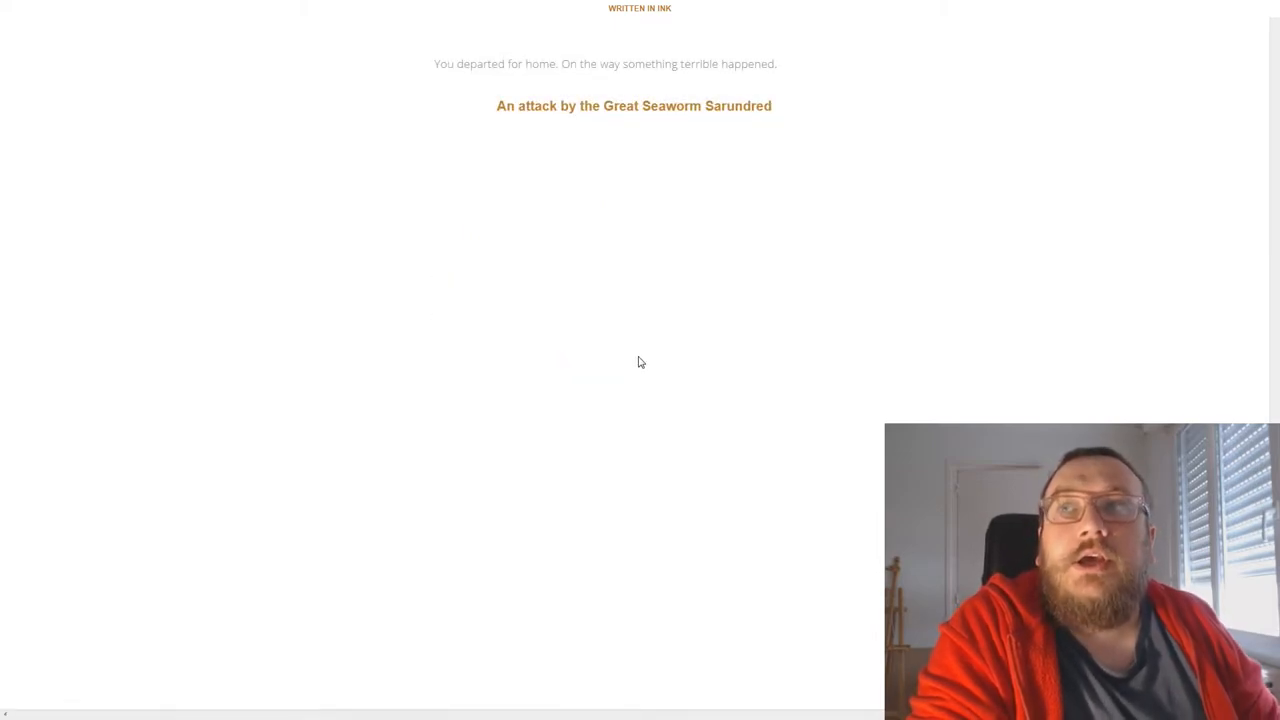
{"action": "mouse_move", "coordinate": [616, 262]}
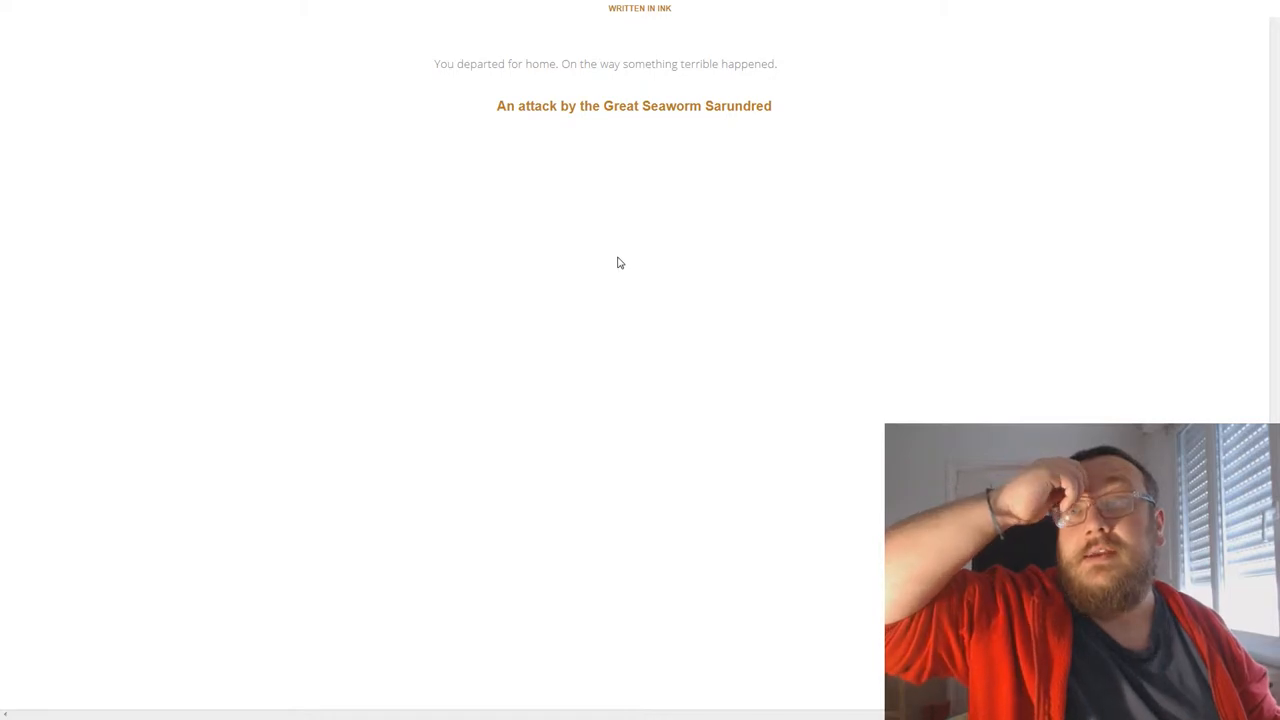
{"action": "mouse_move", "coordinate": [652, 256]}
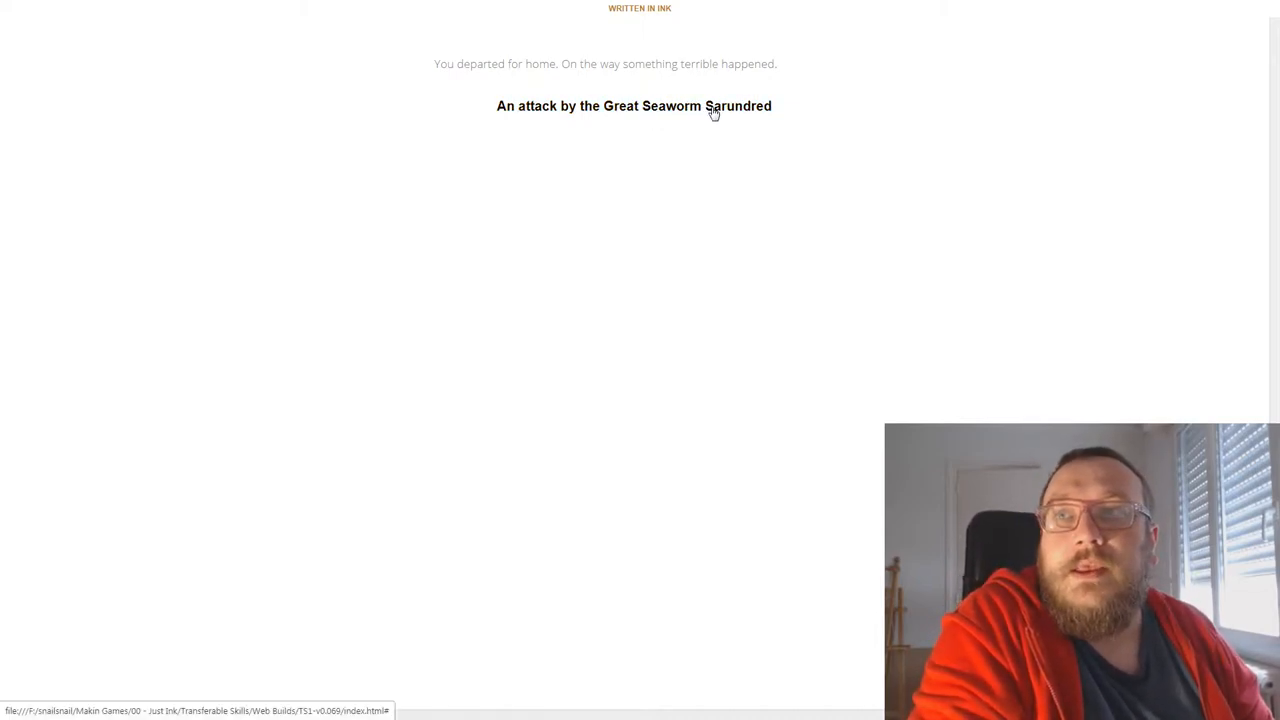
{"action": "left_click", "coordinate": [632, 106]}
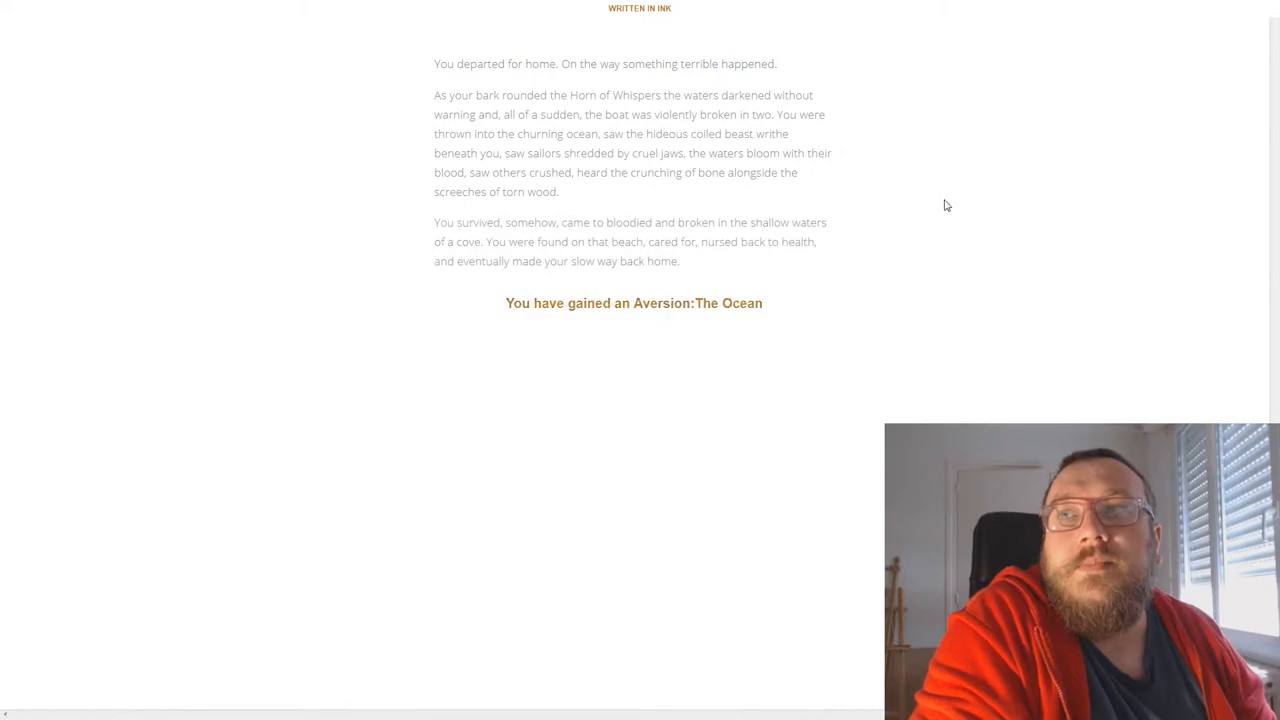
{"action": "mouse_move", "coordinate": [948, 188]}
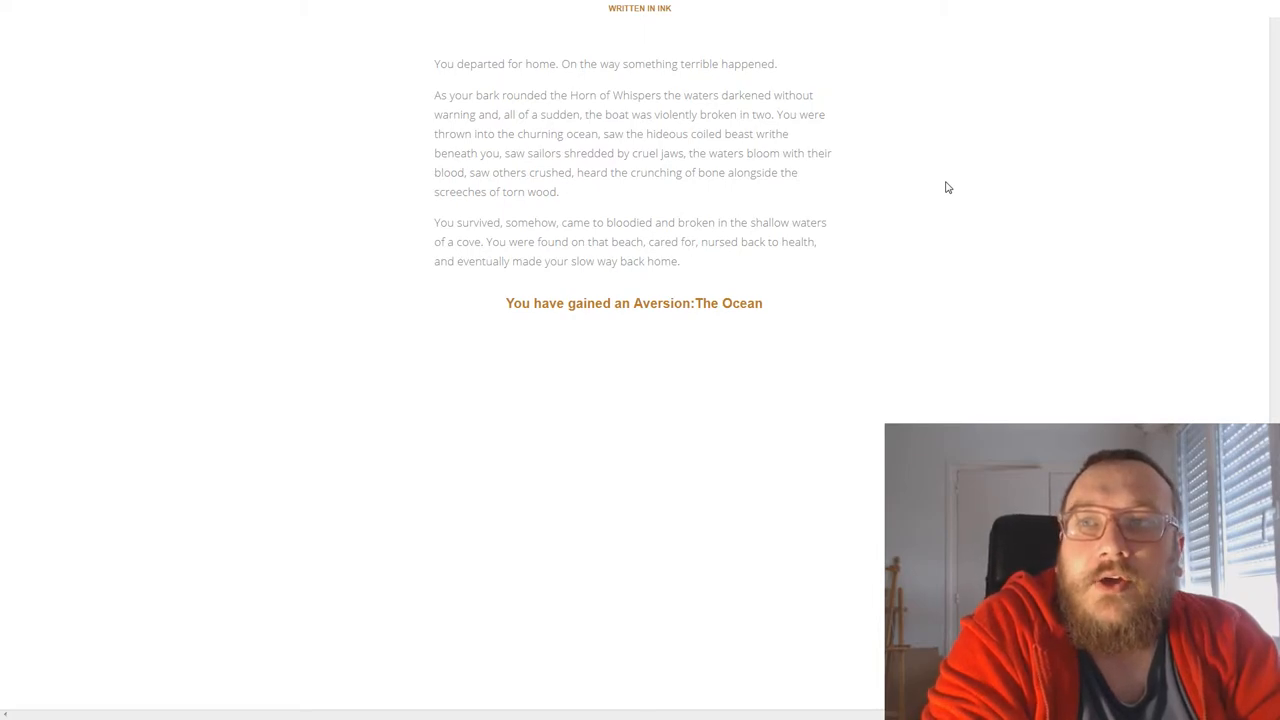
{"action": "mouse_move", "coordinate": [772, 324]}
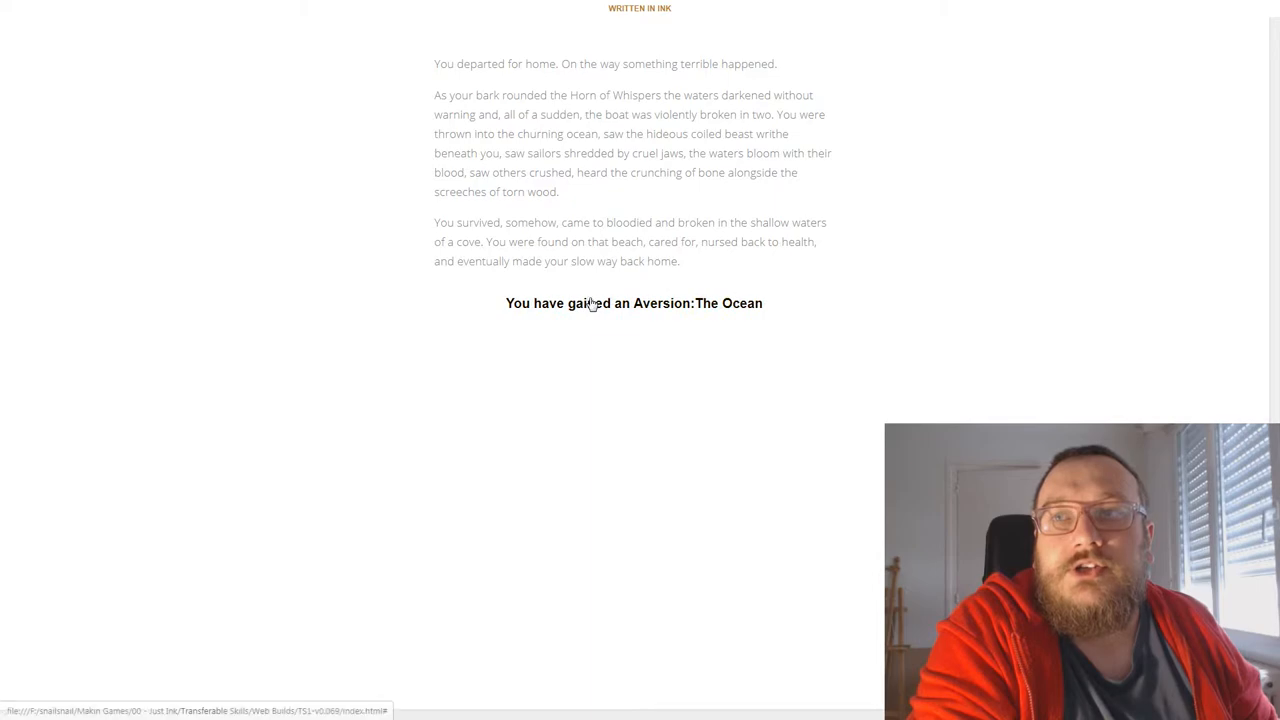
Accept the Aversion to the Ocean and retire to Sinbarni's final character sheet
{"action": "left_click", "coordinate": [632, 304]}
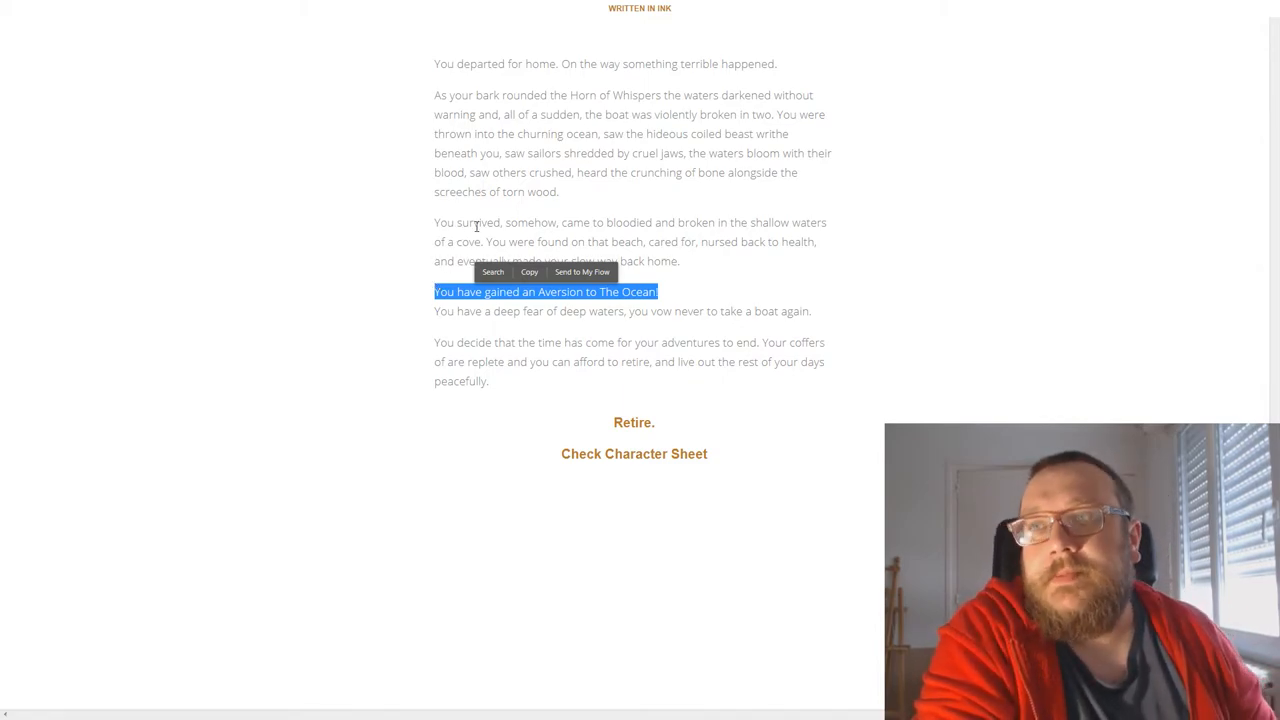
{"action": "left_click", "coordinate": [690, 418]}
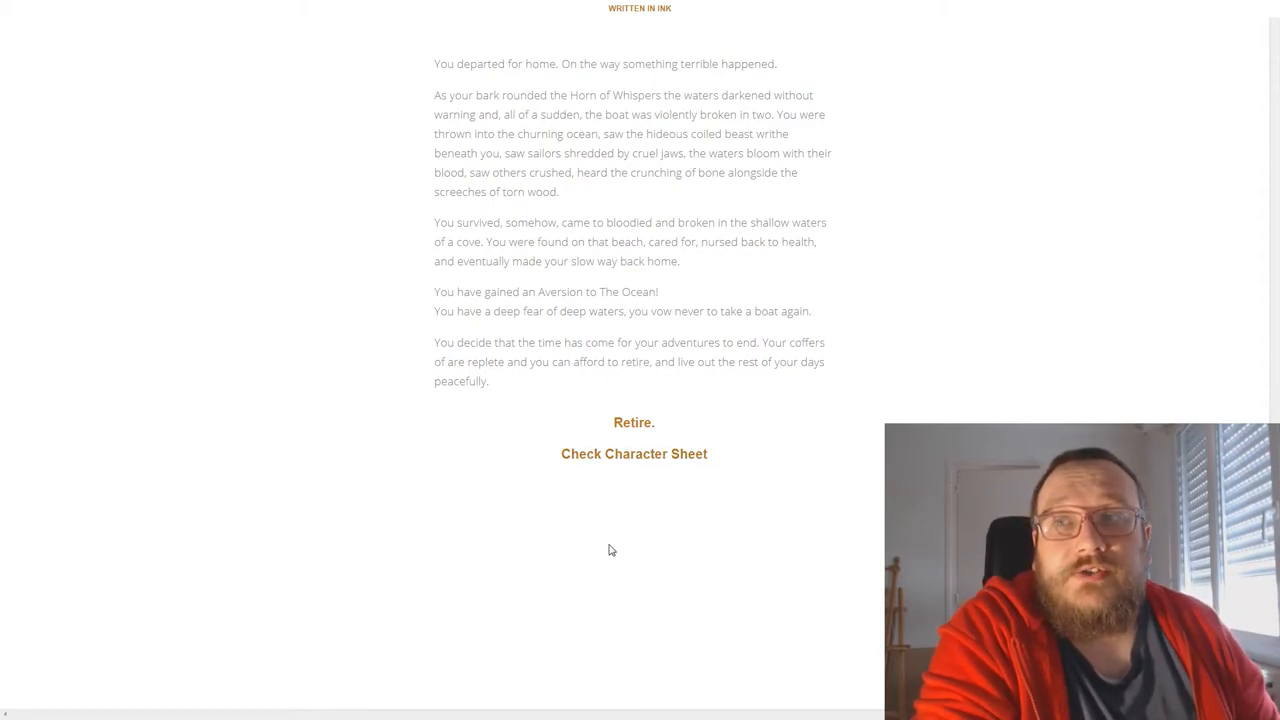
{"action": "left_click", "coordinate": [632, 452]}
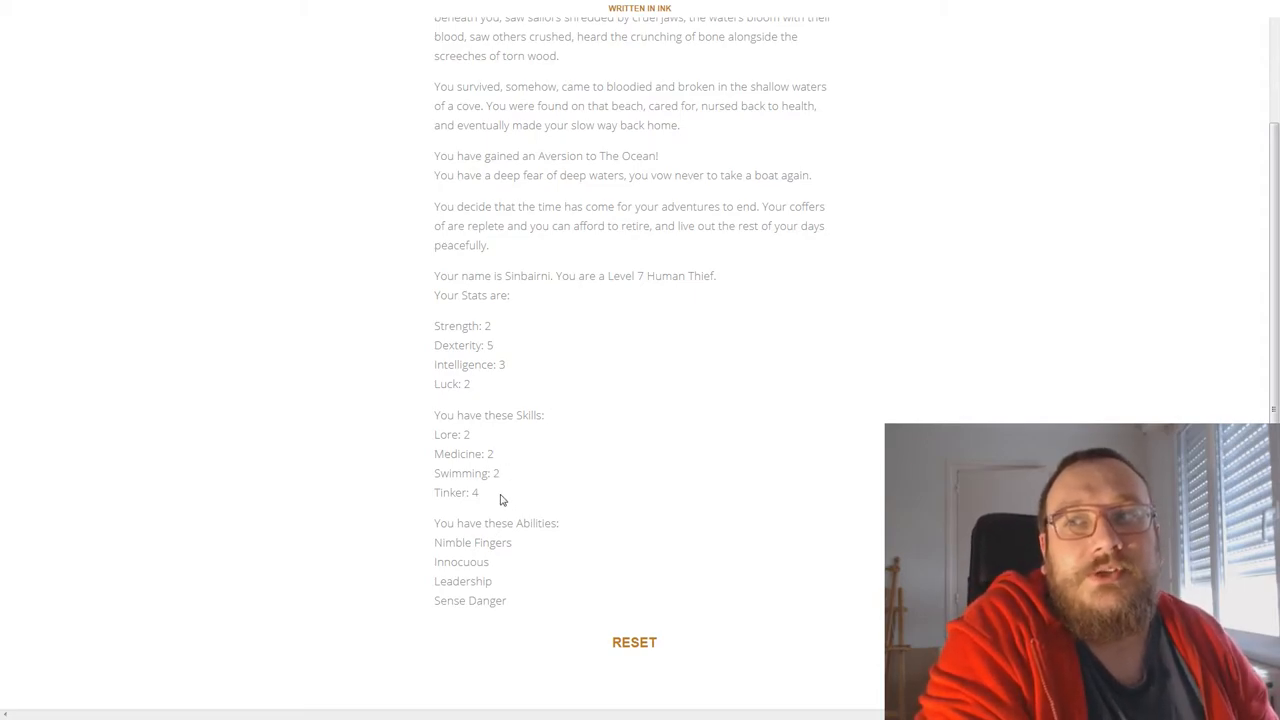
{"action": "mouse_move", "coordinate": [534, 552]}
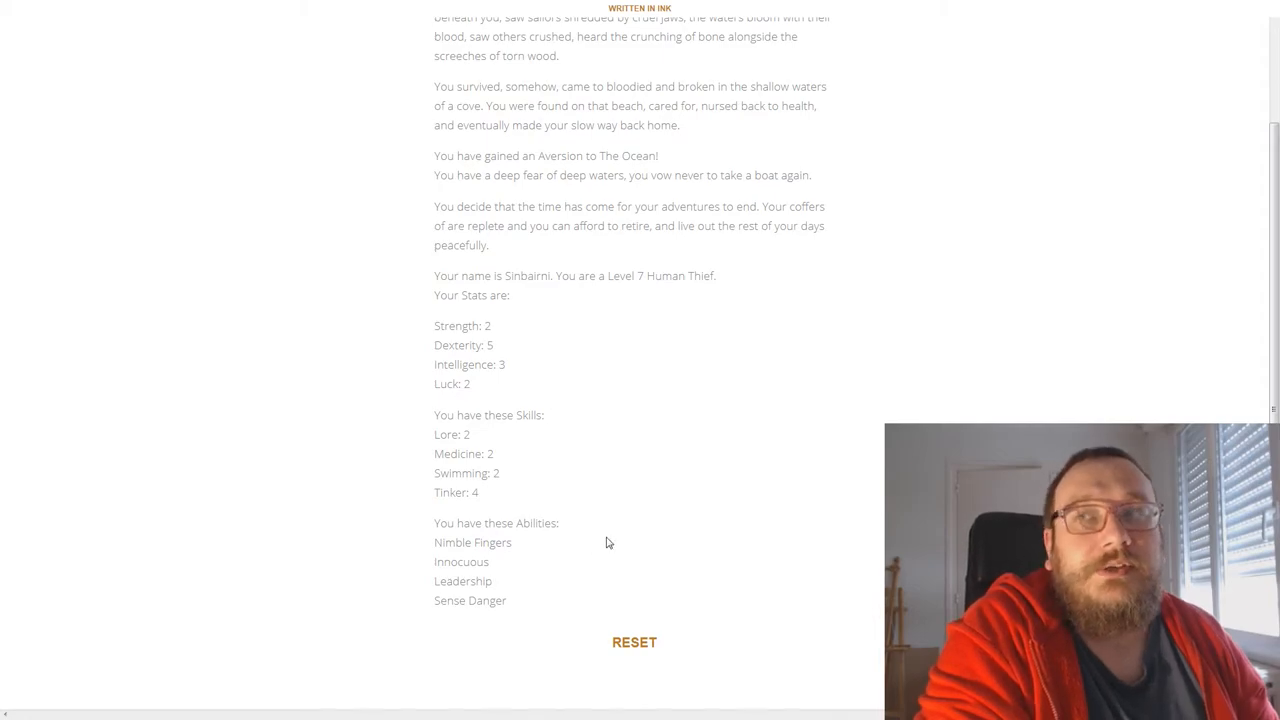
{"action": "mouse_move", "coordinate": [576, 538]}
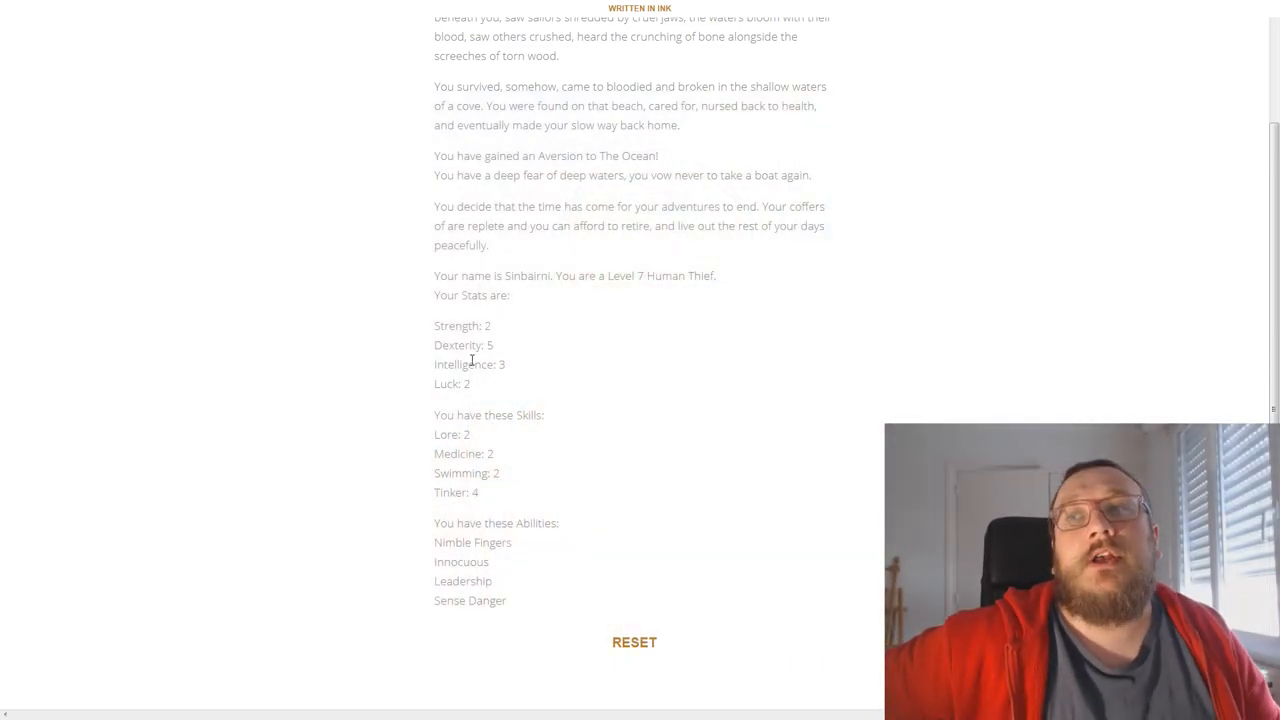
Highlight the stat lines from Strength to Luck on Sinbarni's level 7 sheet
{"action": "left_click_drag", "start_coordinate": [432, 324], "coordinate": [468, 390]}
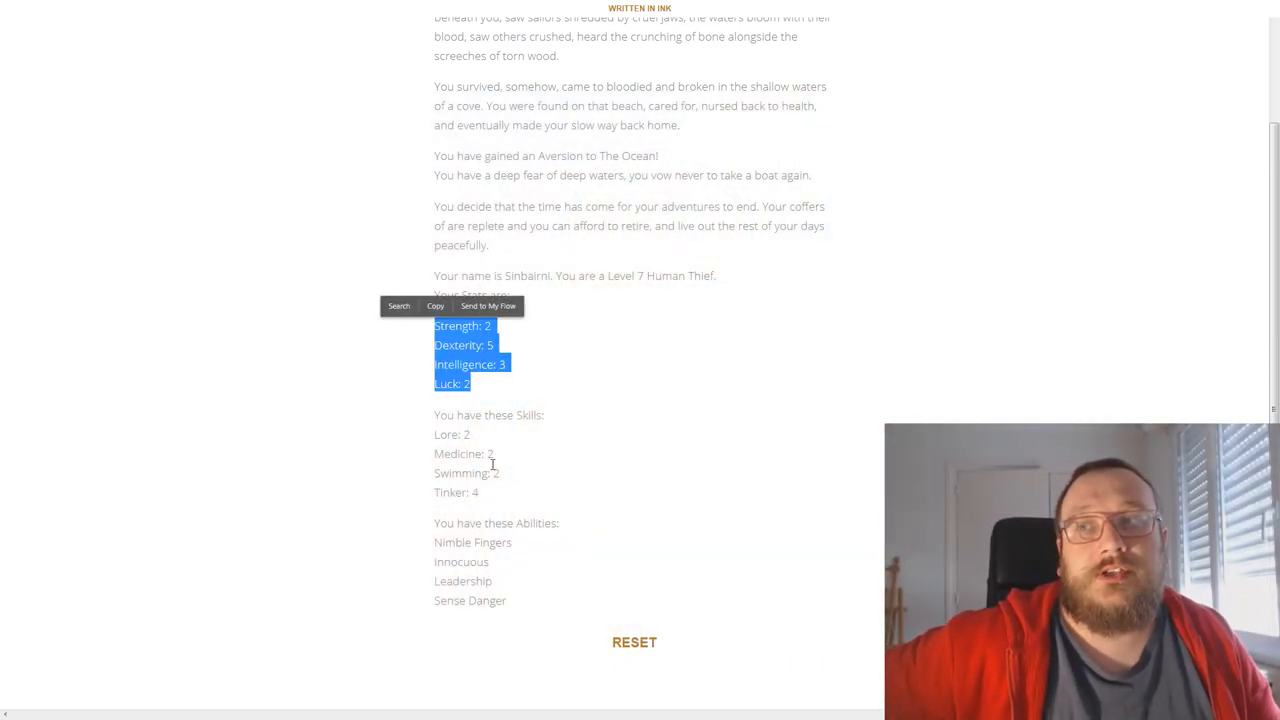